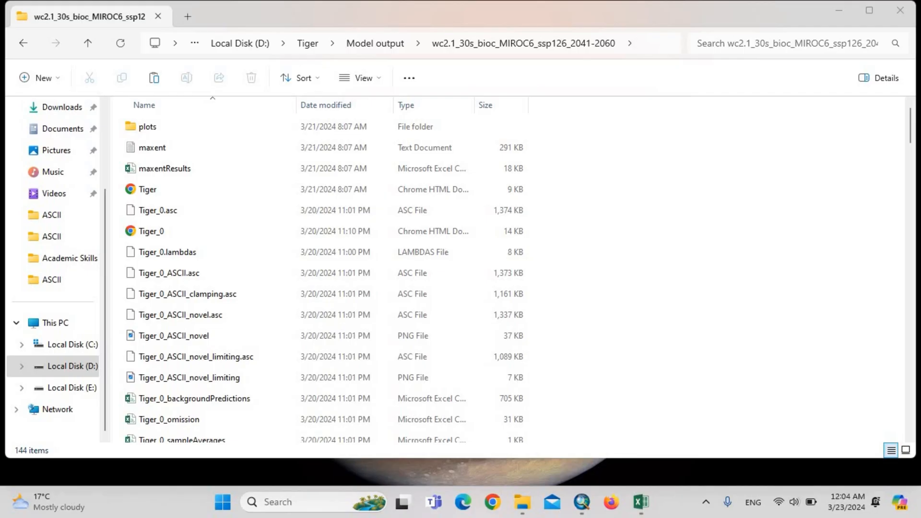
pyautogui.moveTo(602, 306)
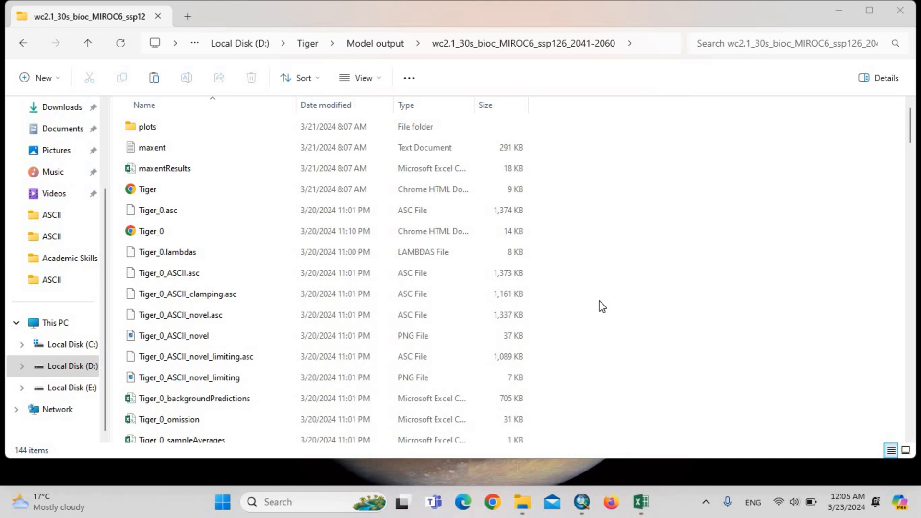
# Step: Open the Tiger HTML results report in the browser and scroll through it
pyautogui.click(326, 105)
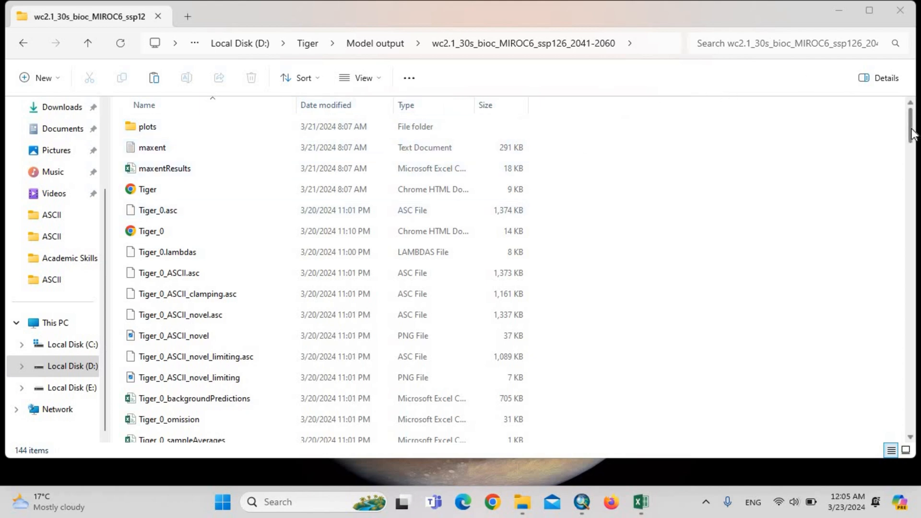
pyautogui.scroll(-3)
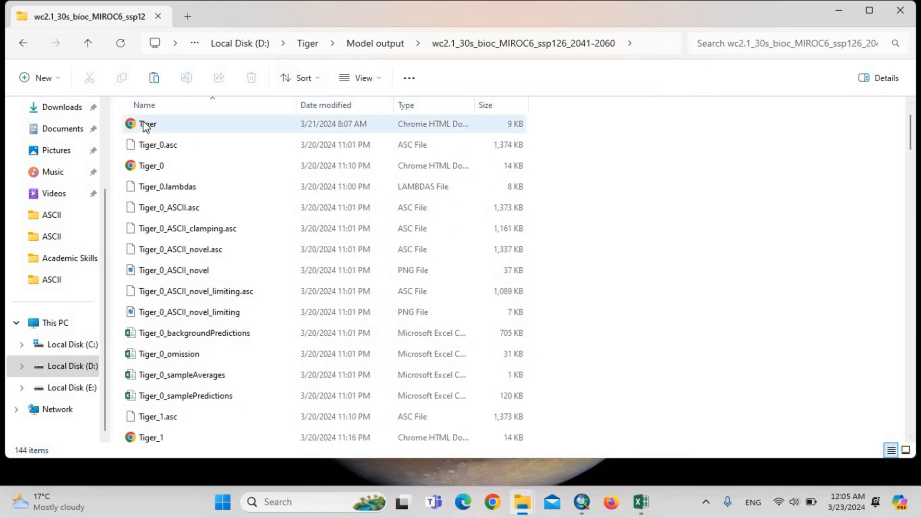
pyautogui.click(147, 124)
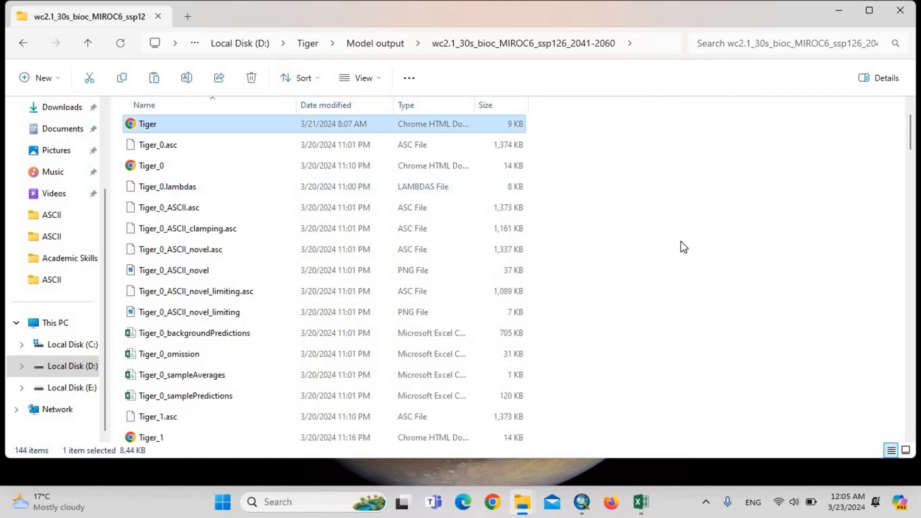
pyautogui.doubleClick(147, 124)
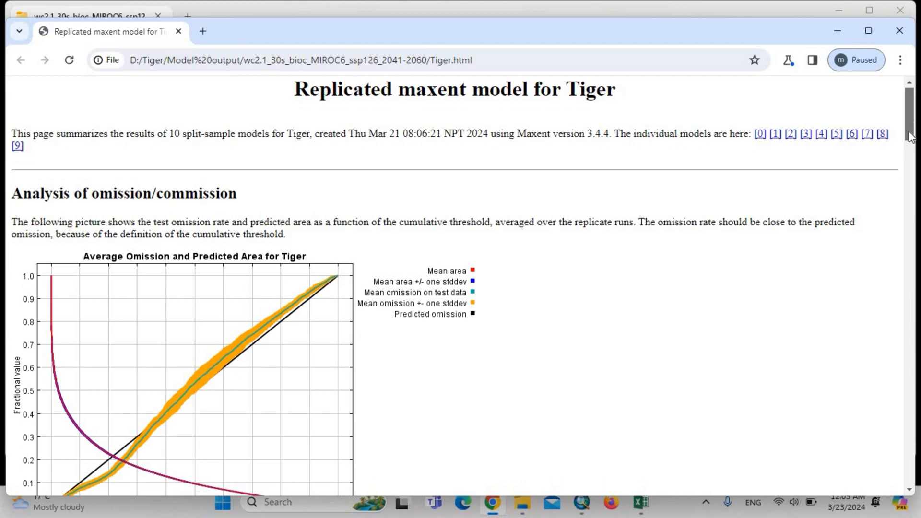
pyautogui.scroll(-3)
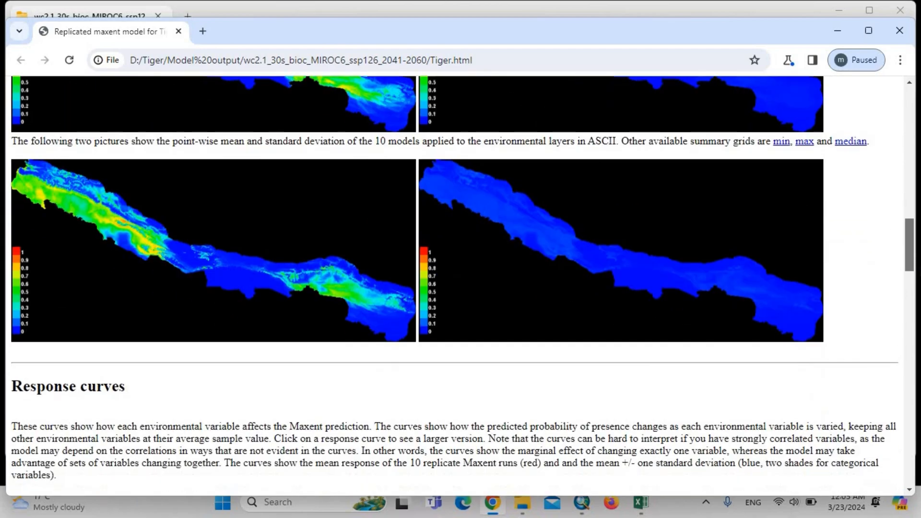
pyautogui.scroll(-3)
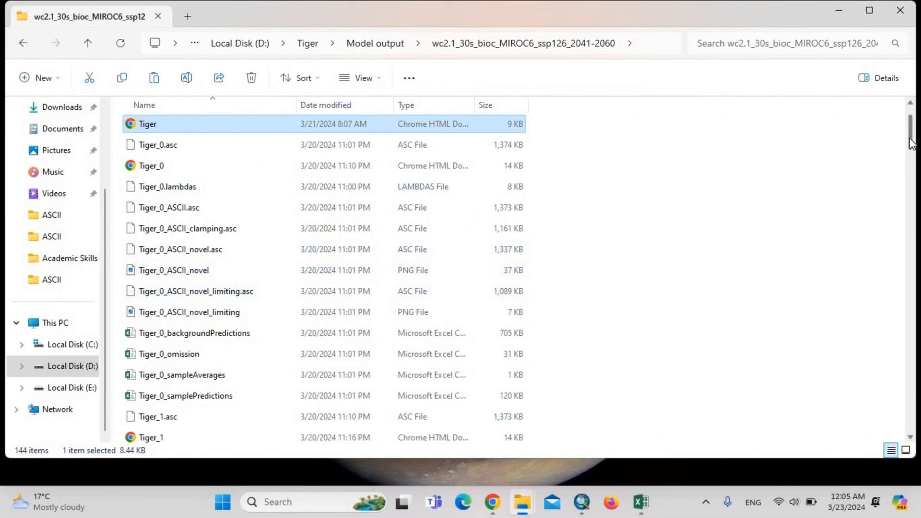
pyautogui.scroll(-3)
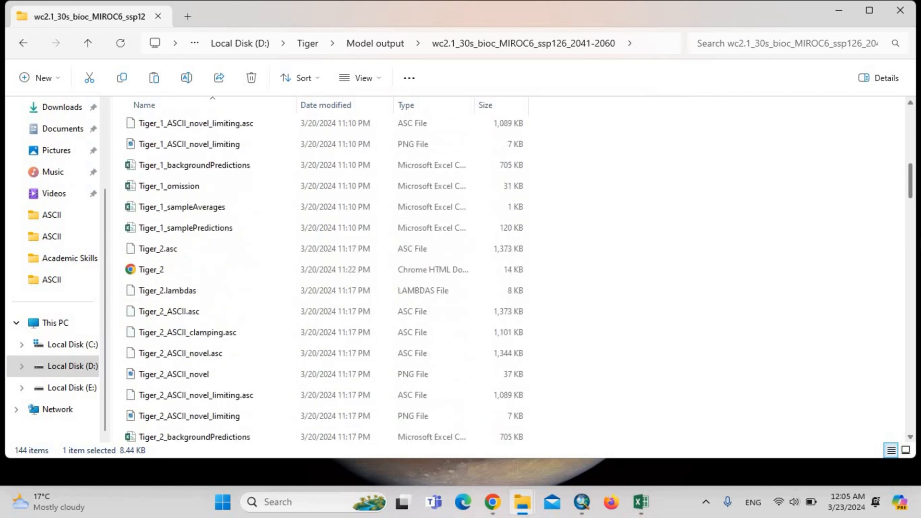
pyautogui.scroll(-3)
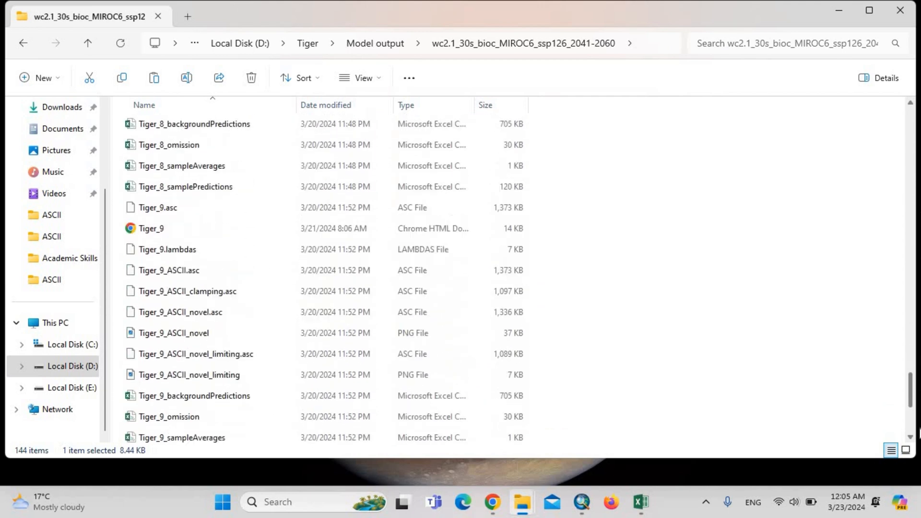
pyautogui.scroll(-3)
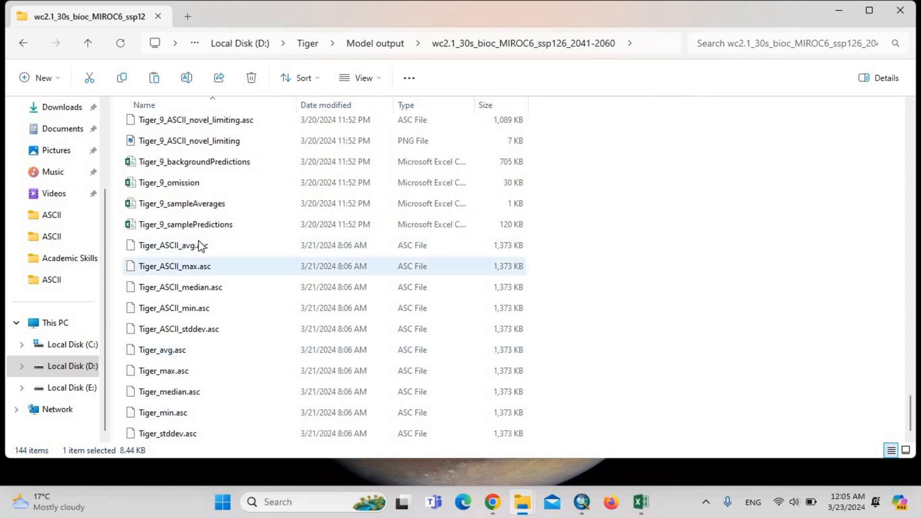
pyautogui.moveTo(165, 253)
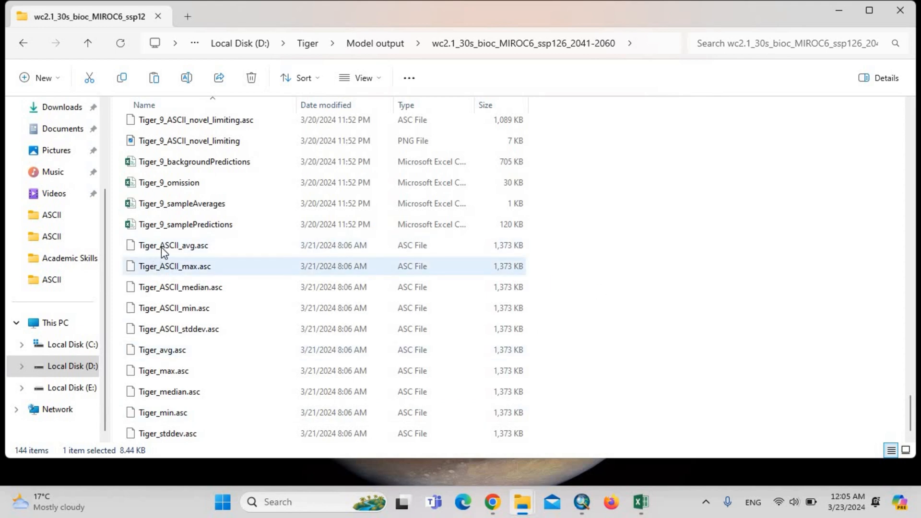
pyautogui.moveTo(206, 253)
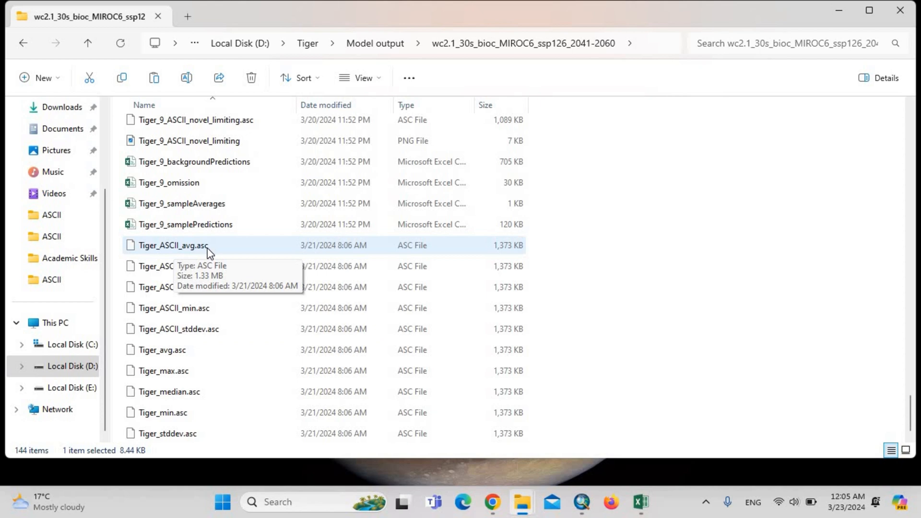
pyautogui.moveTo(196, 257)
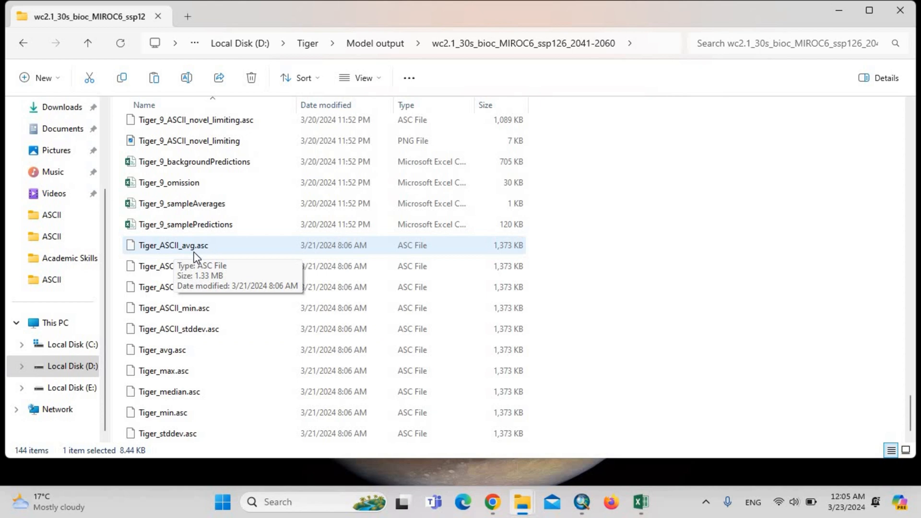
pyautogui.moveTo(489, 231)
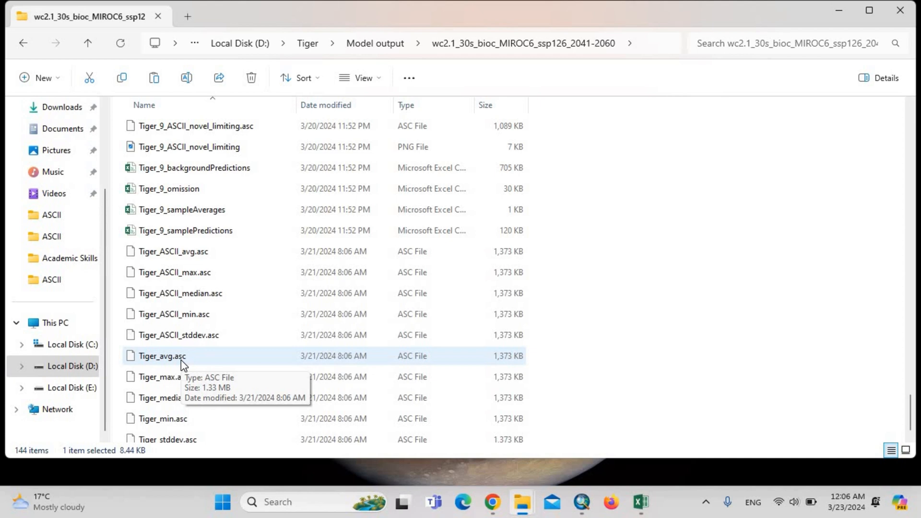
pyautogui.moveTo(583, 501)
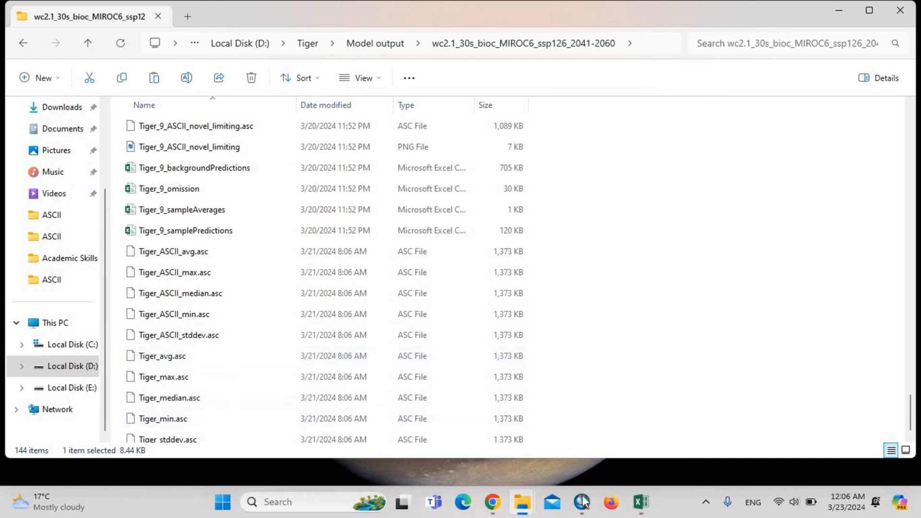
# Step: Add Tiger_ASCII_avg.asc from Model output\wc2.1_30s_bioc_MIROC6_ssp126_2041-2060 to the map
pyautogui.click(581, 502)
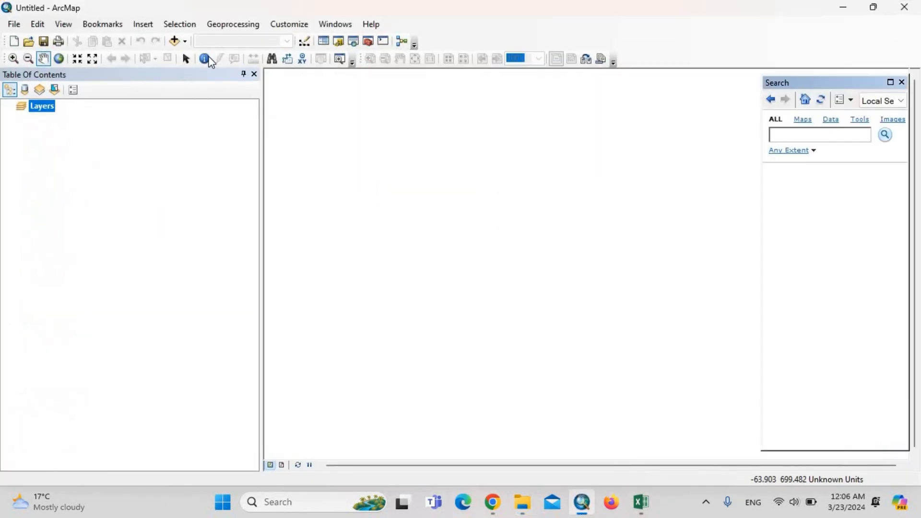
pyautogui.click(183, 41)
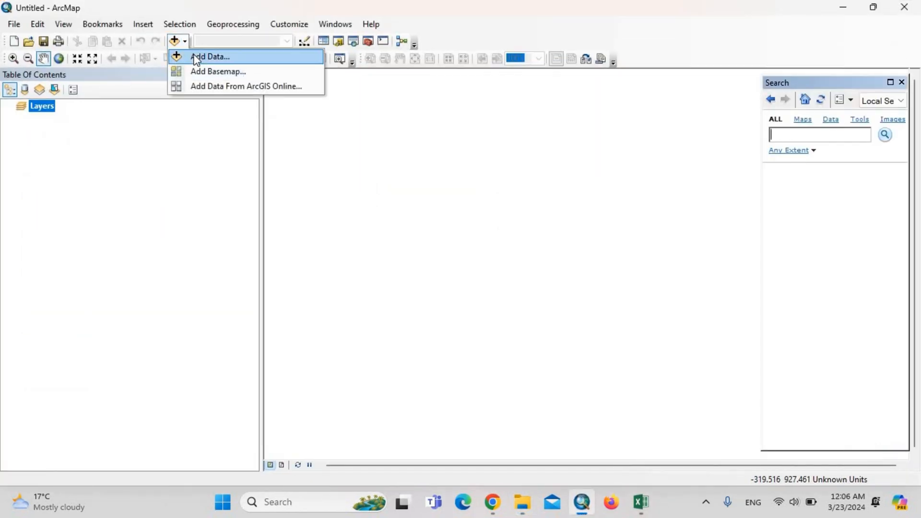
pyautogui.click(210, 56)
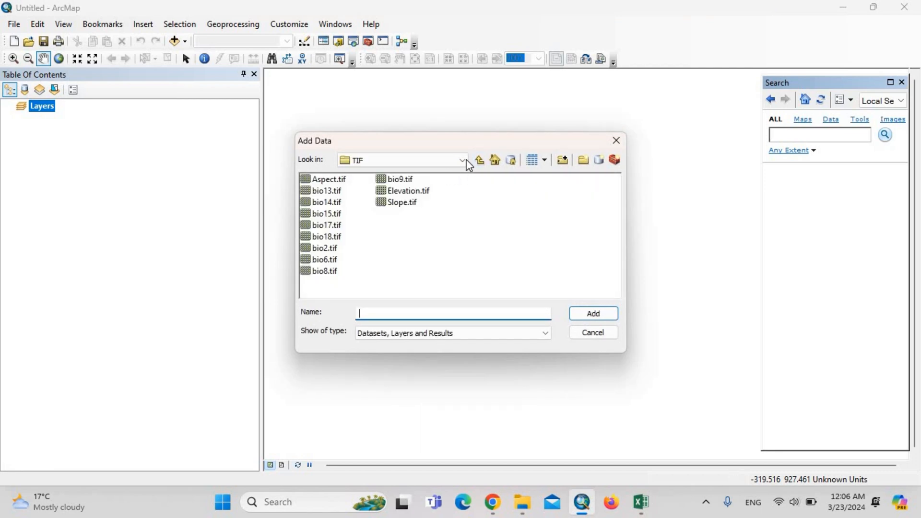
pyautogui.click(463, 160)
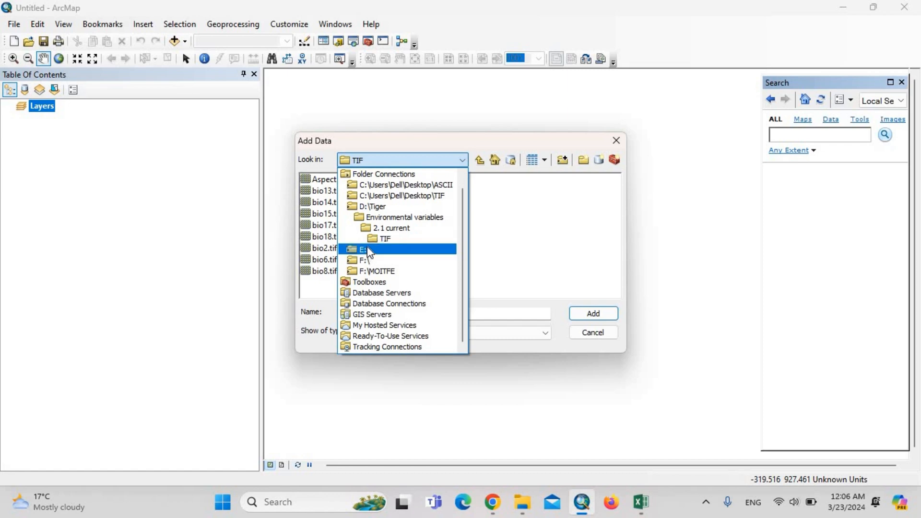
pyautogui.click(366, 249)
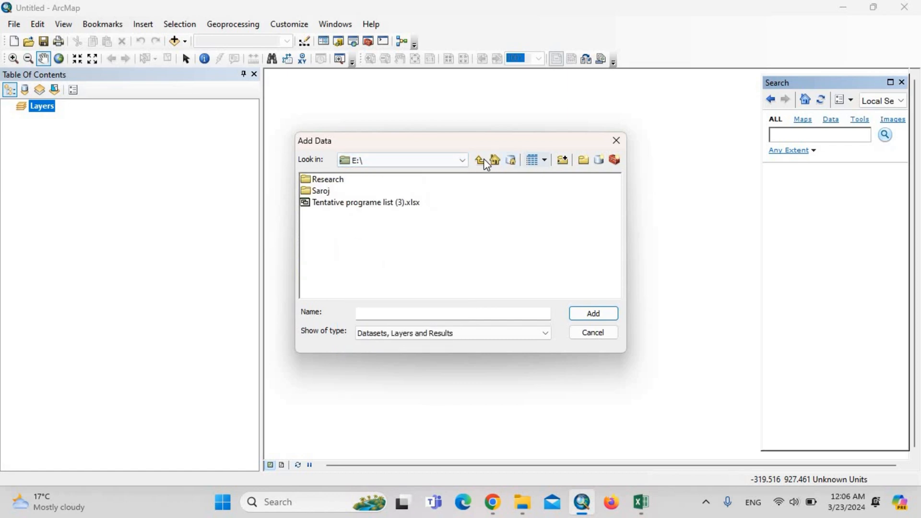
pyautogui.click(480, 160)
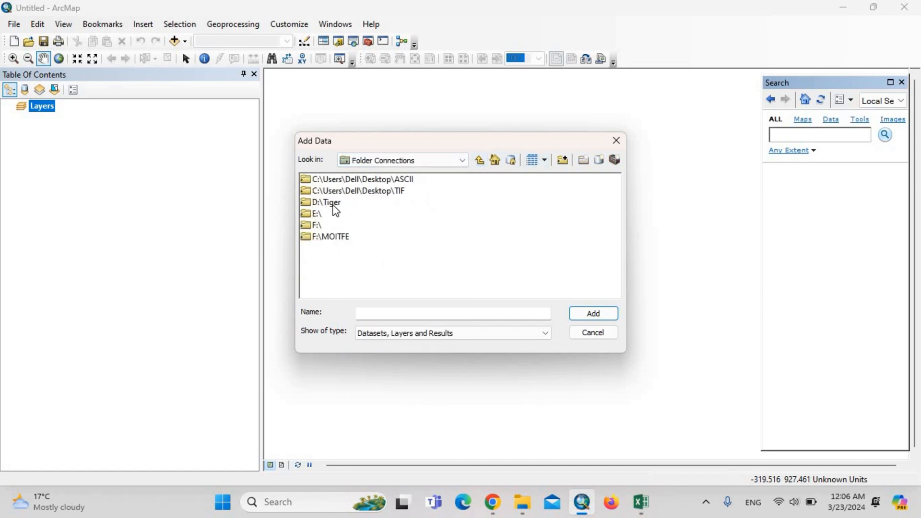
pyautogui.doubleClick(328, 202)
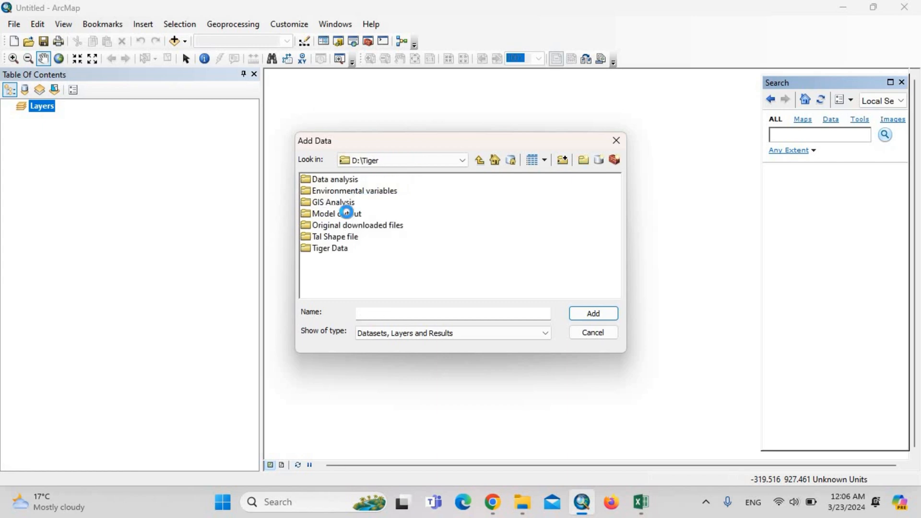
pyautogui.doubleClick(335, 213)
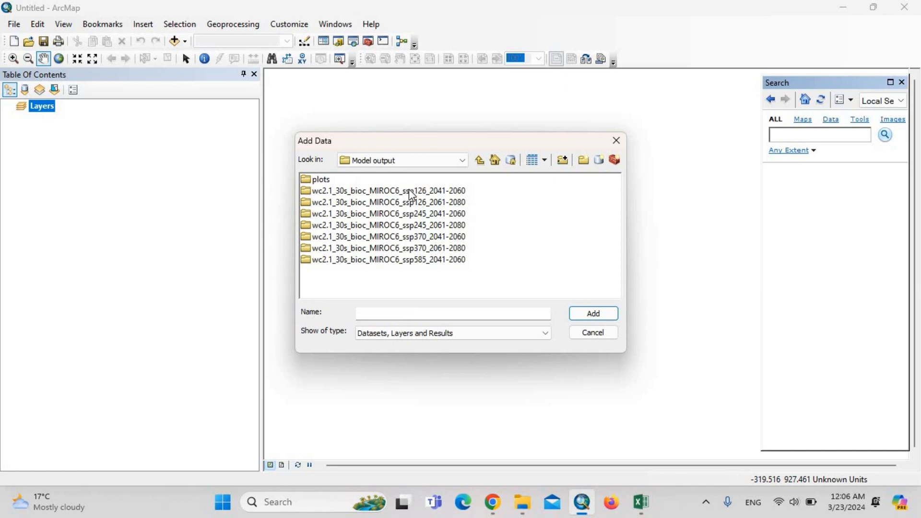
pyautogui.click(387, 191)
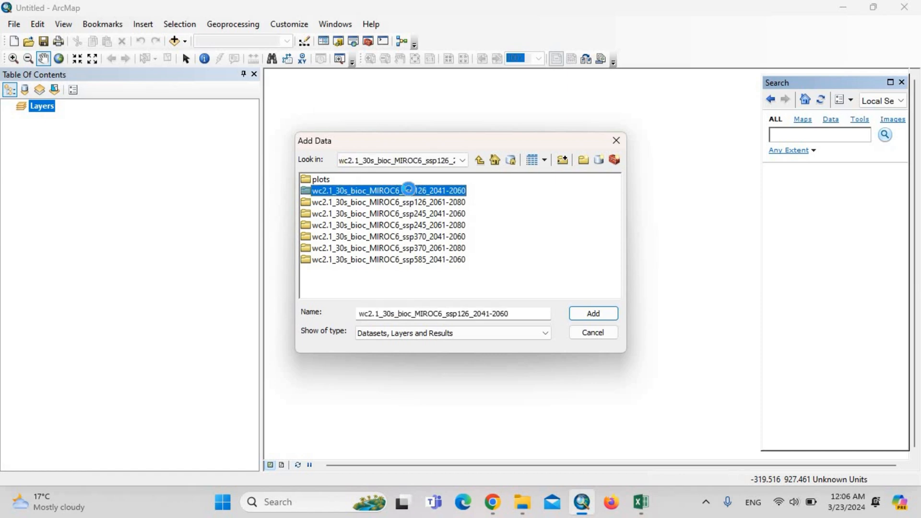
pyautogui.doubleClick(388, 191)
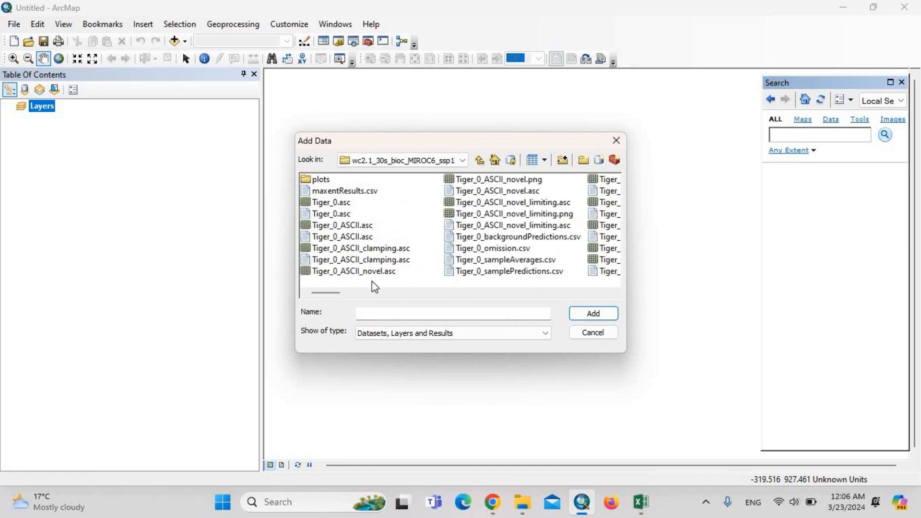
pyautogui.hscroll(3)
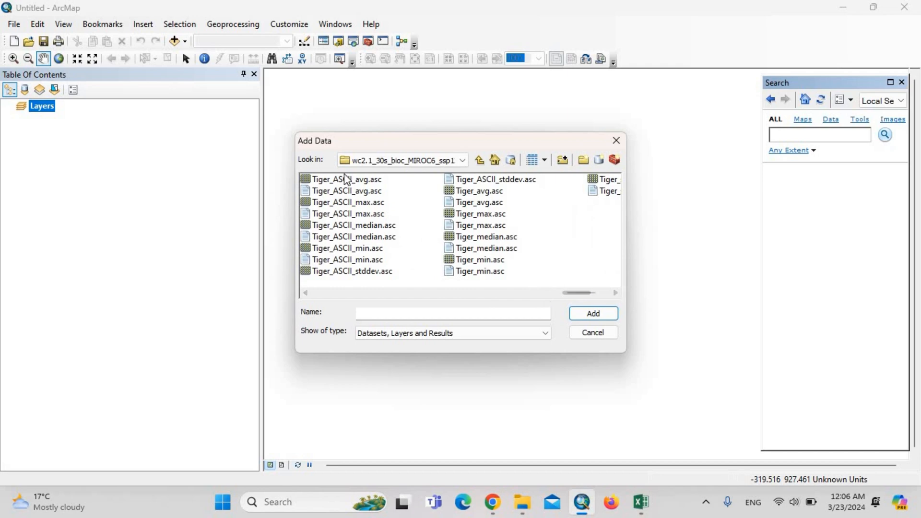
pyautogui.click(347, 179)
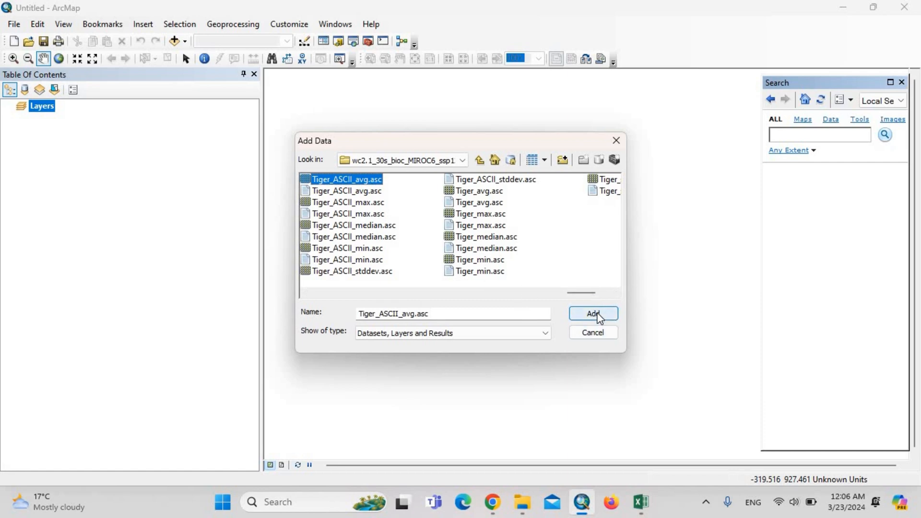
pyautogui.click(593, 313)
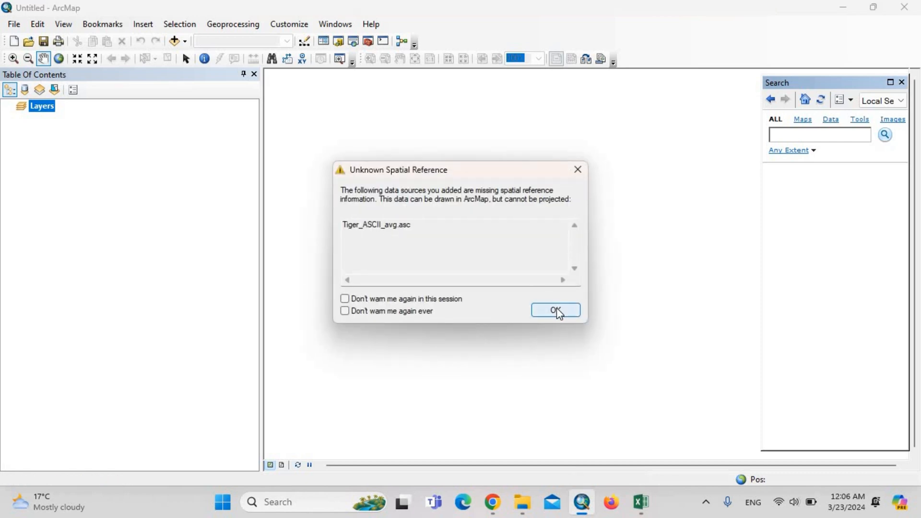
# Step: Dismiss the missing spatial reference warning and search tools for 'define projection'
pyautogui.click(554, 310)
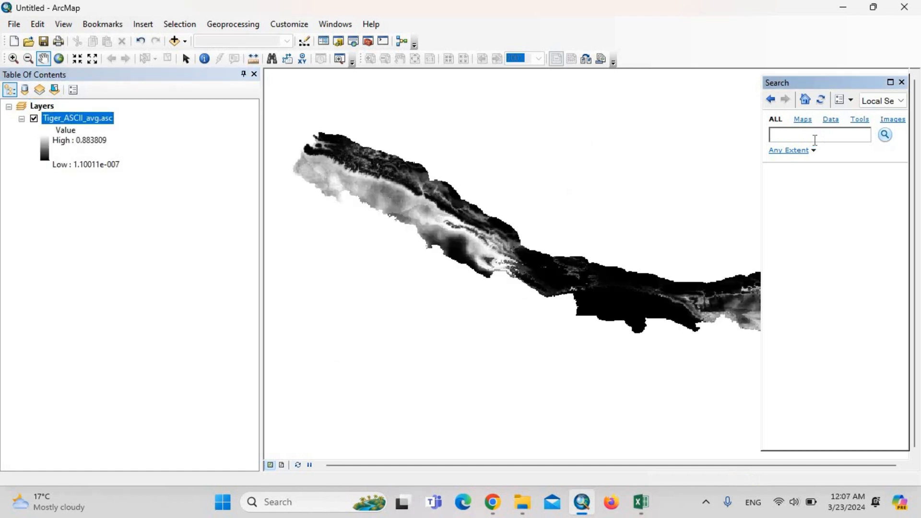
pyautogui.write('define pro')
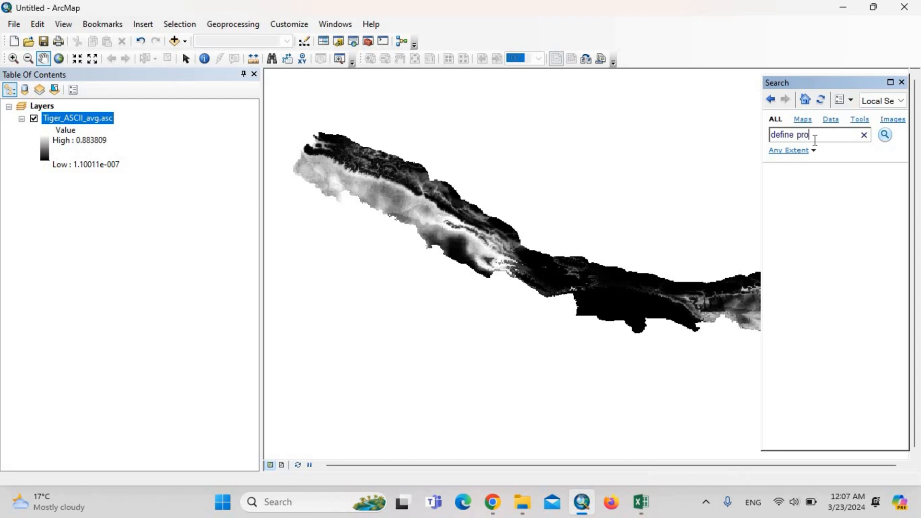
pyautogui.write('jection')
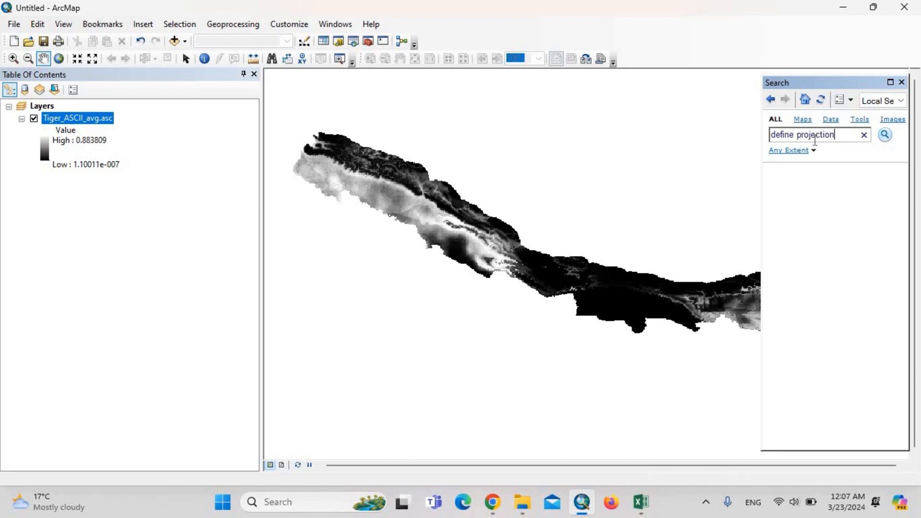
pyautogui.click(885, 134)
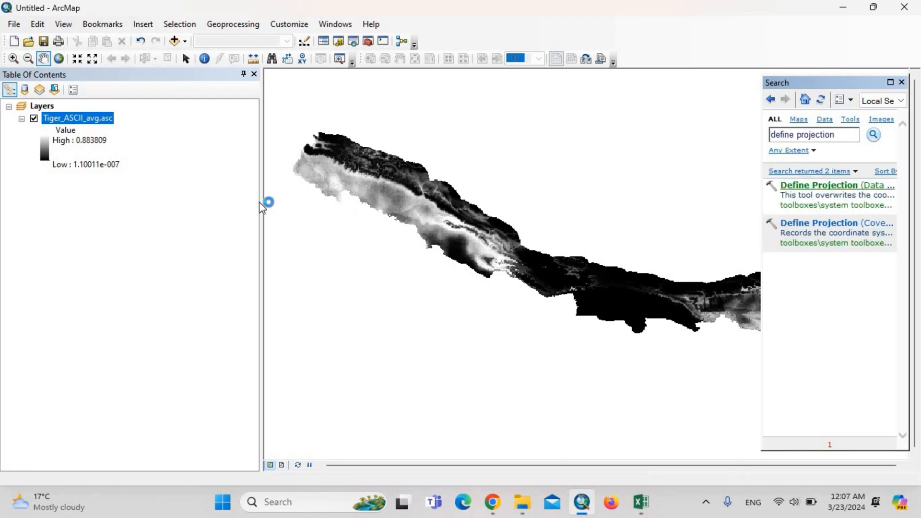
# Step: Run Define Projection on Tiger_ASCII_avg.asc with the WGS 1984 coordinate system
pyautogui.click(836, 184)
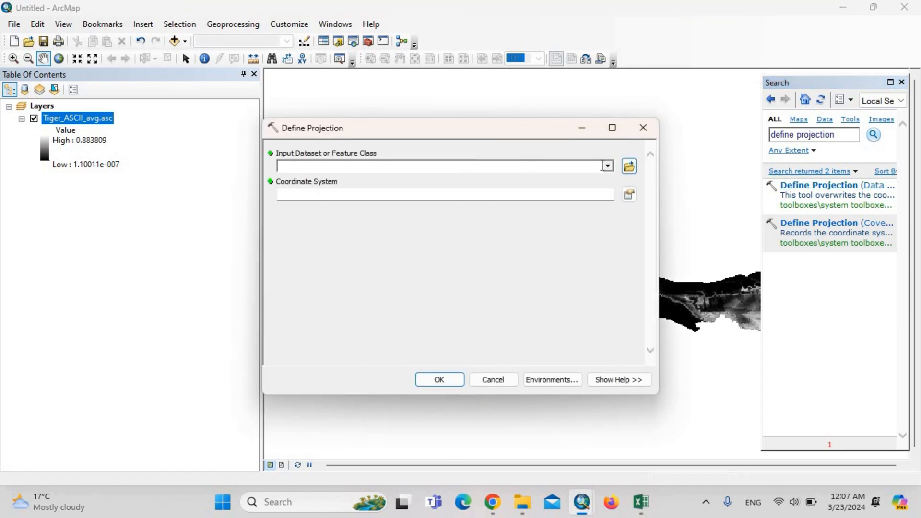
pyautogui.click(608, 165)
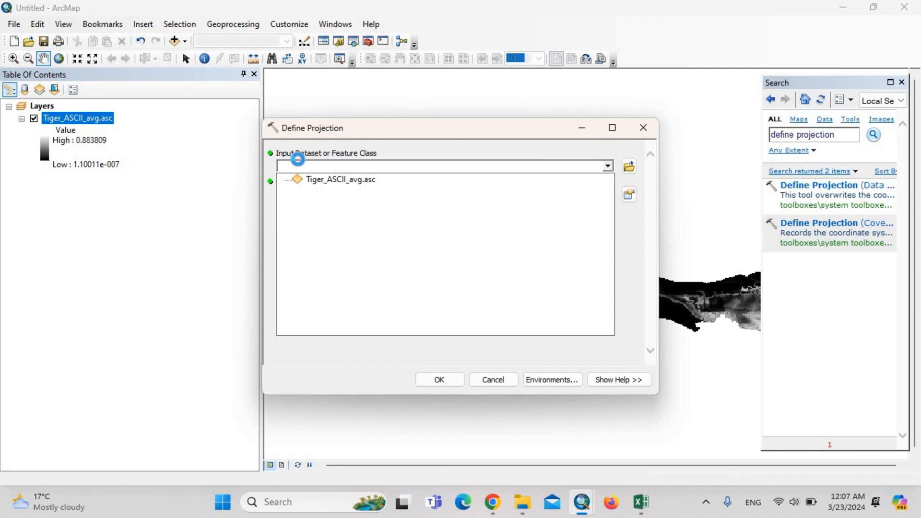
pyautogui.click(341, 179)
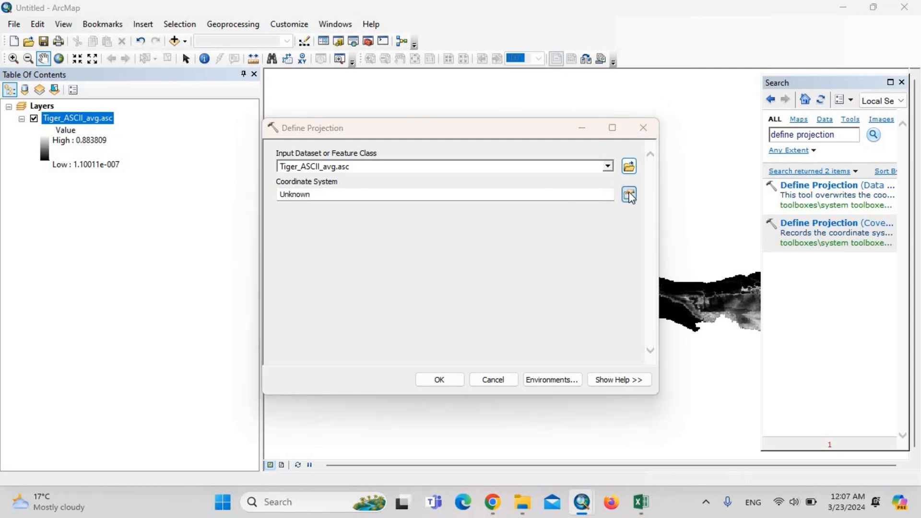
pyautogui.click(628, 194)
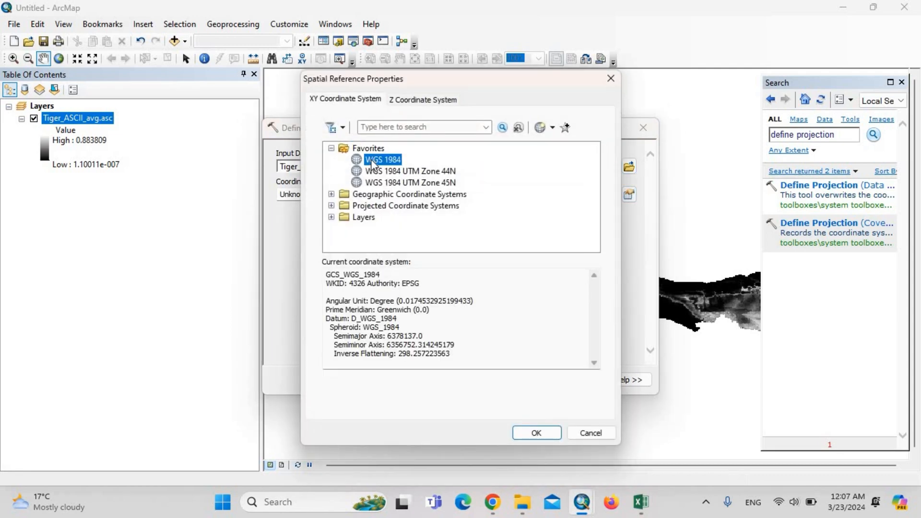
pyautogui.moveTo(547, 409)
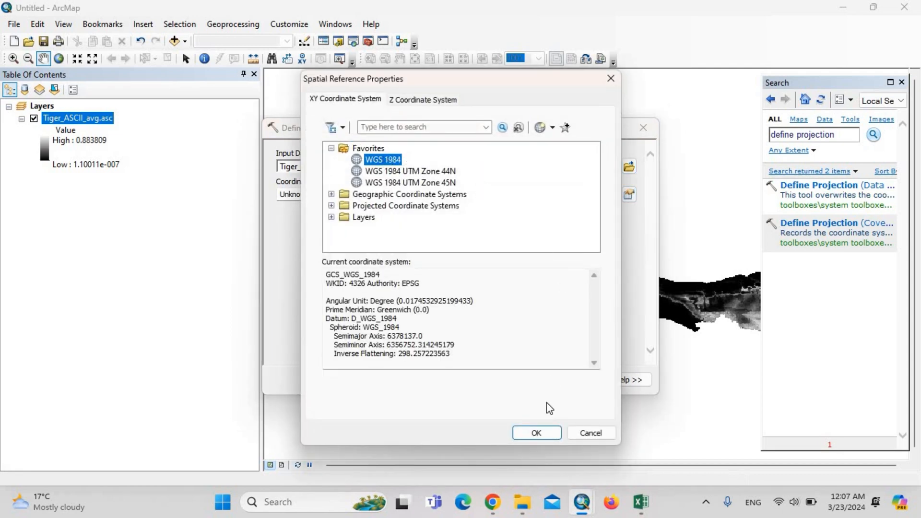
pyautogui.click(535, 433)
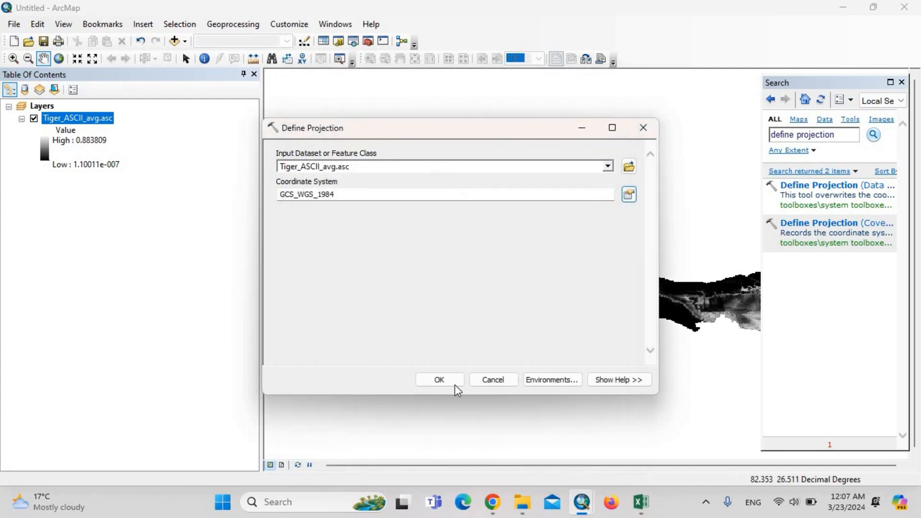
pyautogui.moveTo(261, 105)
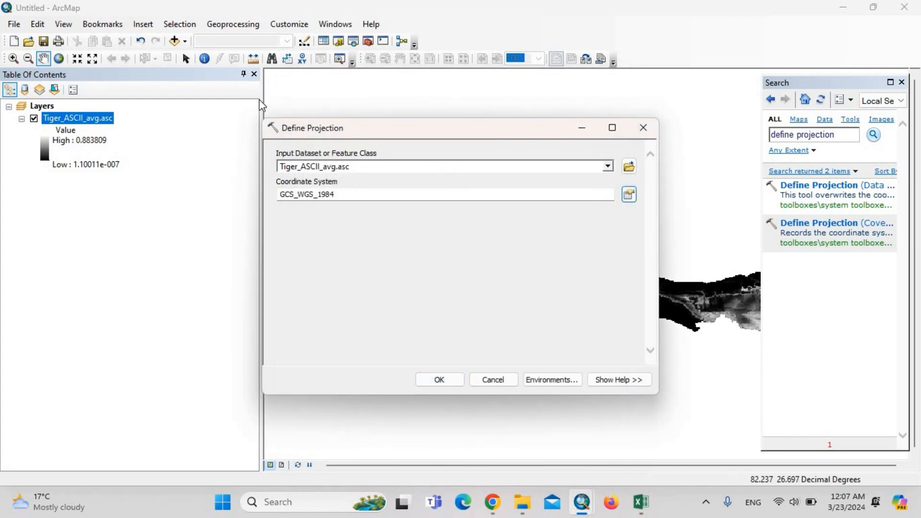
pyautogui.moveTo(170, 80)
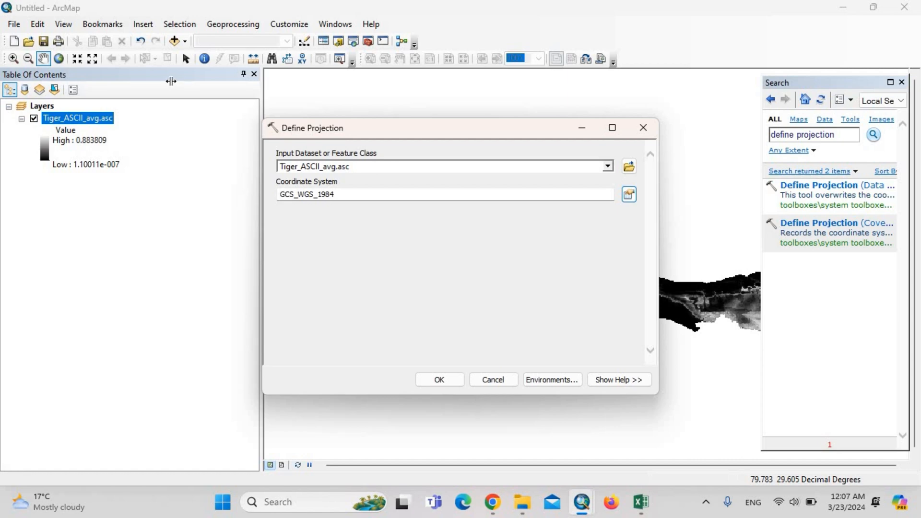
pyautogui.moveTo(259, 235); pyautogui.dragTo(176, 235)
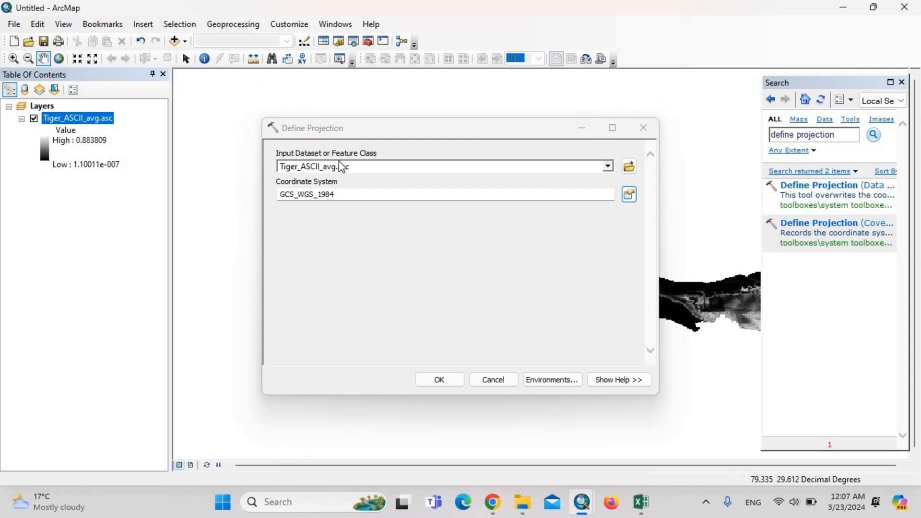
pyautogui.moveTo(333, 187)
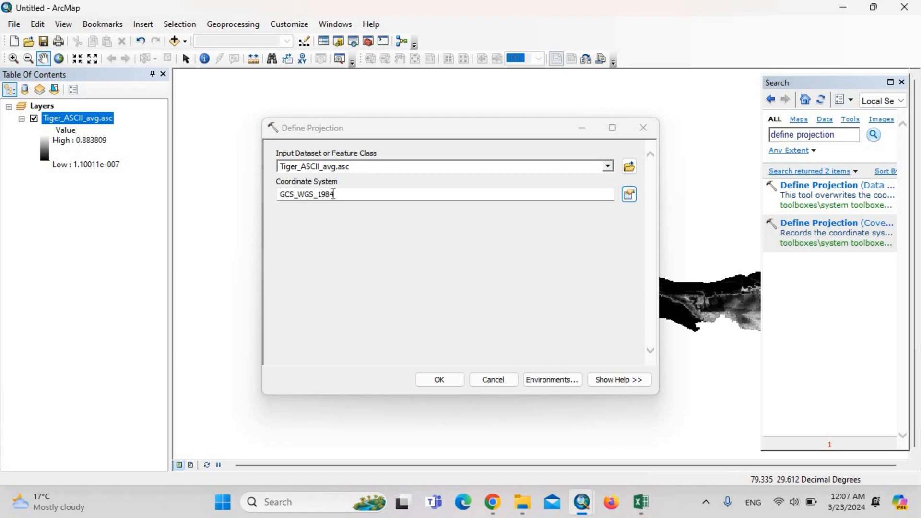
pyautogui.moveTo(400, 222)
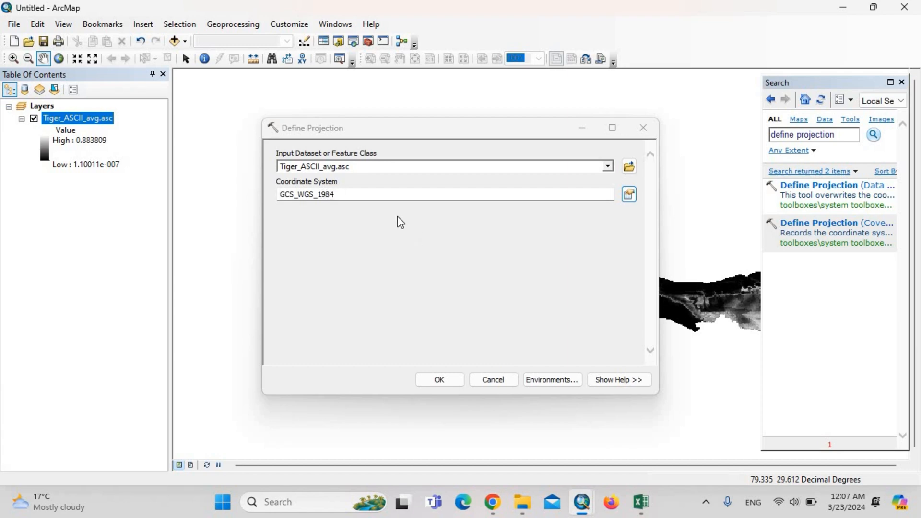
pyautogui.moveTo(439, 380)
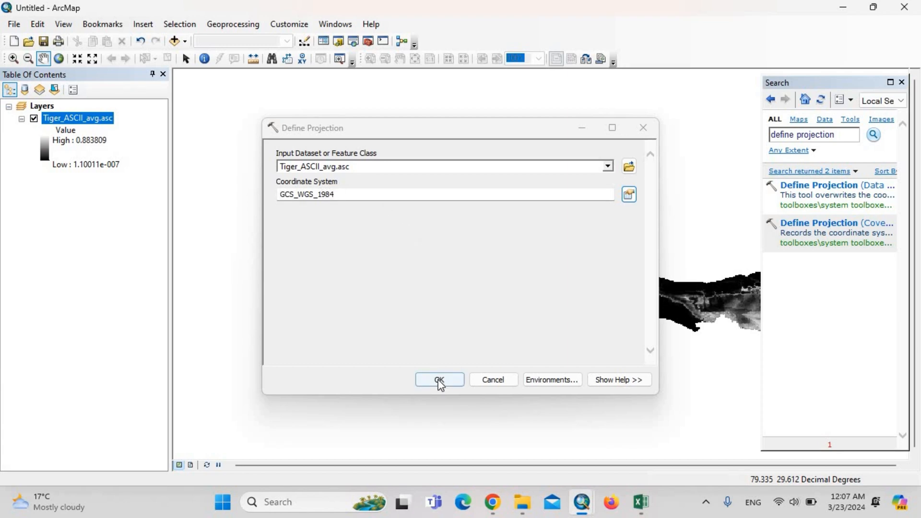
pyautogui.click(438, 379)
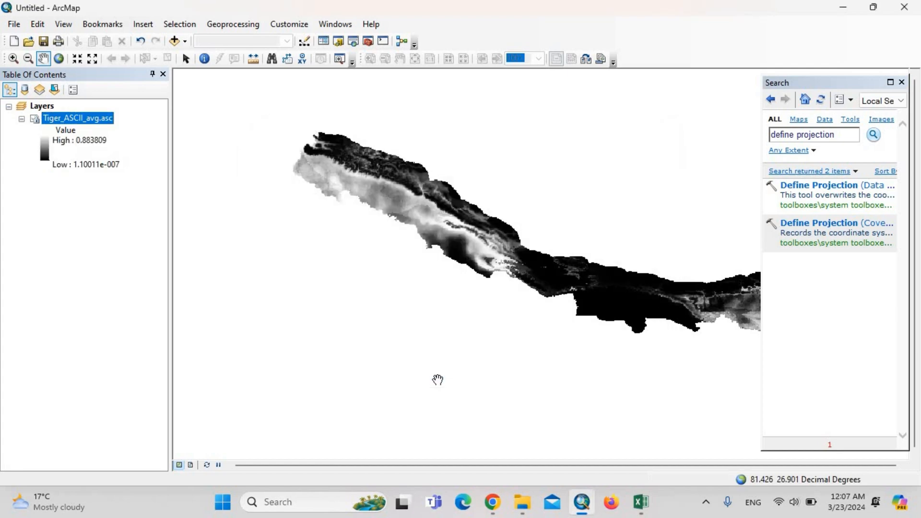
pyautogui.moveTo(497, 276)
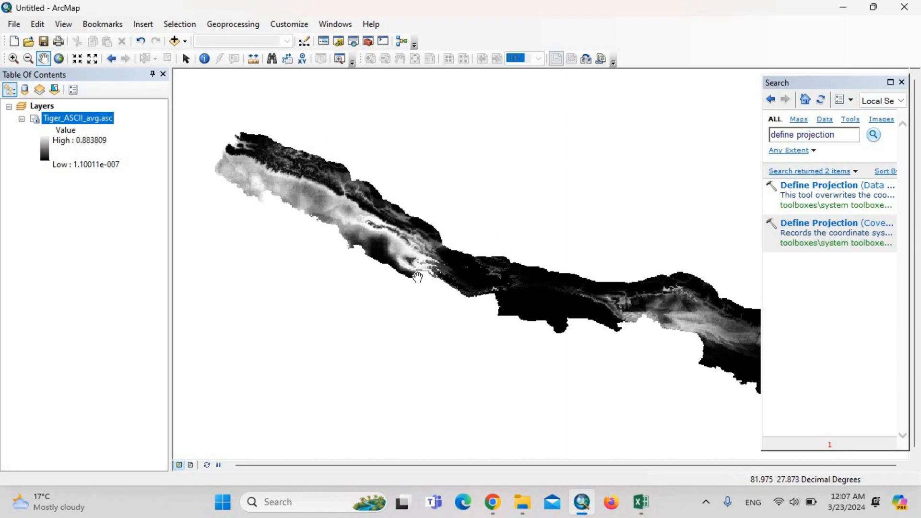
pyautogui.click(416, 276)
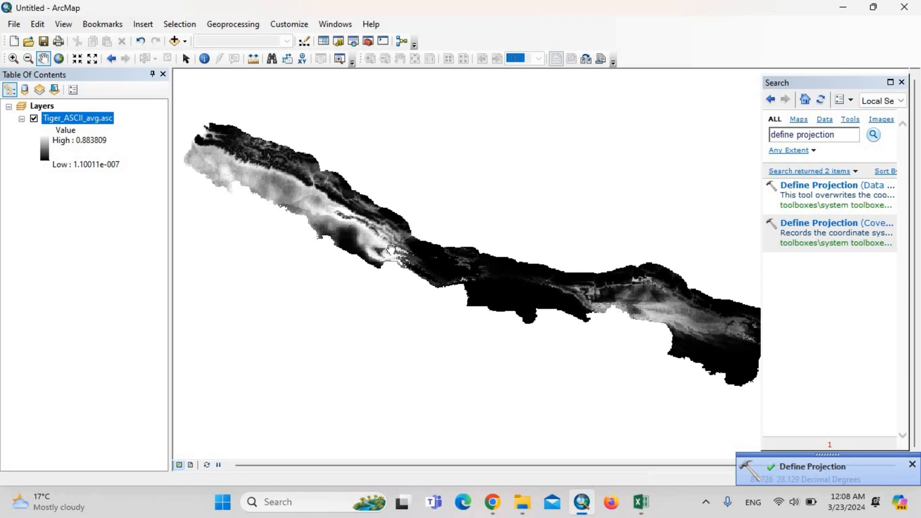
pyautogui.moveTo(107, 169)
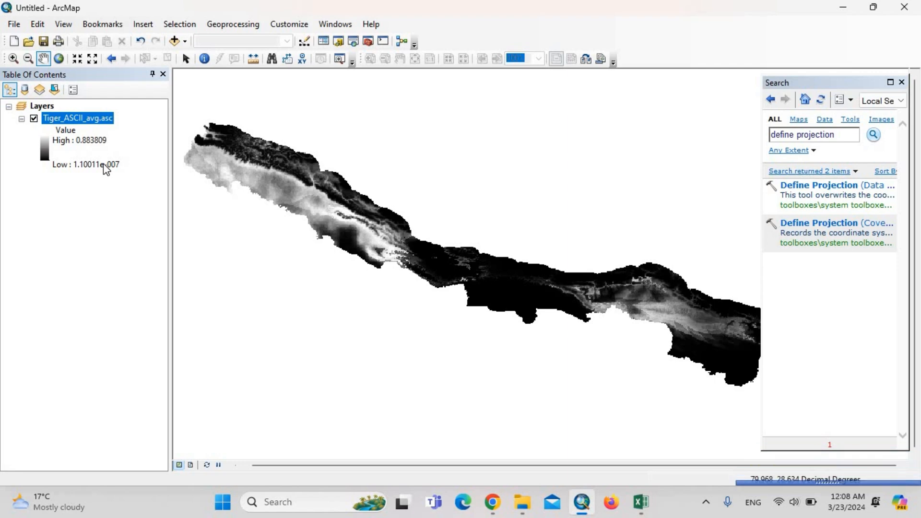
pyautogui.moveTo(620, 245)
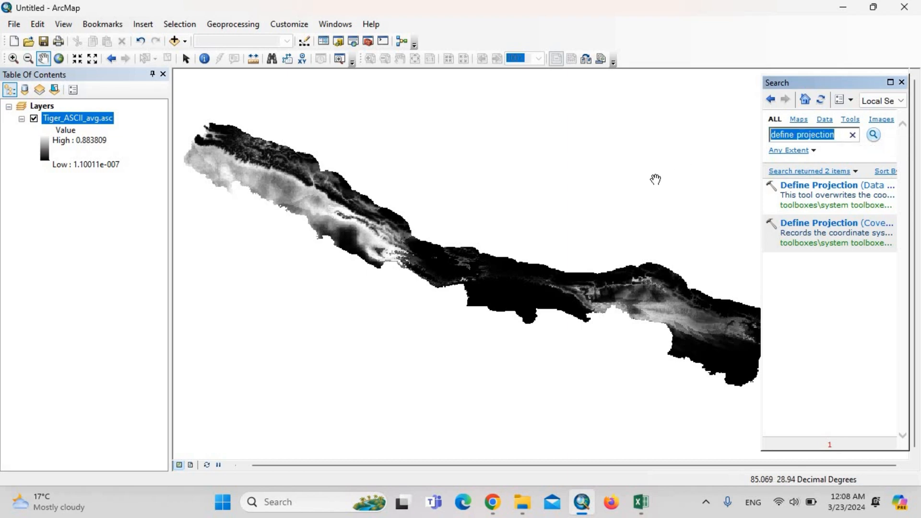
pyautogui.moveTo(654, 180)
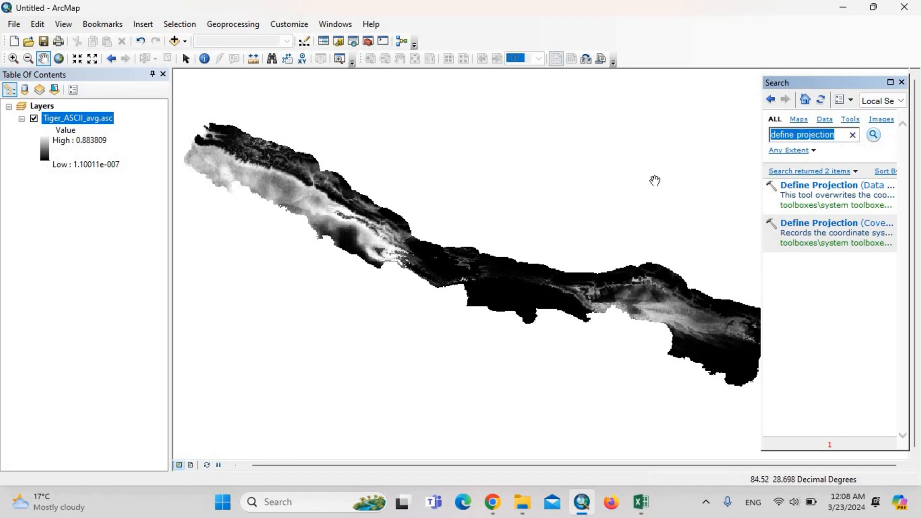
# Step: Find Raster Calculator and build an expression multiplying Tiger_ASCII_avg by 10000
pyautogui.write('ra')
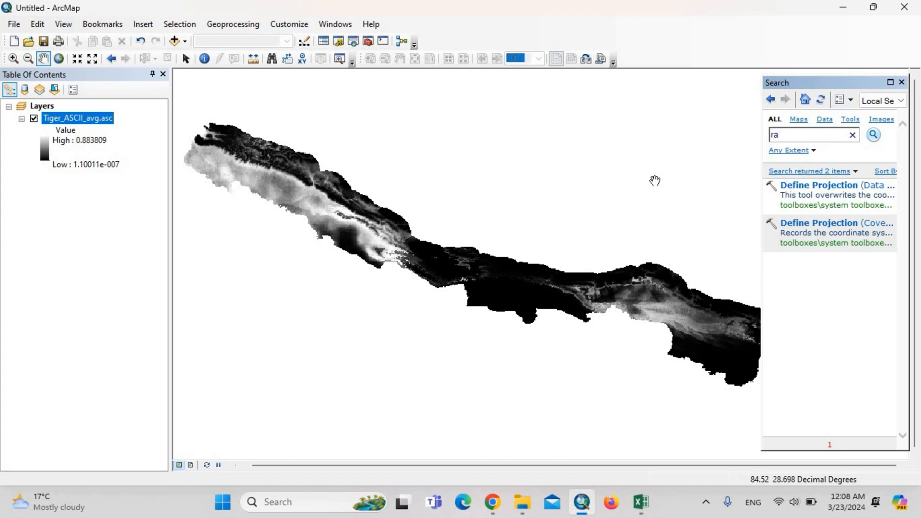
pyautogui.write('ster')
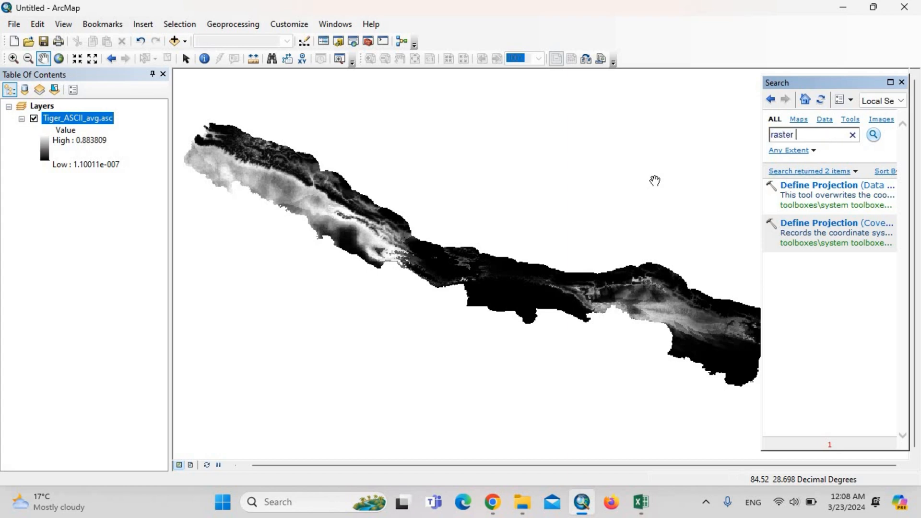
pyautogui.write('calcula')
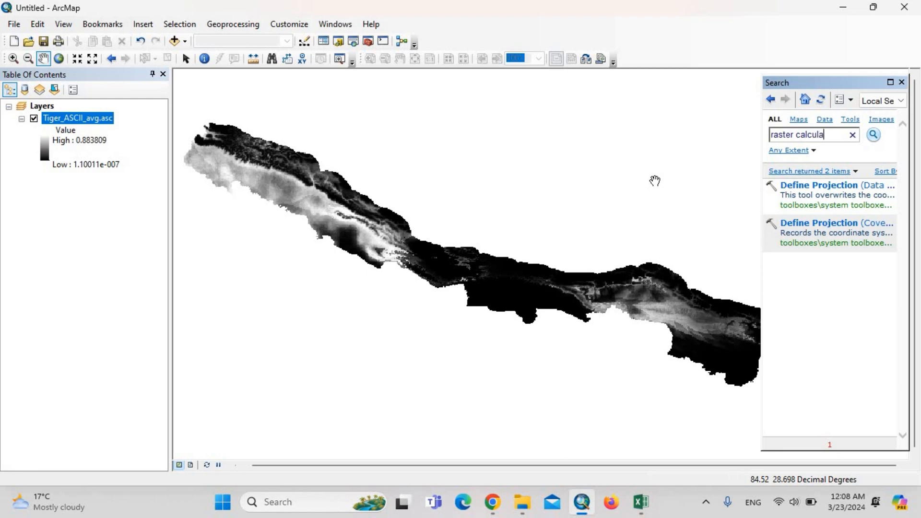
pyautogui.click(873, 135)
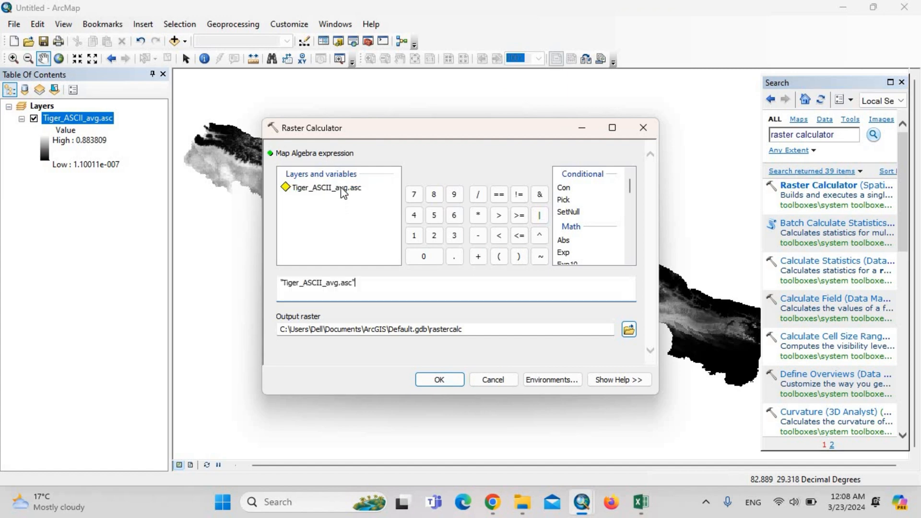
pyautogui.click(478, 215)
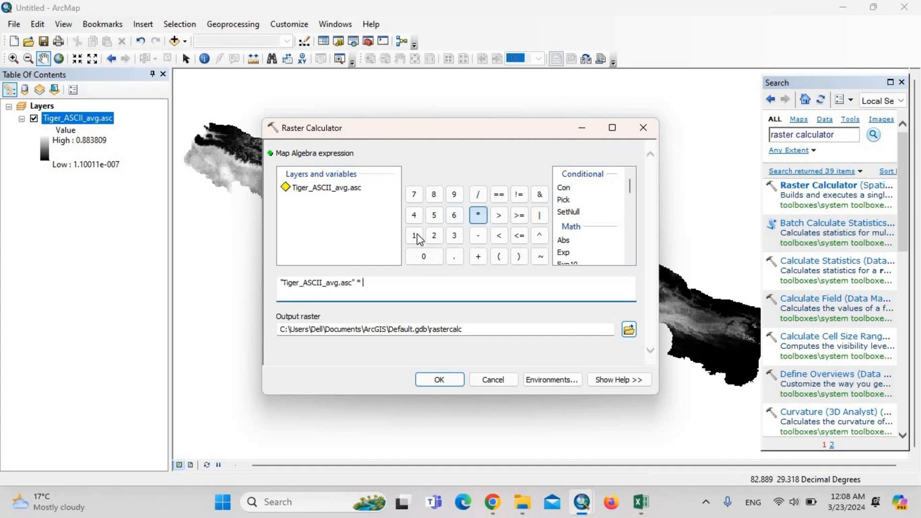
pyautogui.click(423, 256)
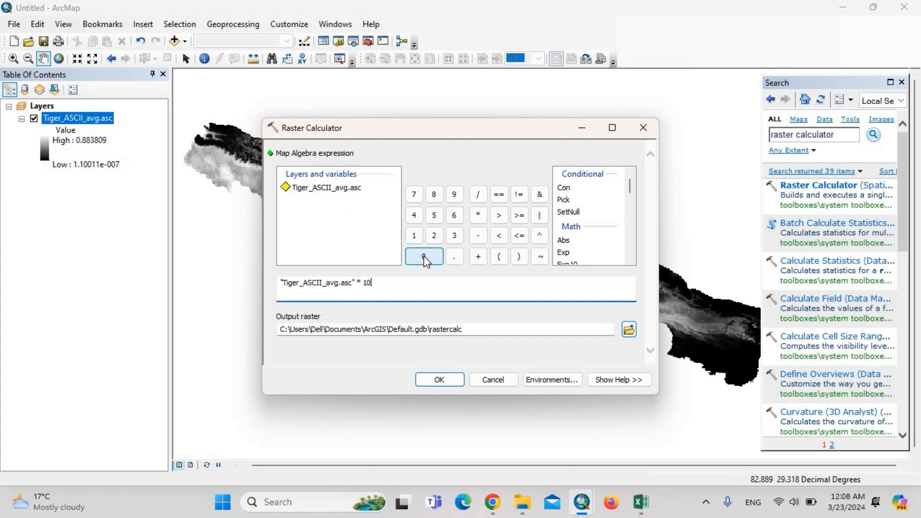
pyautogui.click(423, 257)
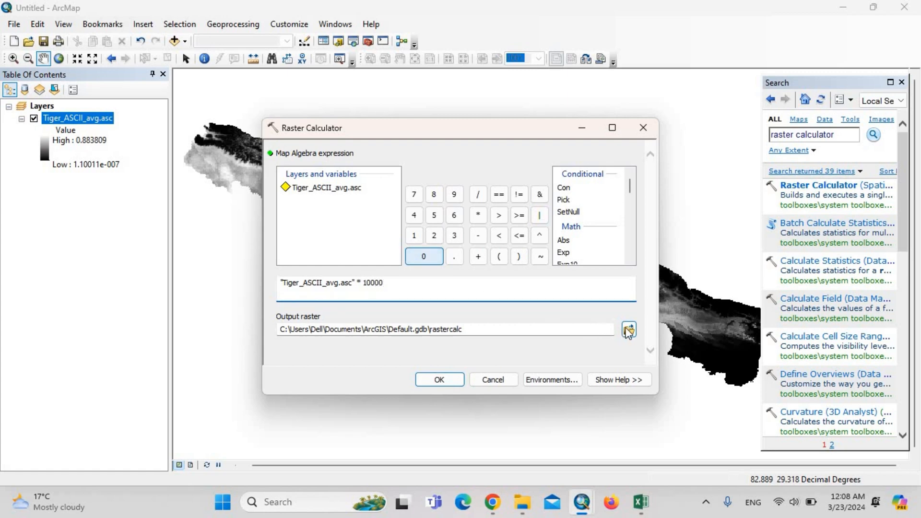
pyautogui.click(628, 329)
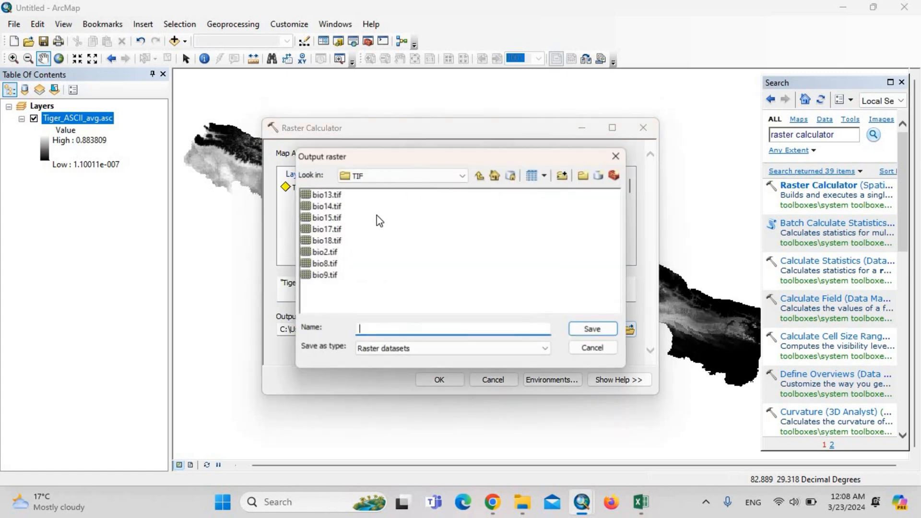
pyautogui.click(479, 175)
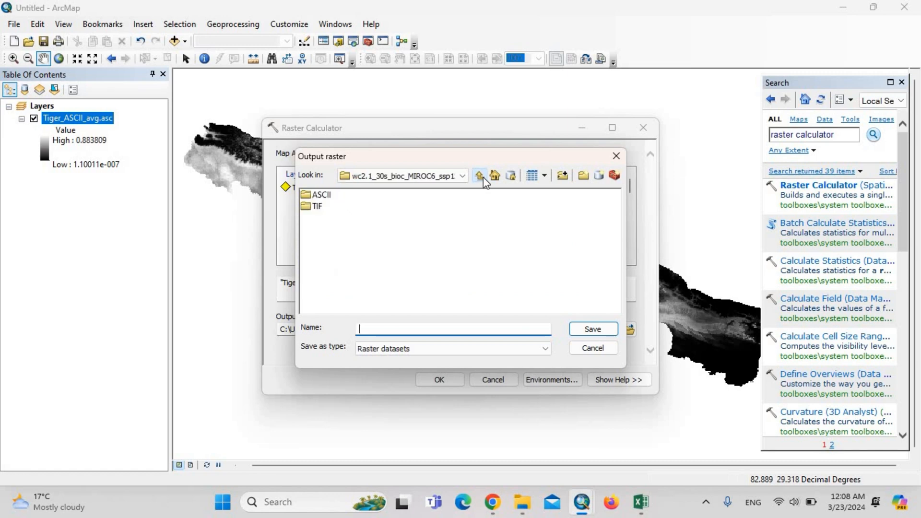
pyautogui.click(478, 175)
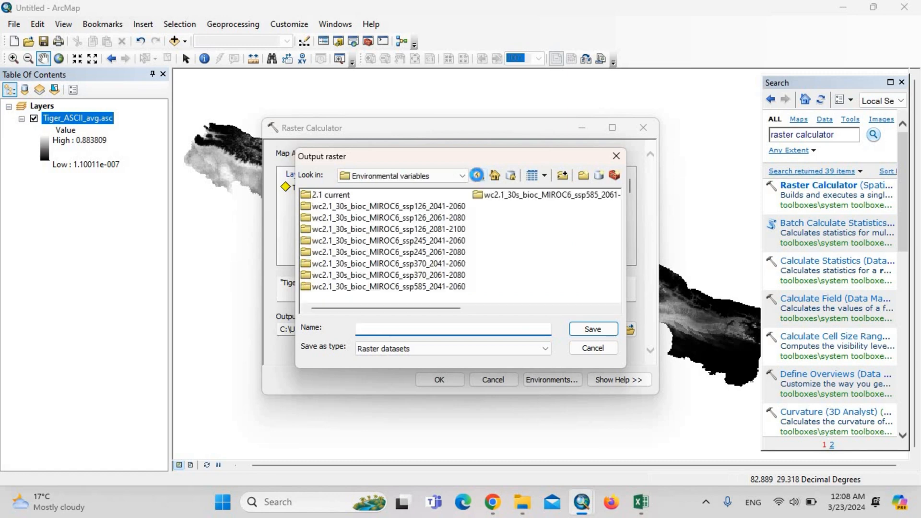
pyautogui.click(494, 175)
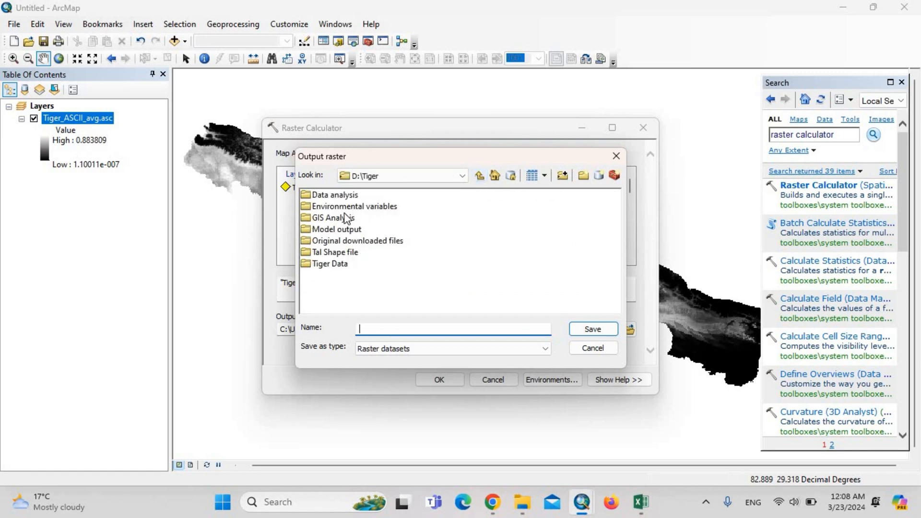
pyautogui.doubleClick(340, 217)
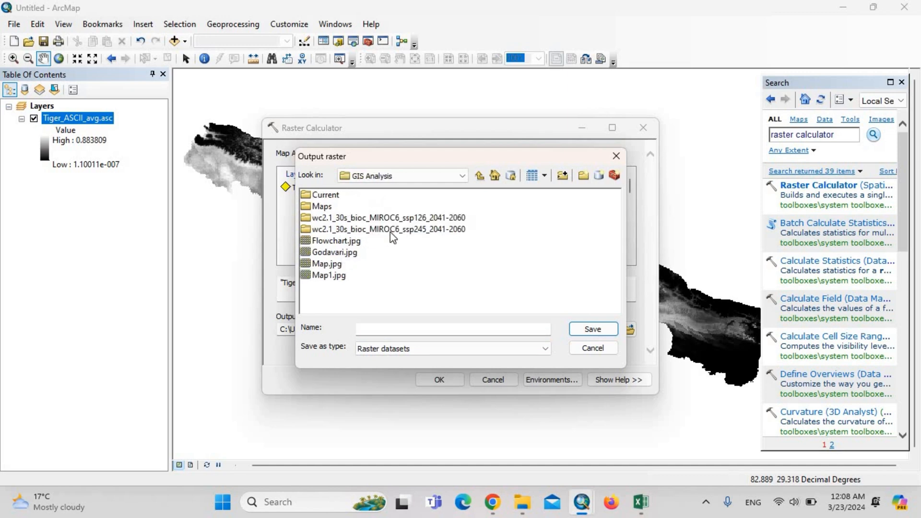
pyautogui.click(386, 218)
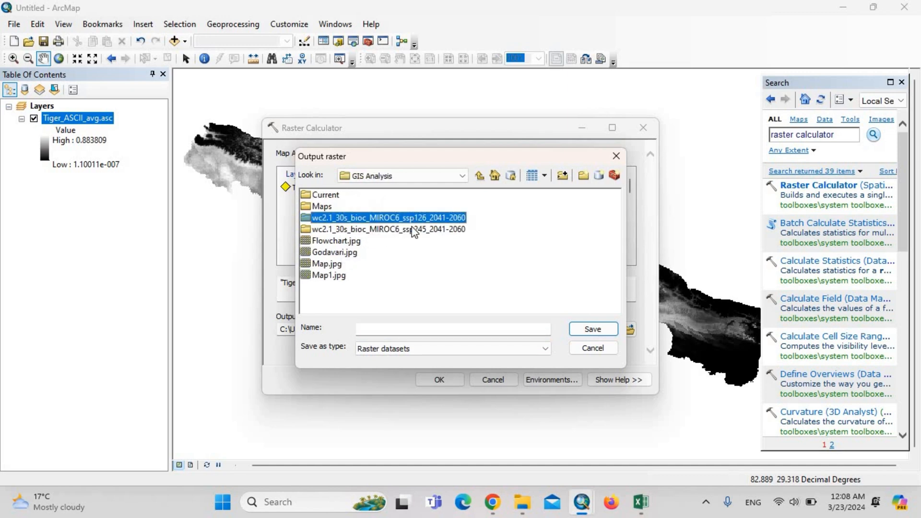
pyautogui.doubleClick(387, 217)
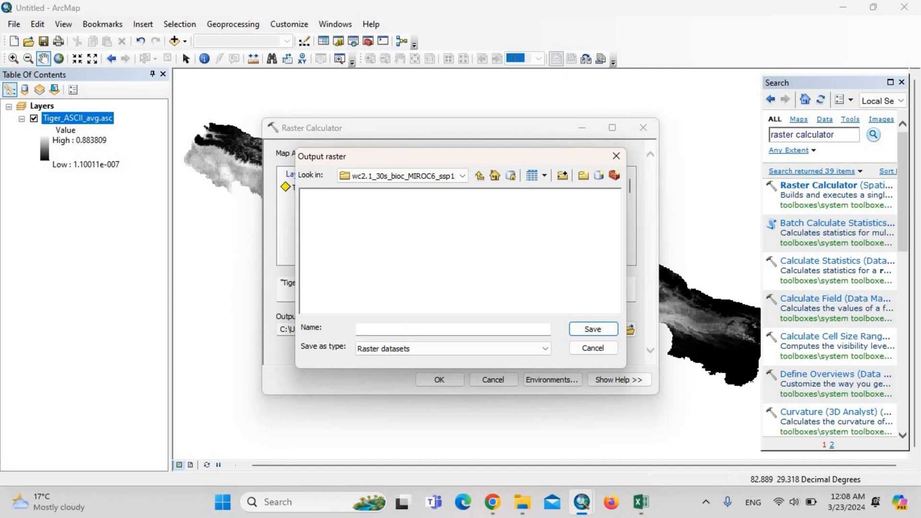
pyautogui.write('Tiger')
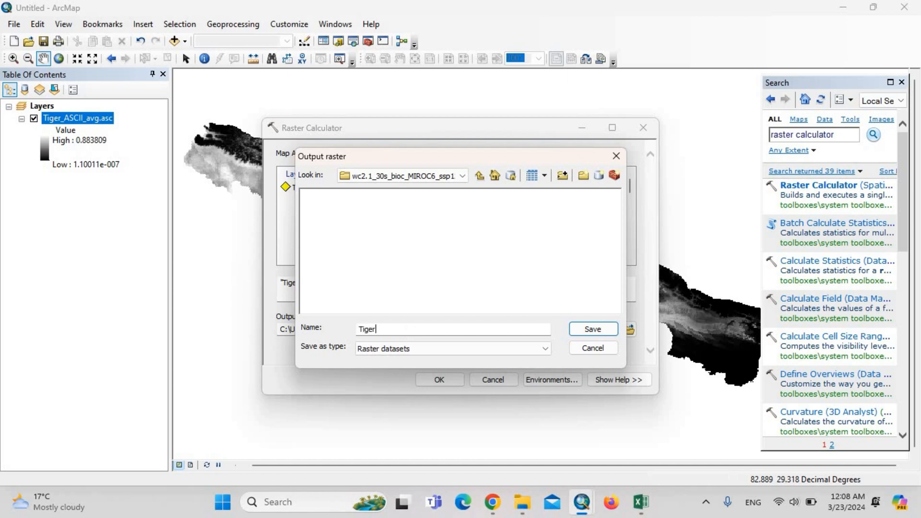
pyautogui.write('1000')
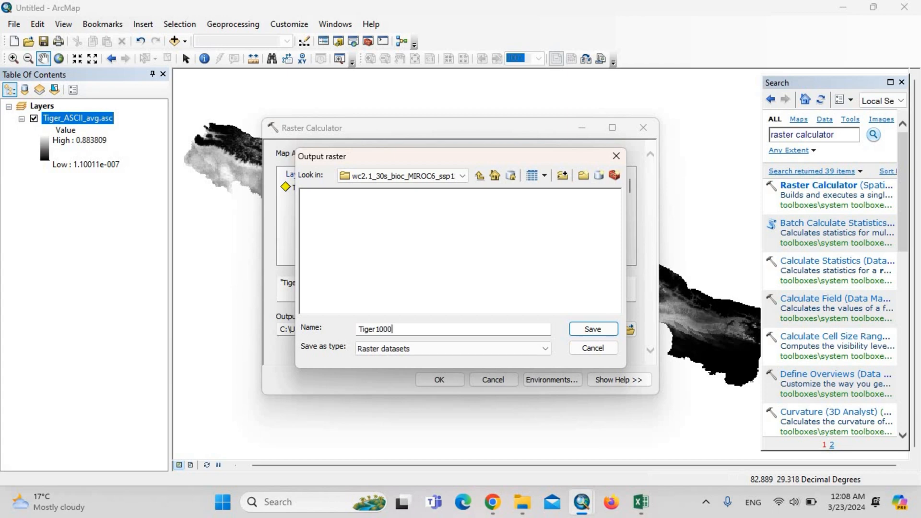
pyautogui.write('0.tif')
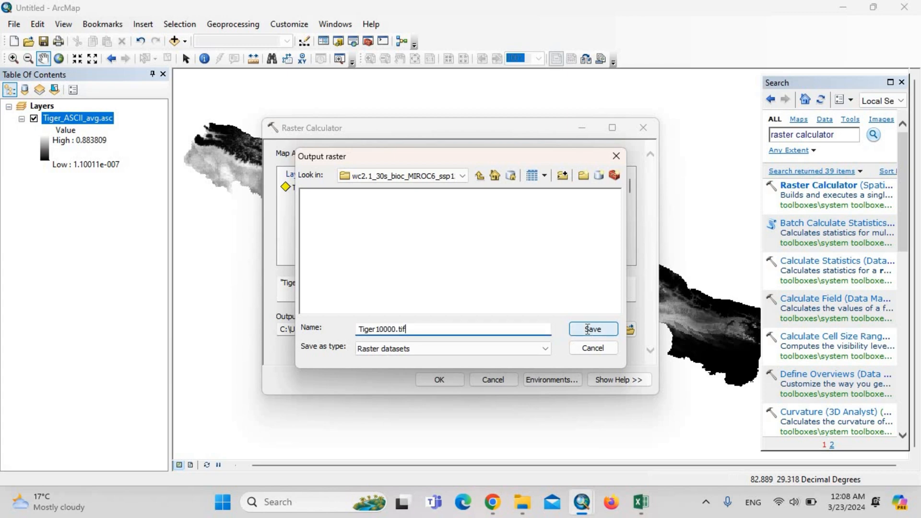
pyautogui.click(592, 328)
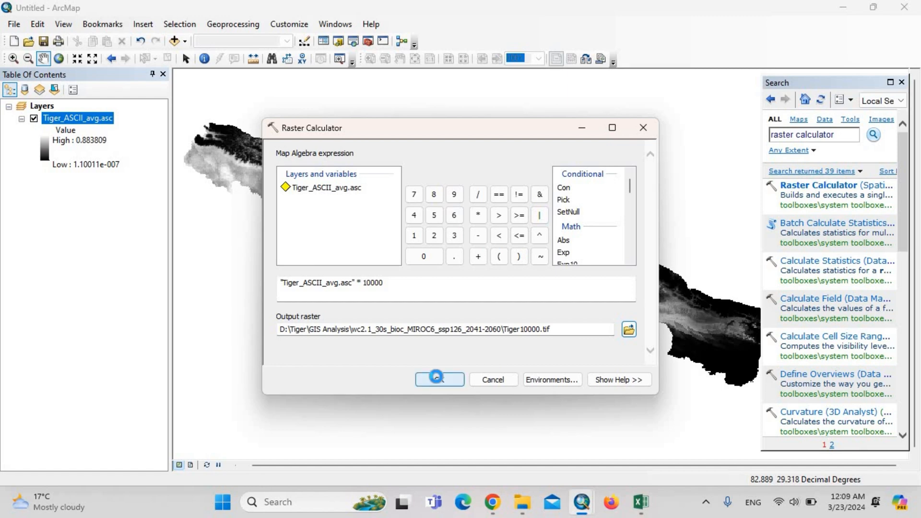
pyautogui.click(439, 379)
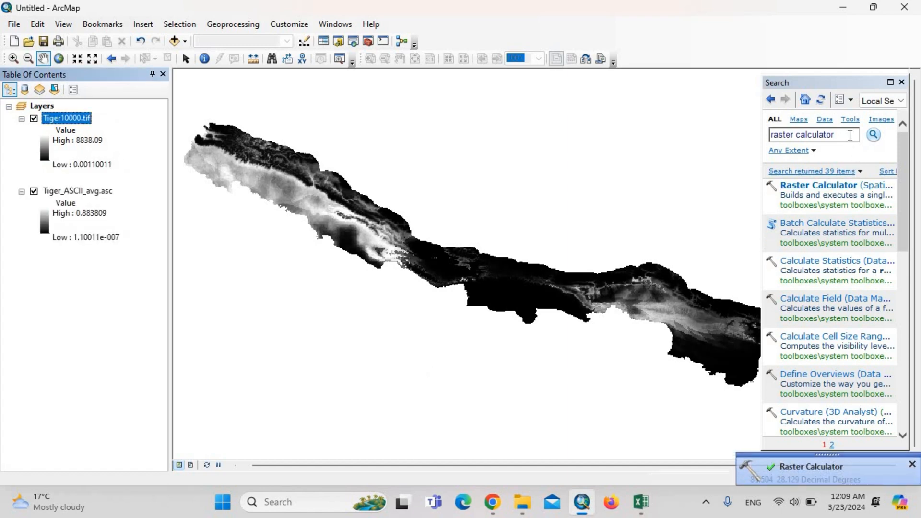
# Step: Run the Spatial Analyst Int tool on Tiger10000.tif, saving the result as TigerInt.tif
pyautogui.tripleClick(811, 134)
pyautogui.write('in')
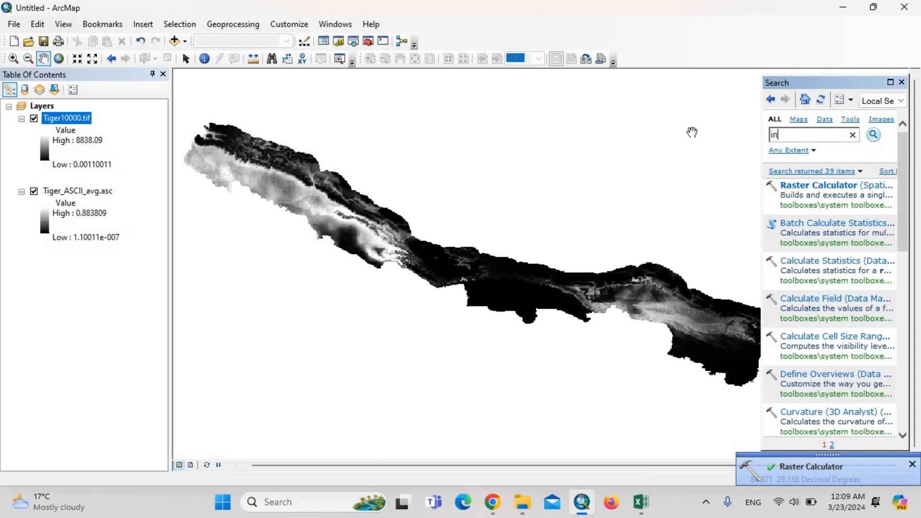
pyautogui.write('t')
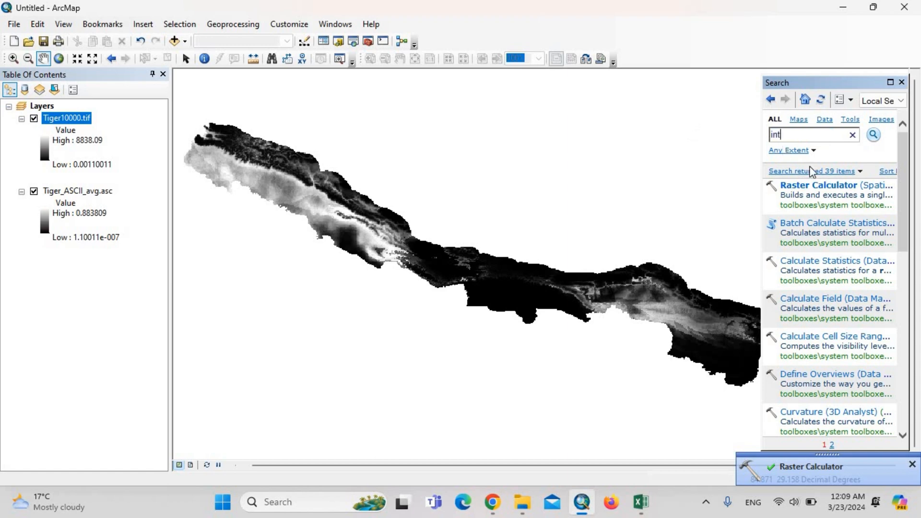
pyautogui.click(872, 134)
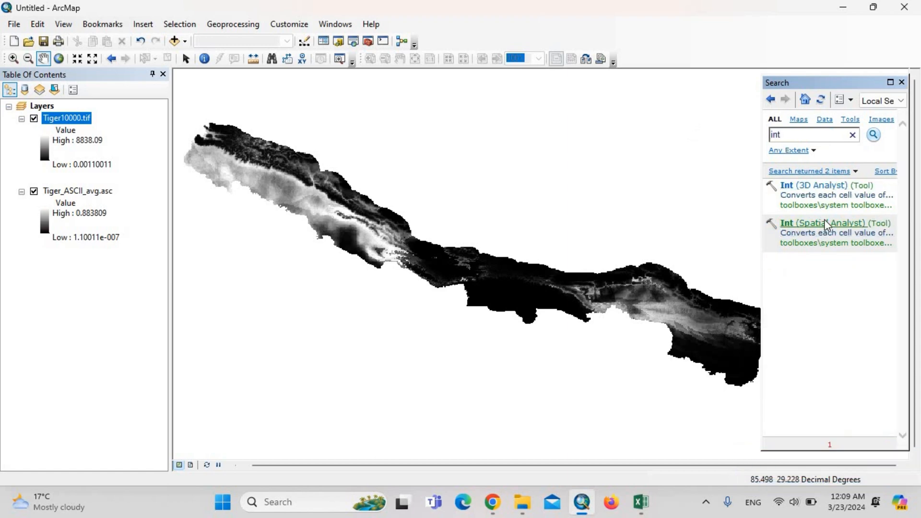
pyautogui.doubleClick(825, 222)
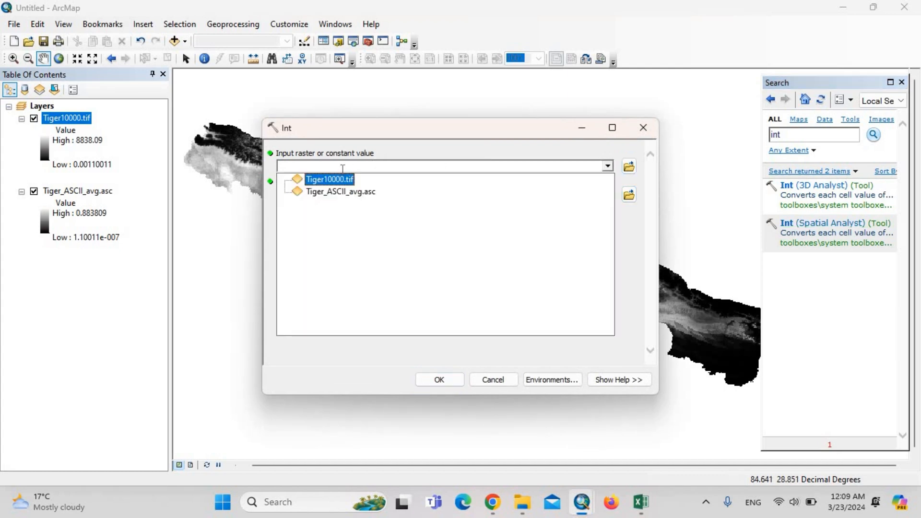
pyautogui.click(329, 179)
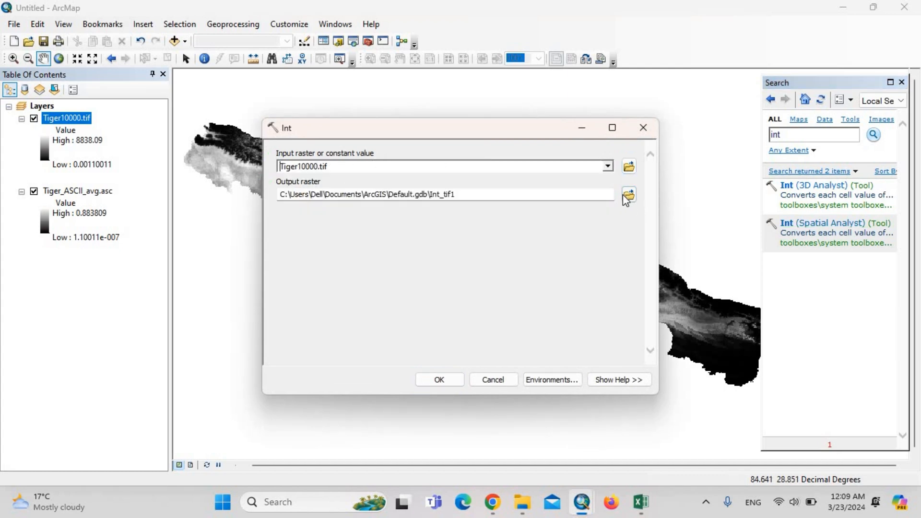
pyautogui.click(628, 194)
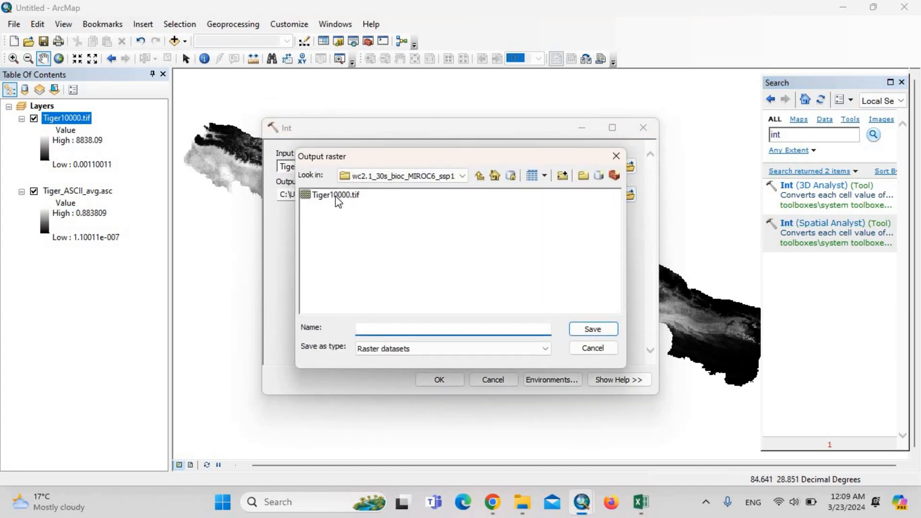
pyautogui.click(334, 195)
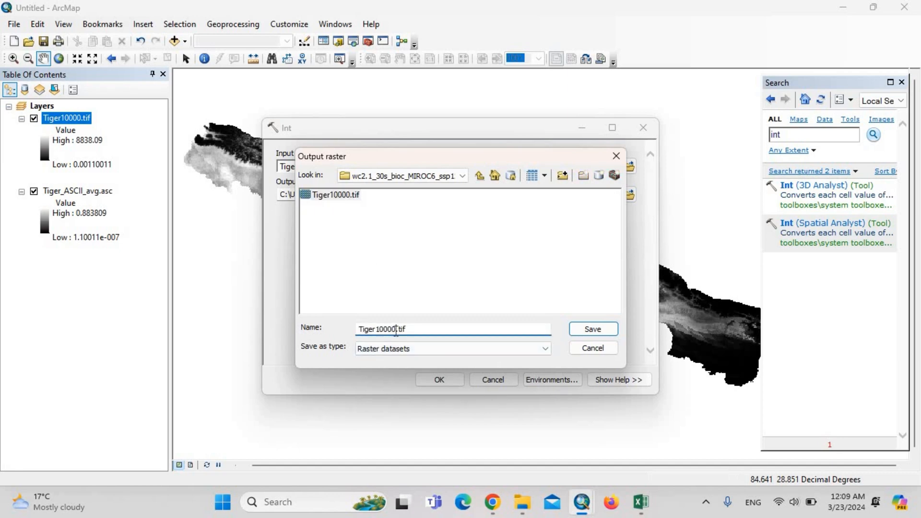
pyautogui.write('Tiger.tif')
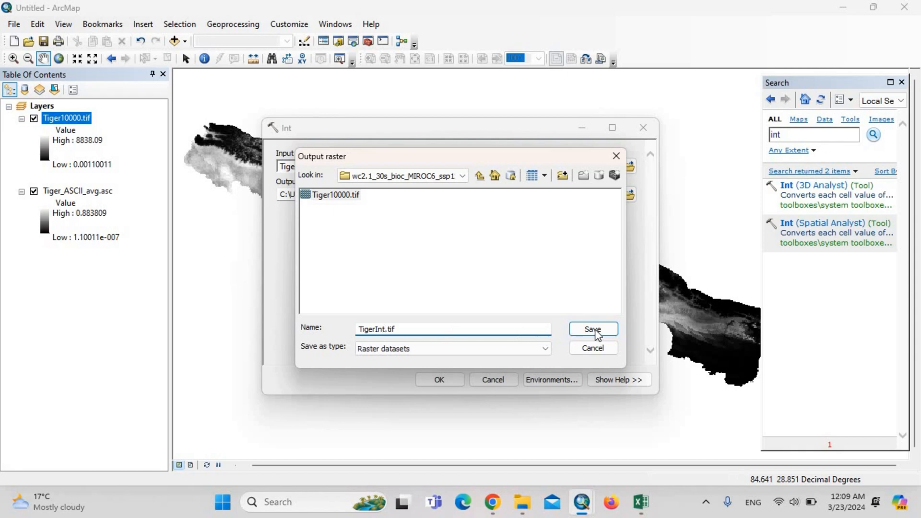
pyautogui.click(592, 330)
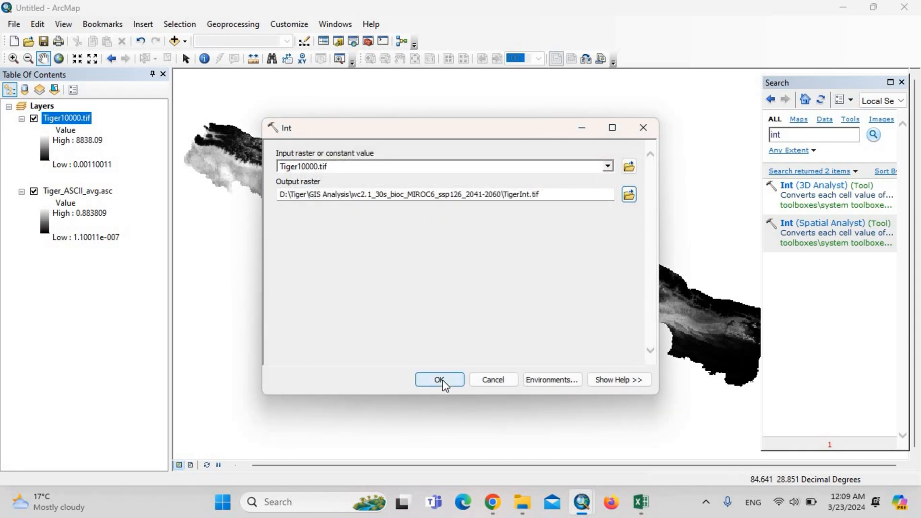
pyautogui.click(439, 379)
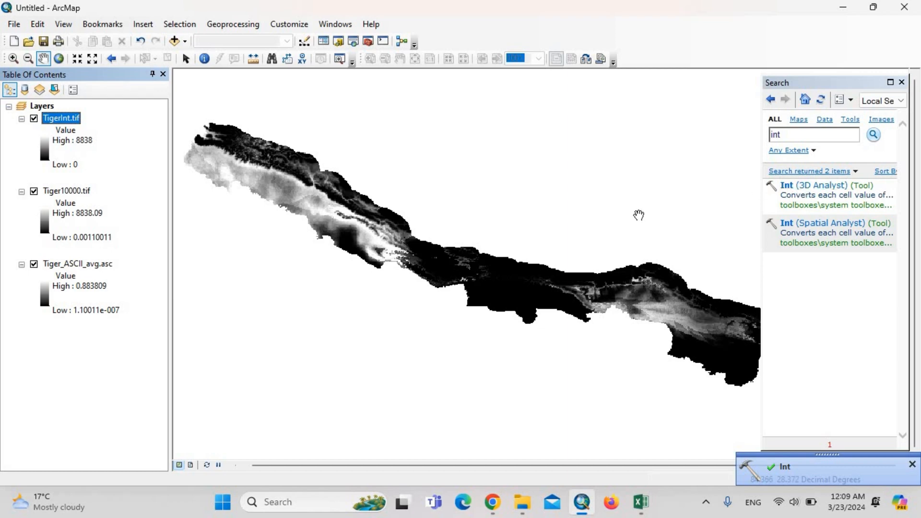
pyautogui.moveTo(643, 508)
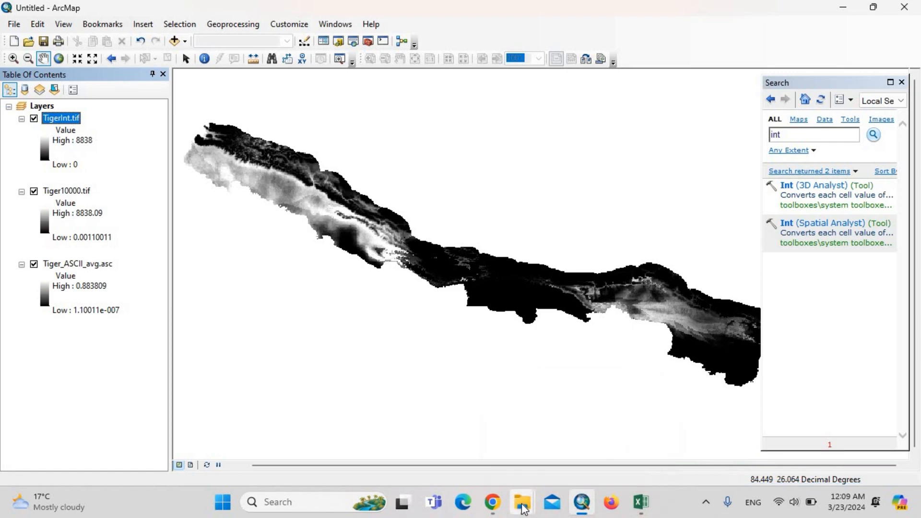
# Step: Browse File Explorer to D:\Tiger\Data analysis\Accurracy assessment
pyautogui.click(522, 503)
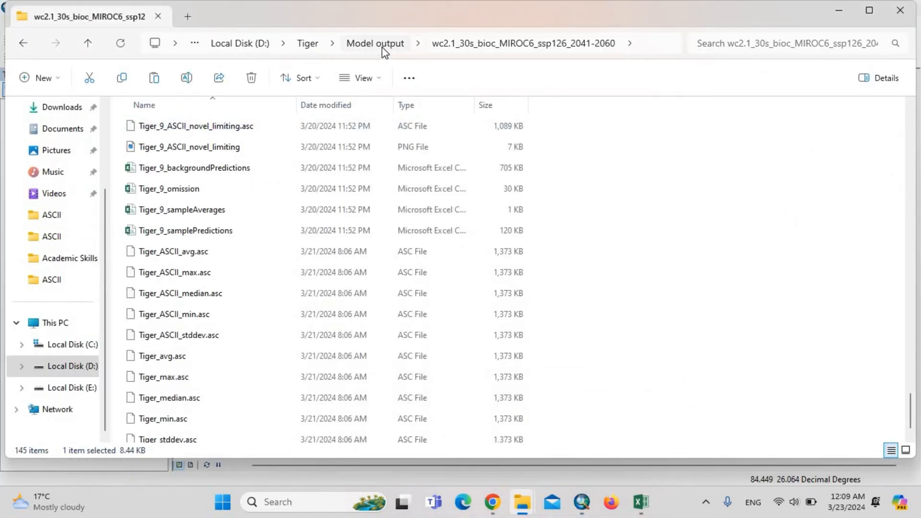
pyautogui.click(374, 43)
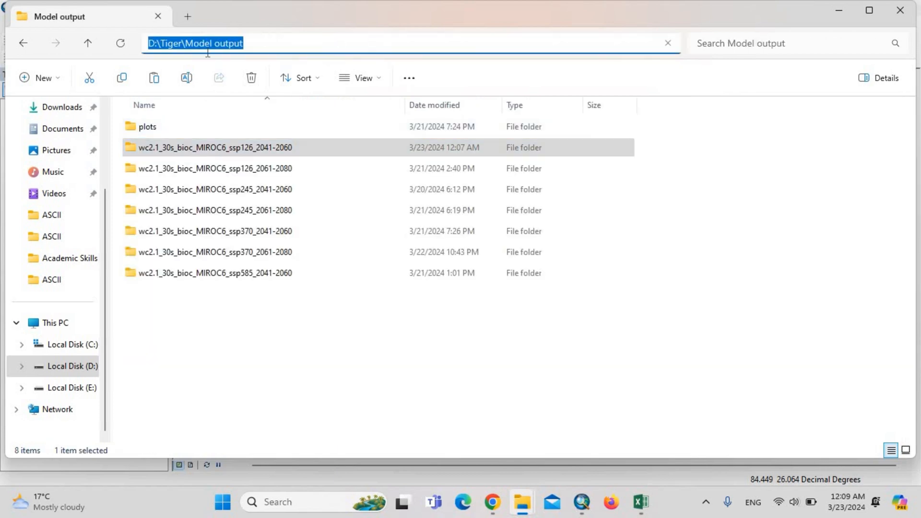
pyautogui.moveTo(395, 39)
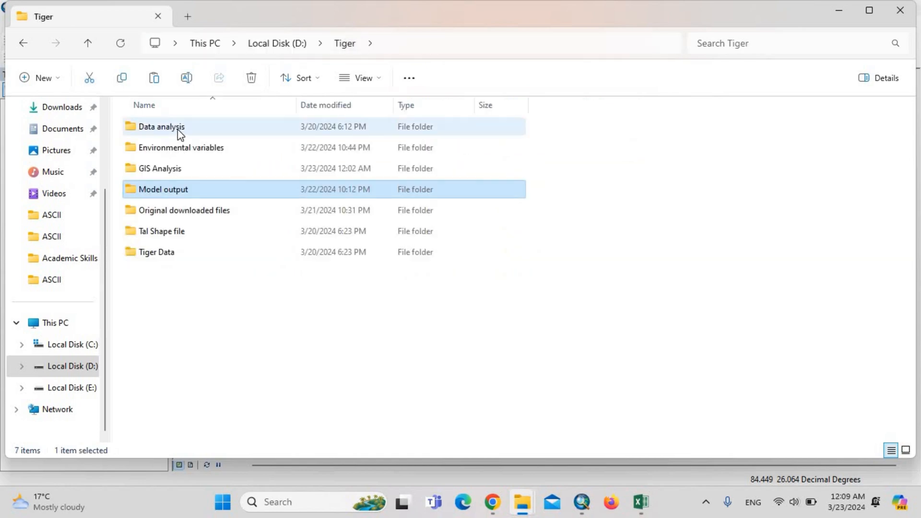
pyautogui.doubleClick(161, 126)
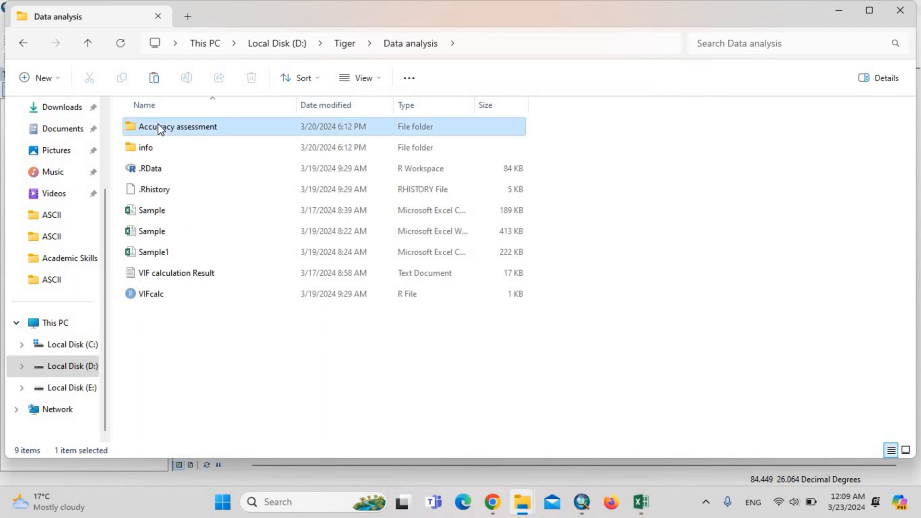
pyautogui.doubleClick(178, 126)
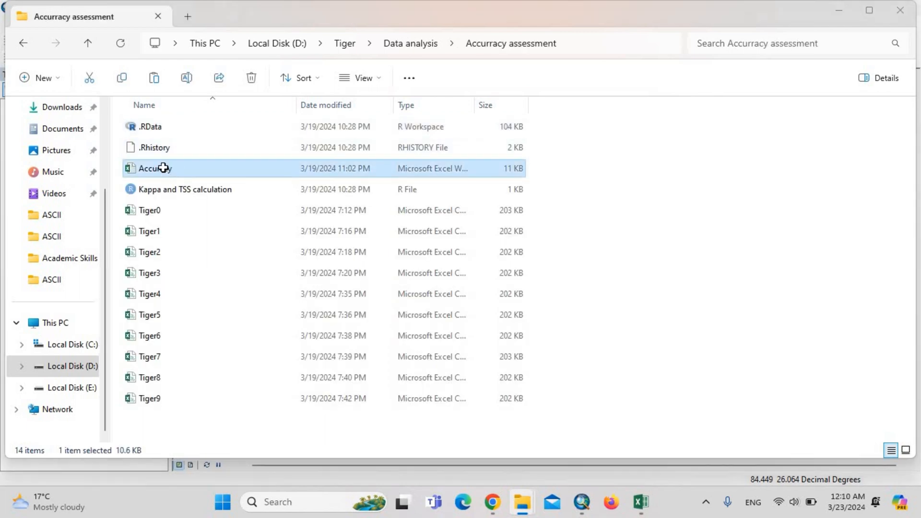
# Step: Open the Accuracy workbook and inspect the AVERAGE formula in cell B12
pyautogui.doubleClick(154, 168)
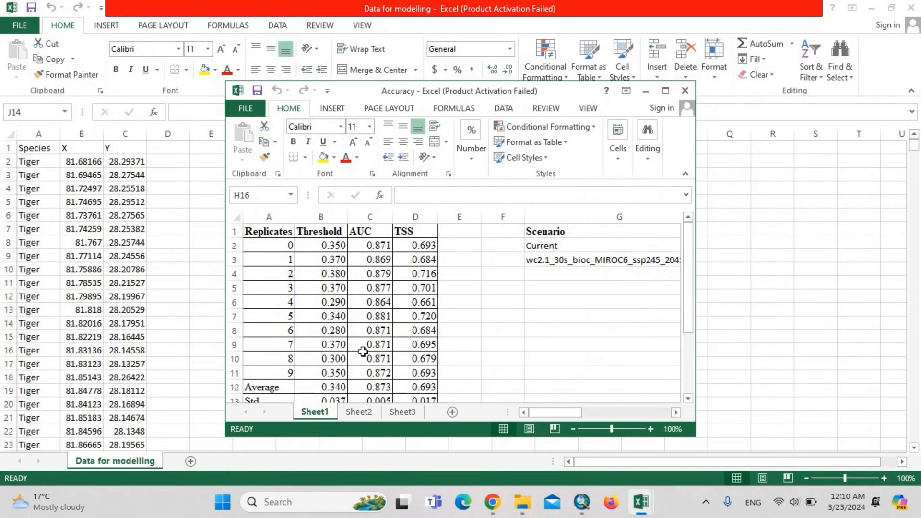
pyautogui.click(502, 330)
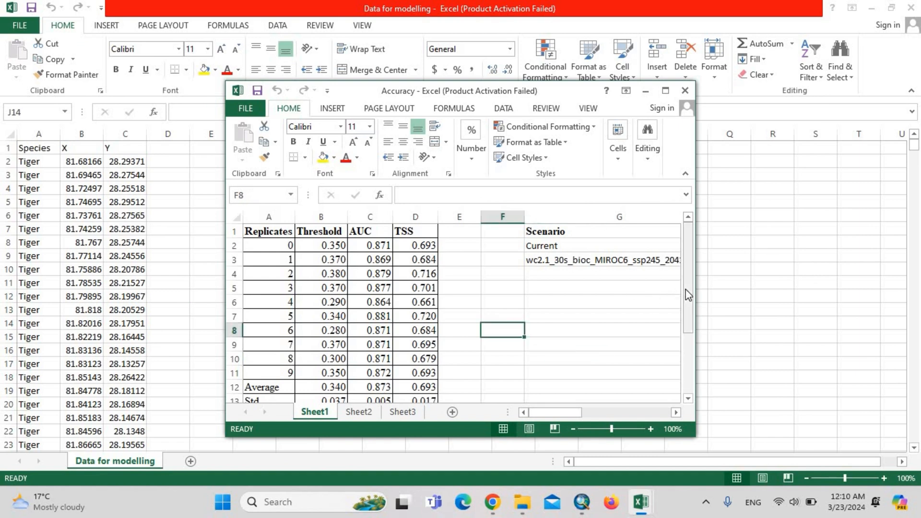
pyautogui.scroll(-3)
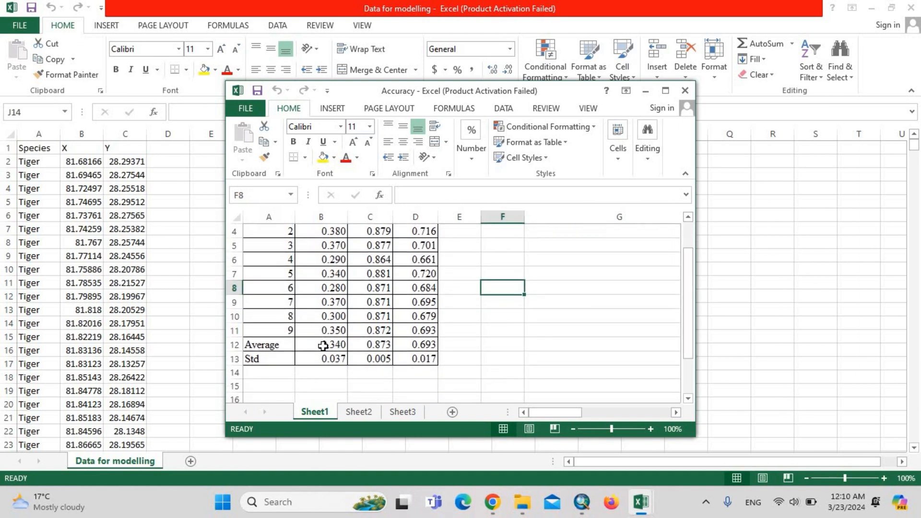
pyautogui.click(321, 344)
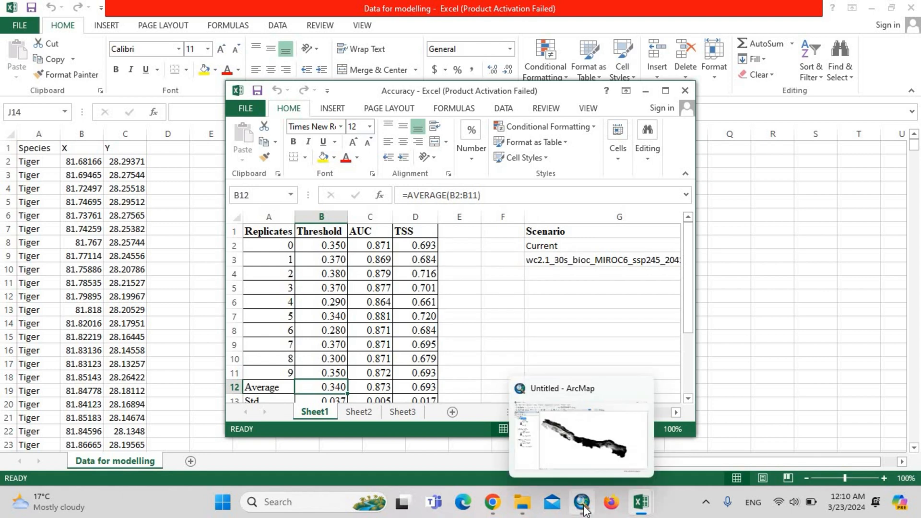
# Step: Return to ArcMap and search tools for 'reclassify'
pyautogui.click(580, 439)
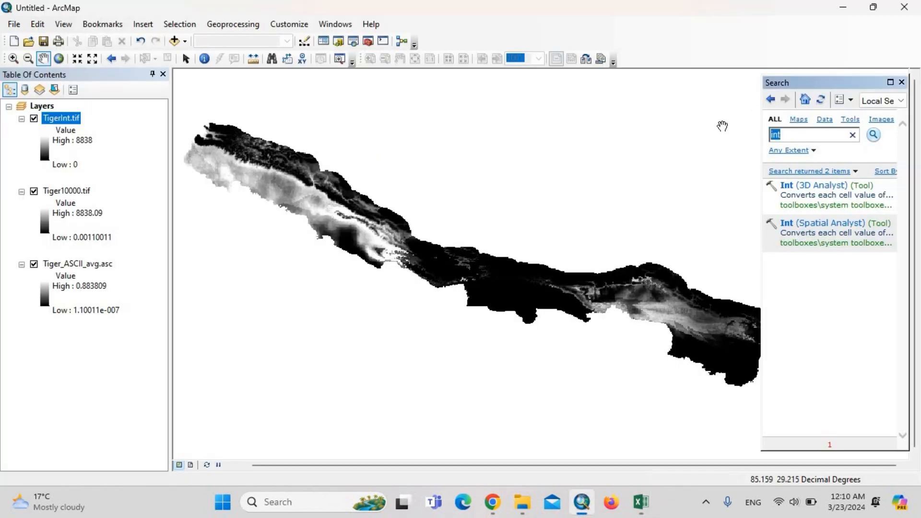
pyautogui.write('reclassify')
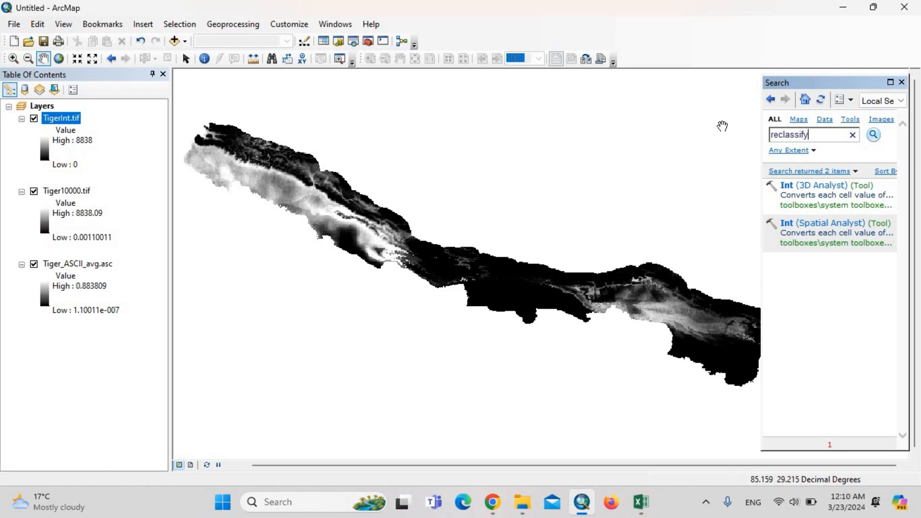
pyautogui.click(874, 134)
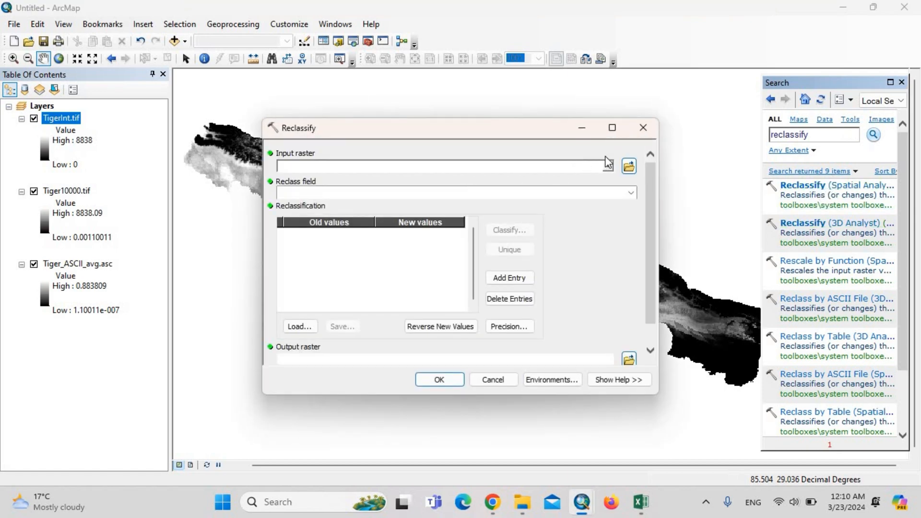
# Step: Classify TigerInt.tif into 2 classes using a manual break value of 3400
pyautogui.click(608, 166)
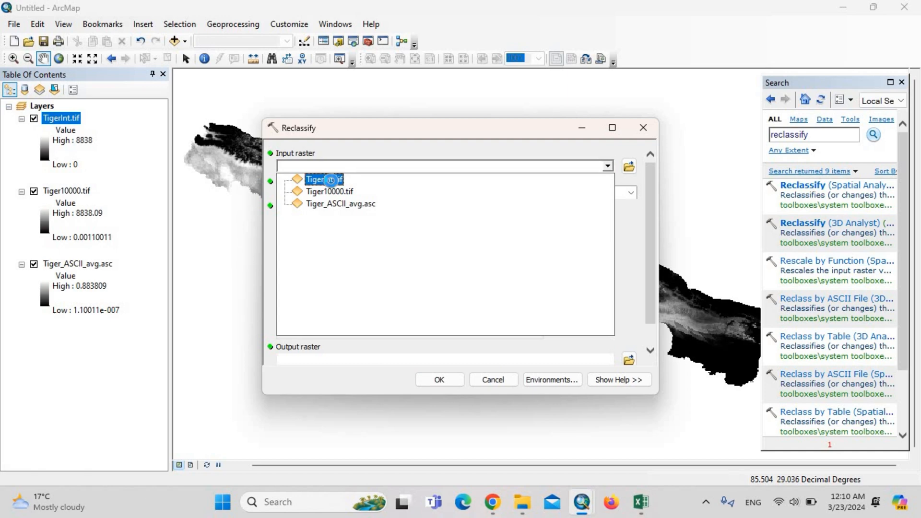
pyautogui.click(326, 179)
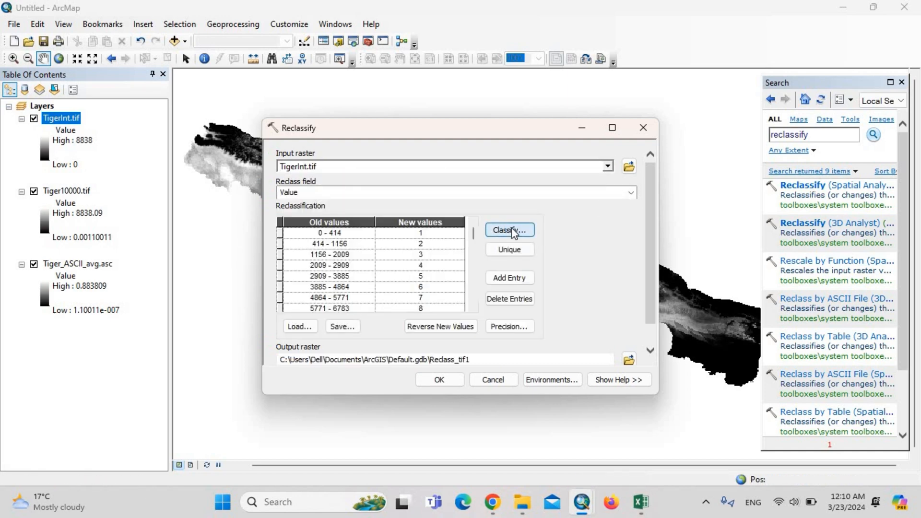
pyautogui.click(508, 230)
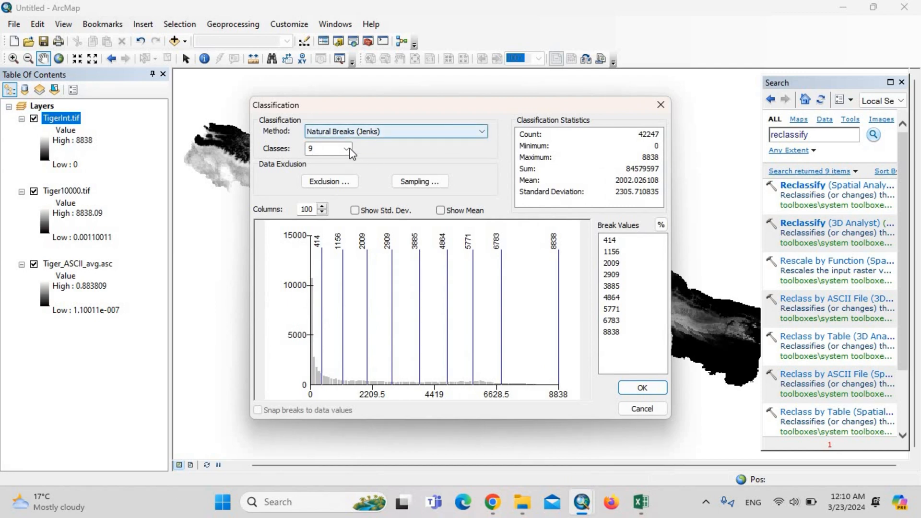
pyautogui.click(347, 148)
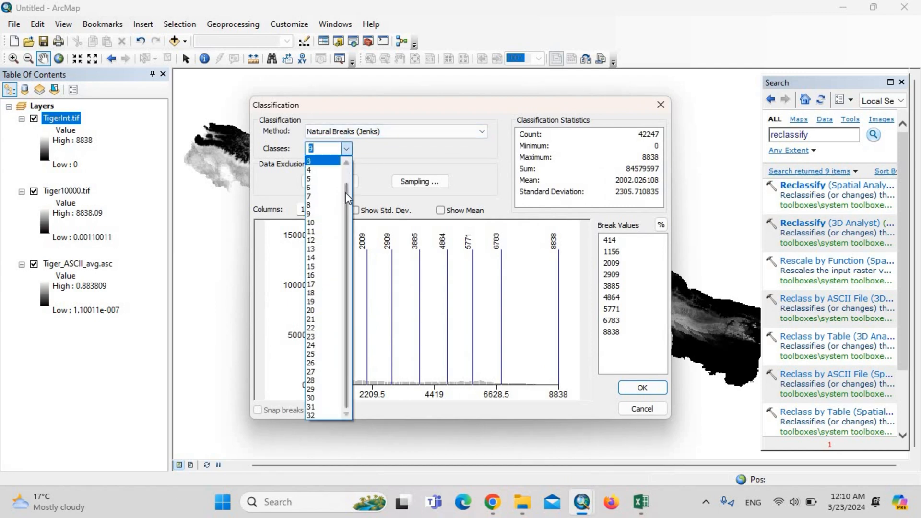
pyautogui.scroll(3)
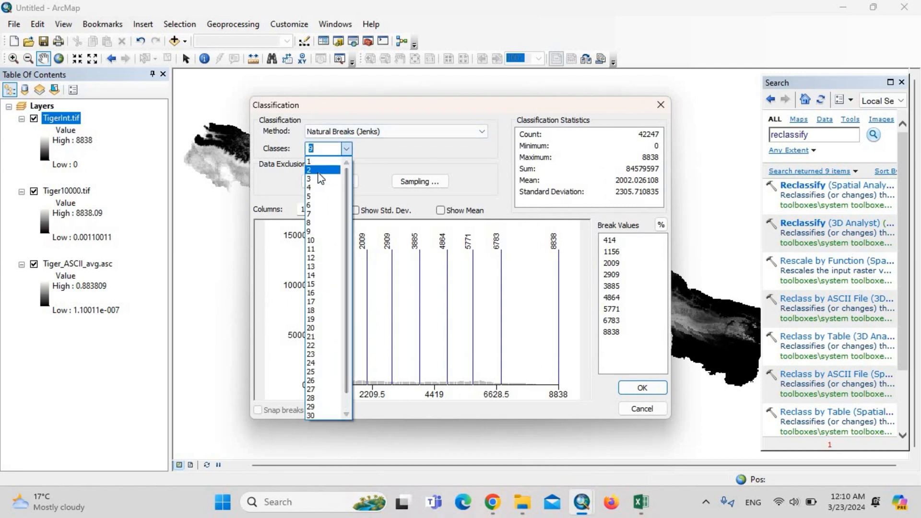
pyautogui.click(317, 170)
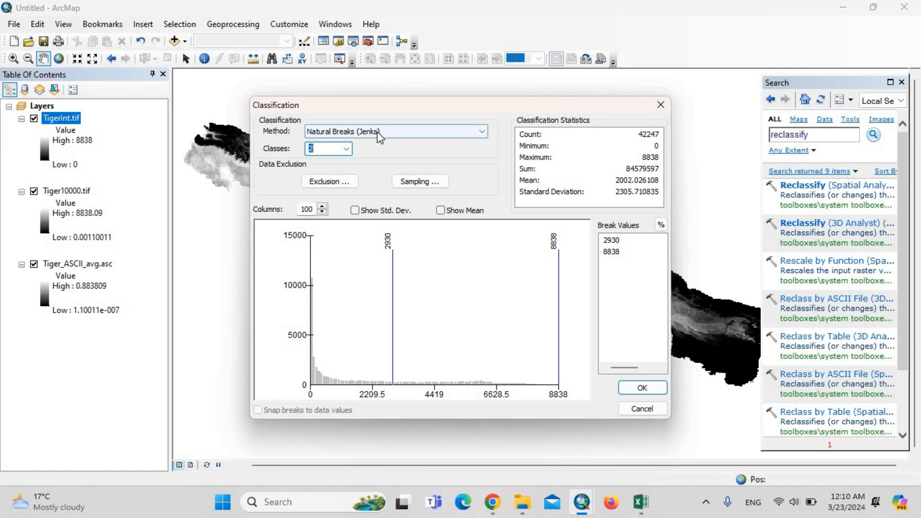
pyautogui.click(482, 131)
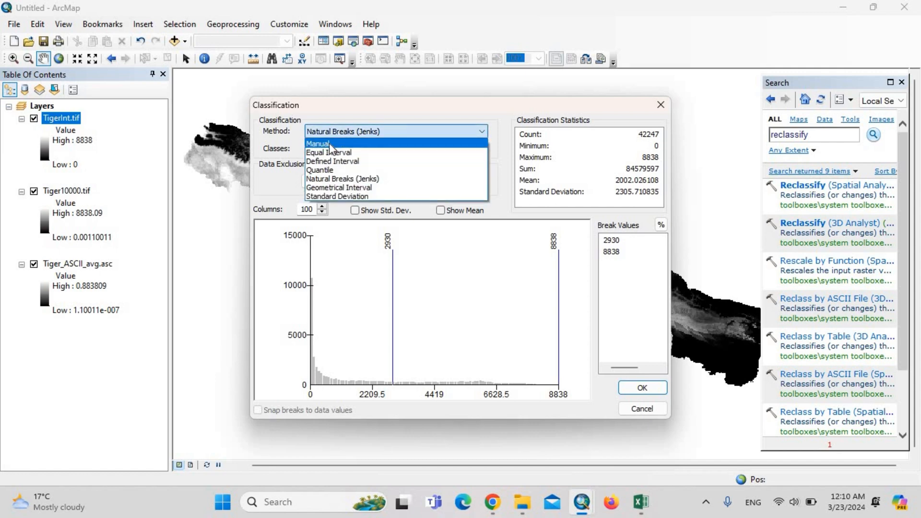
pyautogui.click(317, 144)
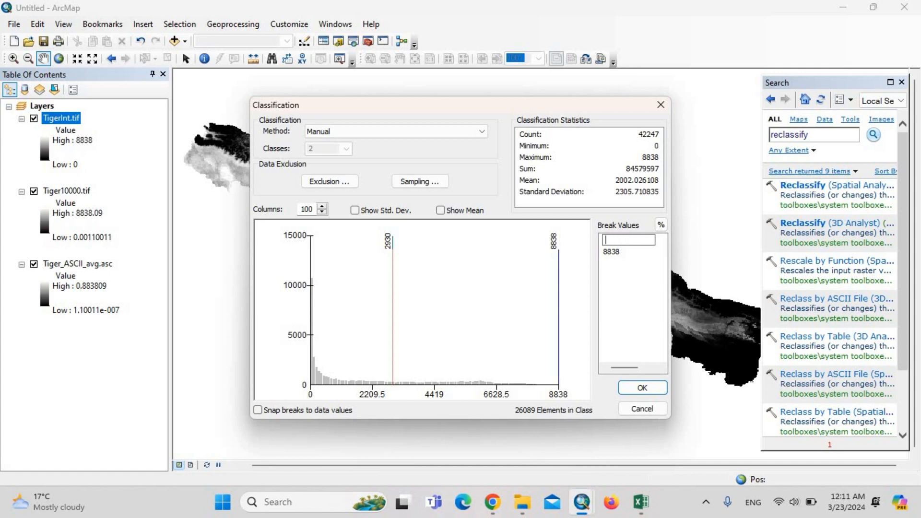
pyautogui.write('3400')
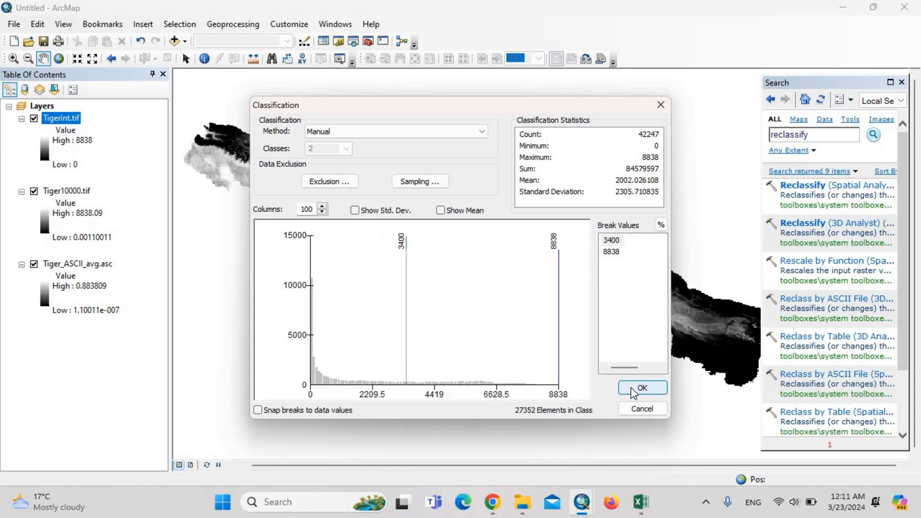
pyautogui.click(641, 388)
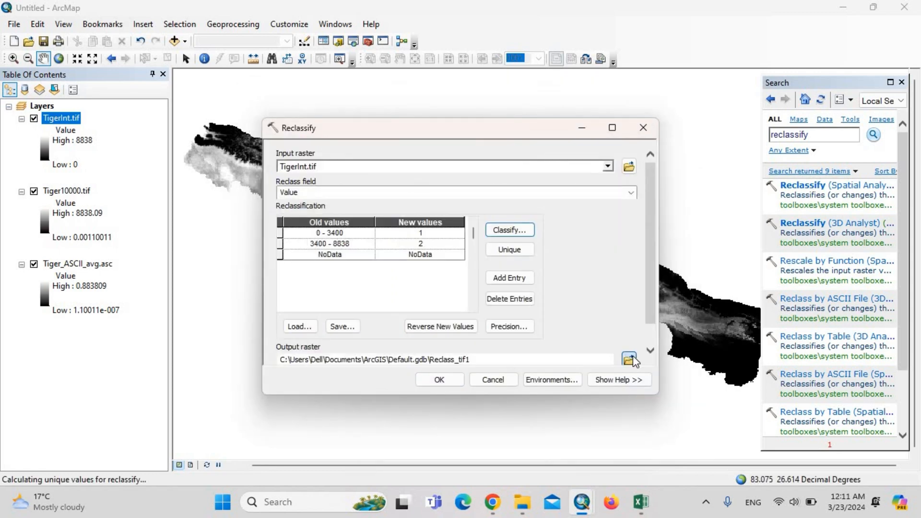
# Step: Name the output raster Tigerreclass.tif and run Reclassify
pyautogui.click(629, 359)
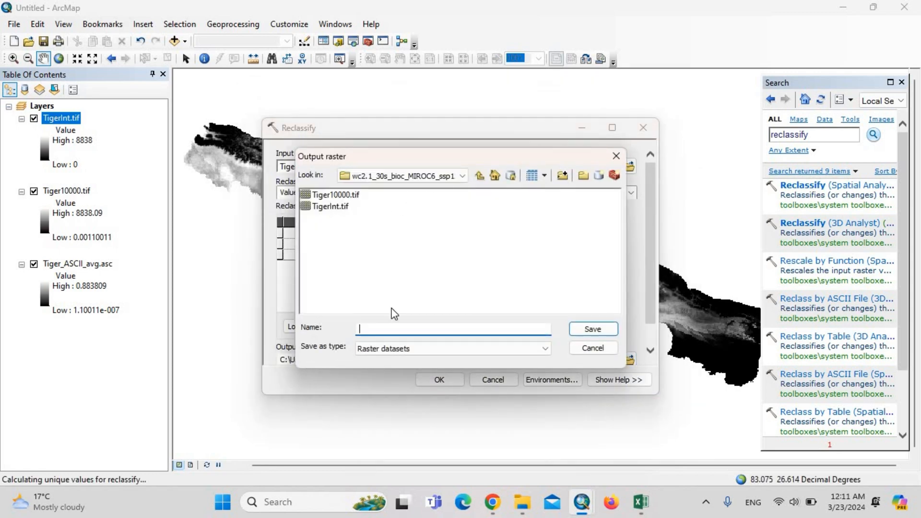
pyautogui.write('t')
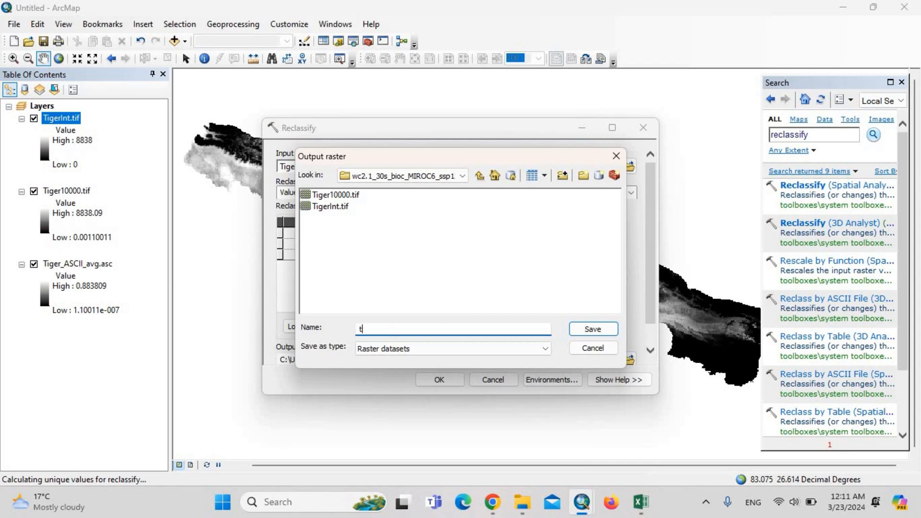
pyautogui.write('iger')
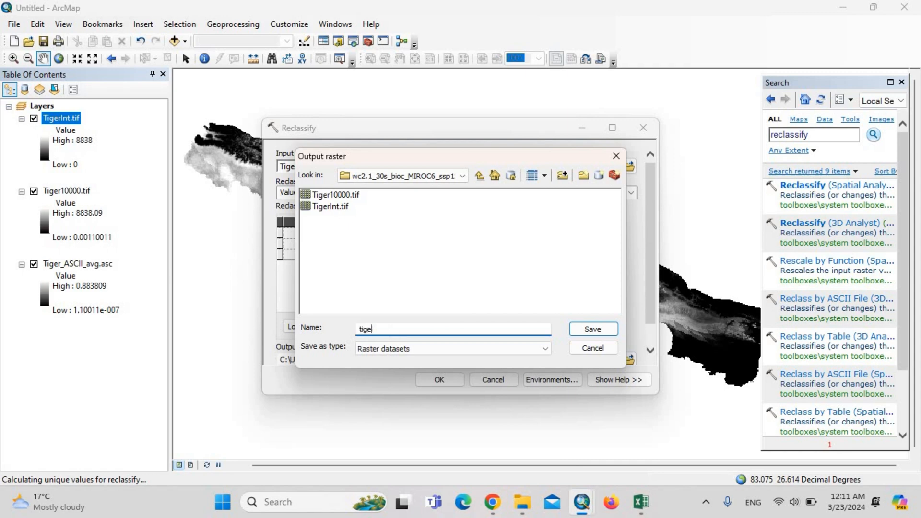
pyautogui.write('Ti')
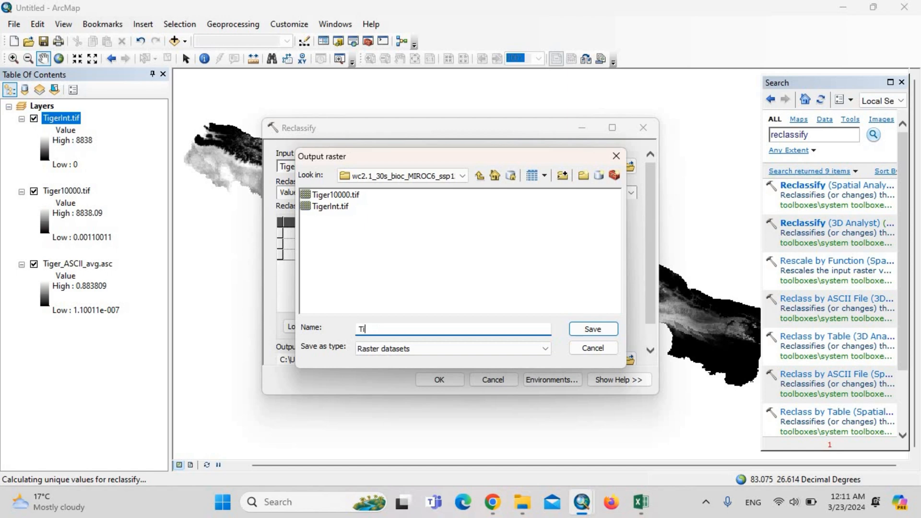
pyautogui.write('gerreclass.tif')
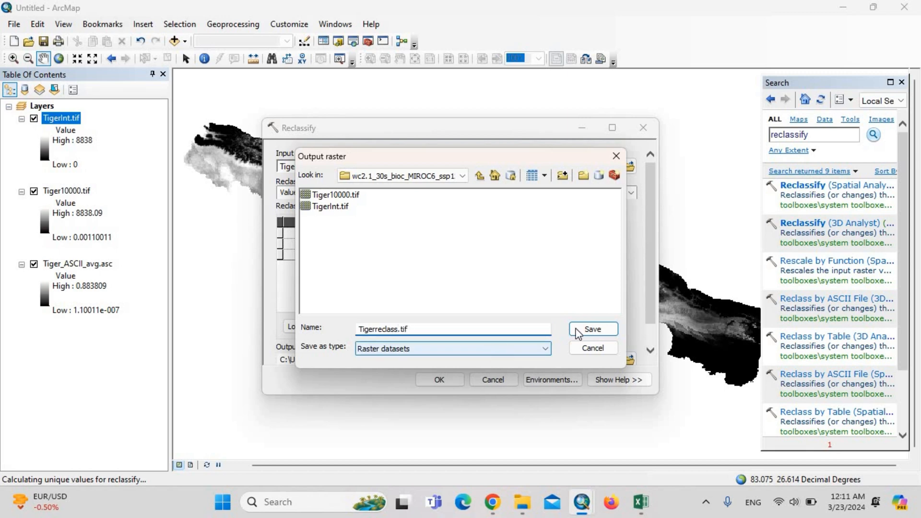
pyautogui.click(591, 329)
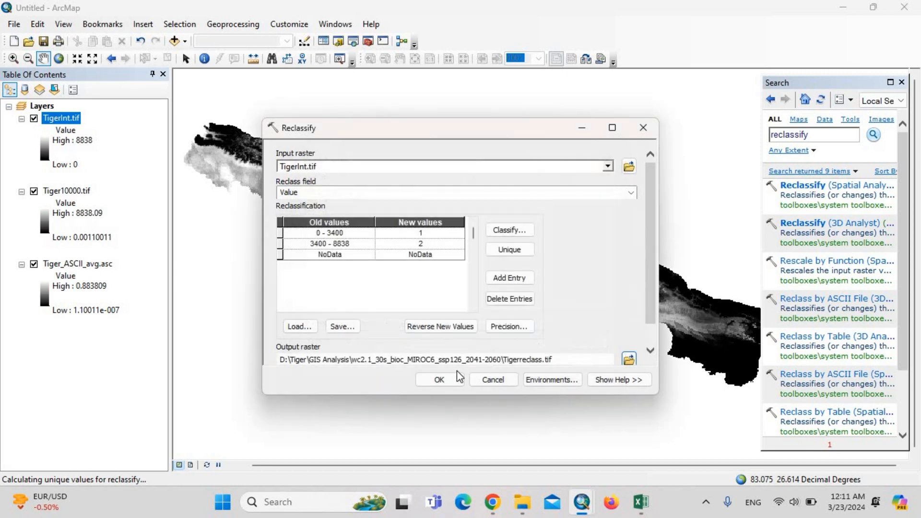
pyautogui.click(439, 379)
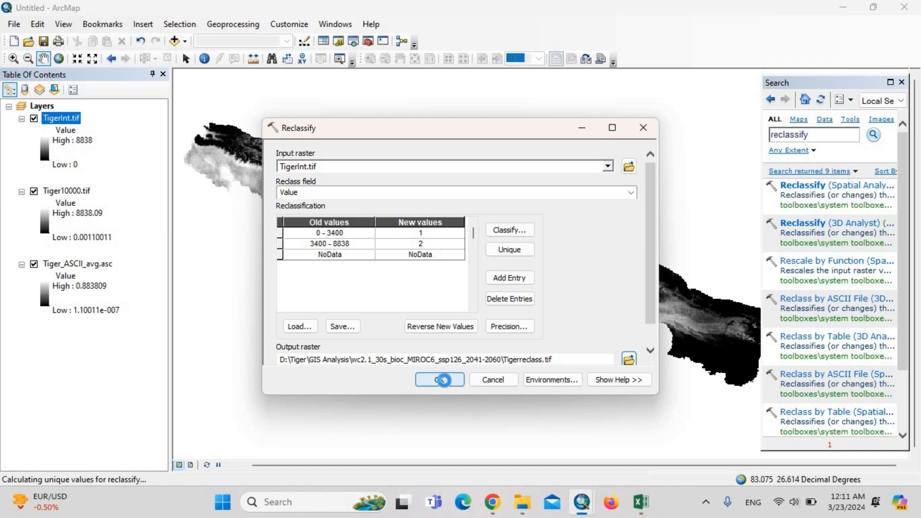
pyautogui.click(439, 379)
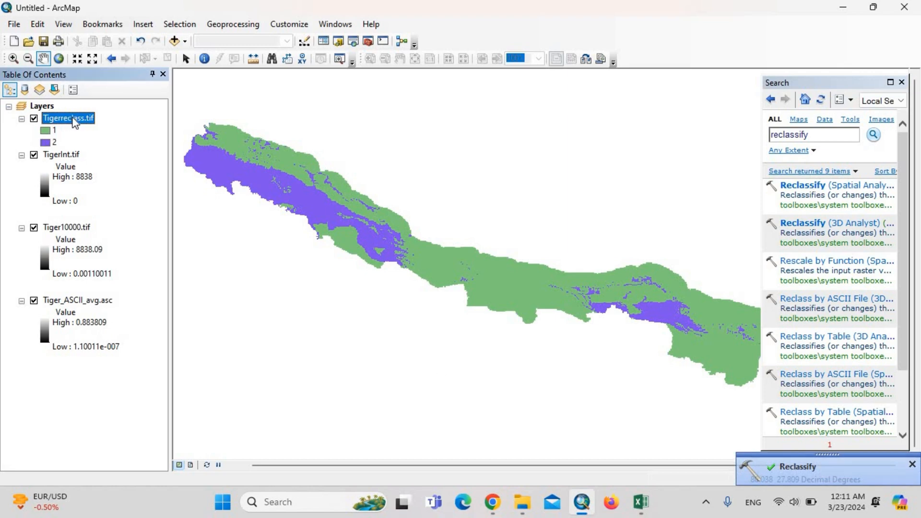
# Step: Open Tigerreclass.tif's attribute table, showing 30,986 class-1 cells and 11,261 class-2 cells
pyautogui.rightClick(68, 118)
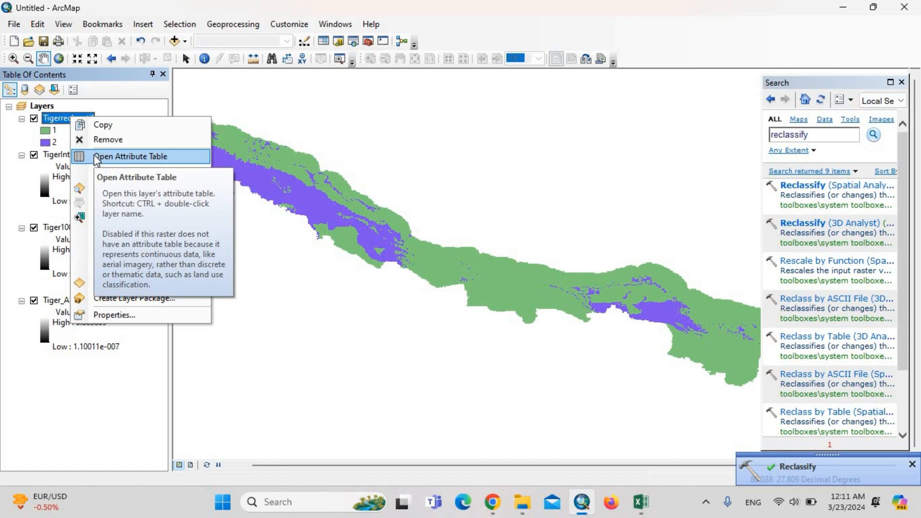
pyautogui.click(131, 156)
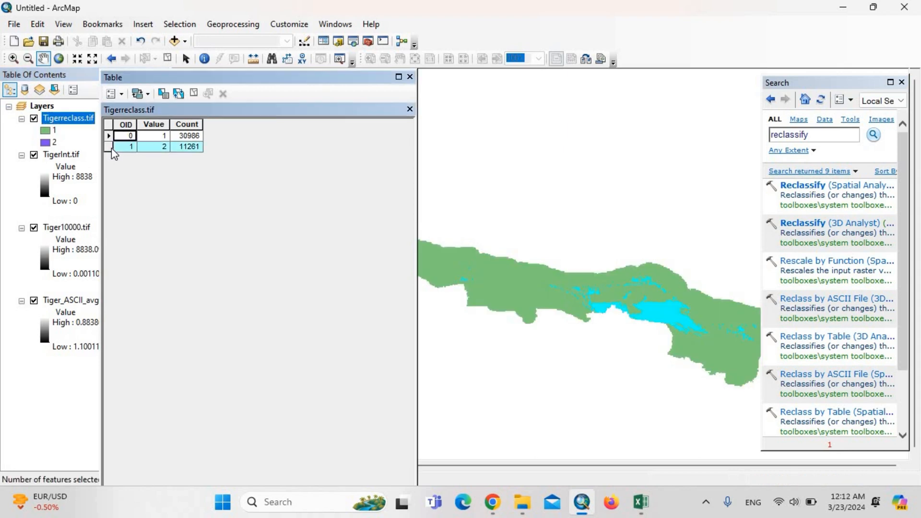
pyautogui.moveTo(424, 96)
pyautogui.write('raster to po')
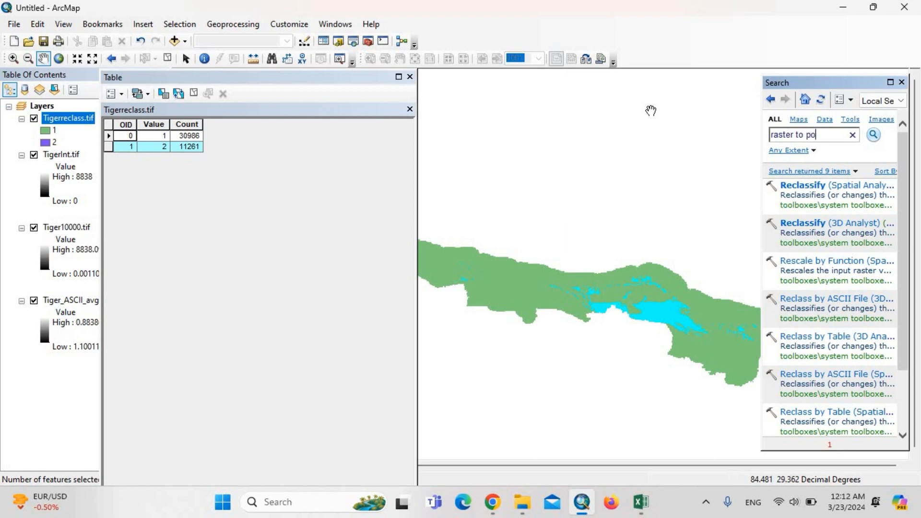
# Step: Start the Raster to Polygon tool with Tigerreclass.tif as the input raster
pyautogui.write('lygon')
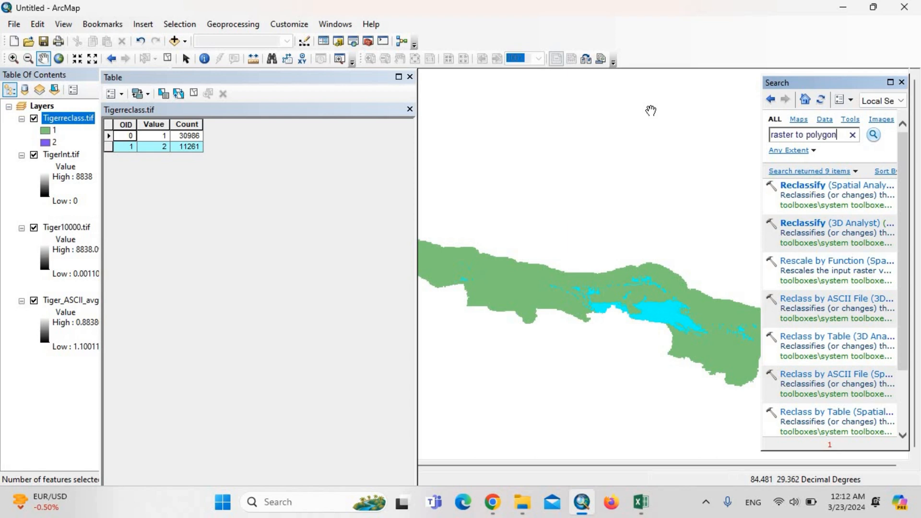
pyautogui.click(873, 134)
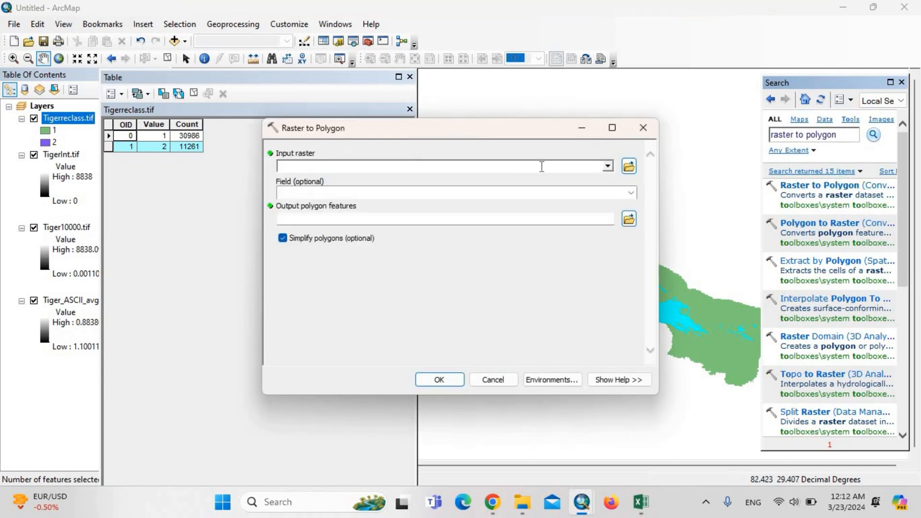
pyautogui.click(607, 166)
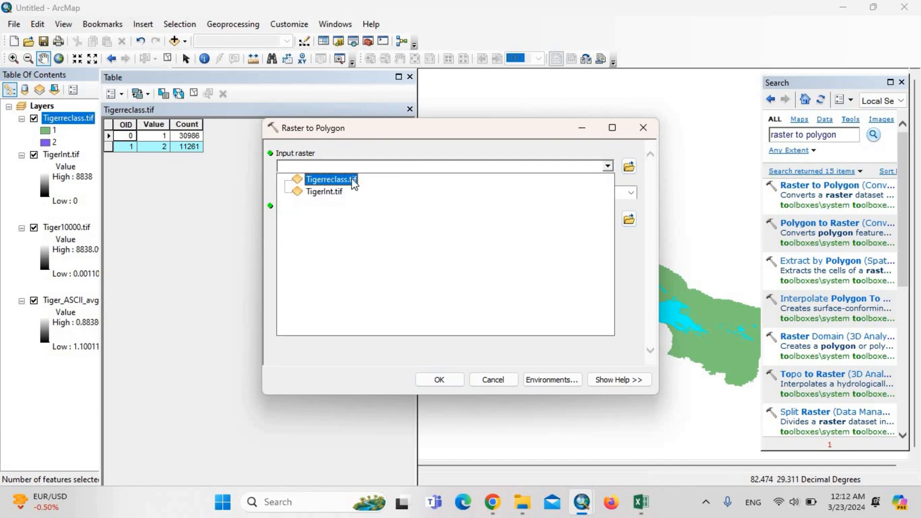
pyautogui.click(332, 179)
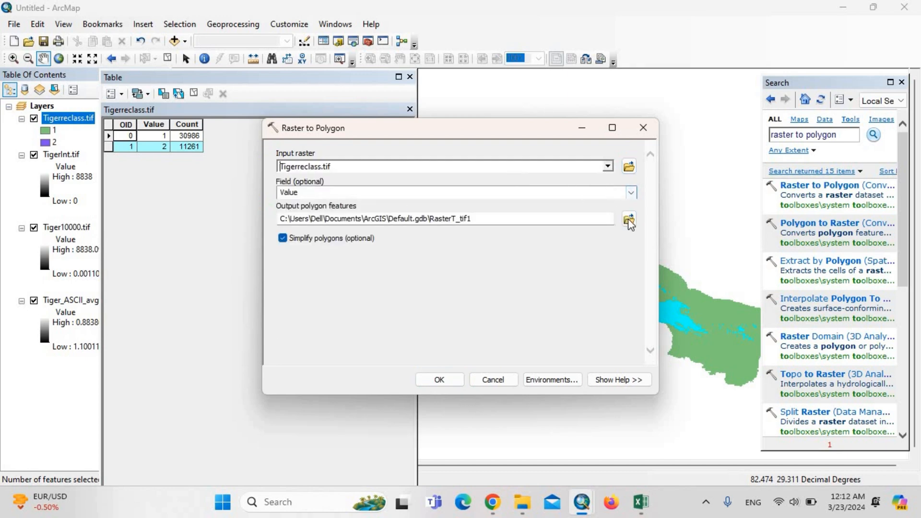
pyautogui.click(628, 219)
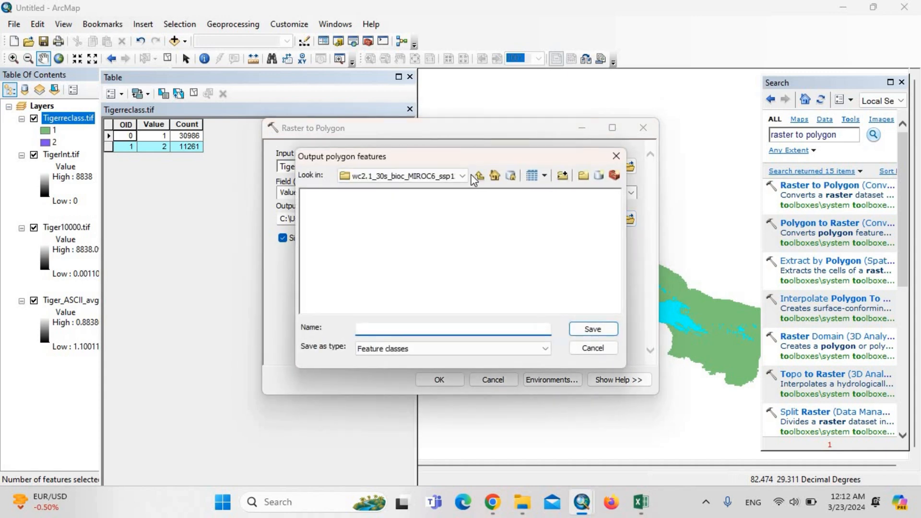
pyautogui.moveTo(480, 176)
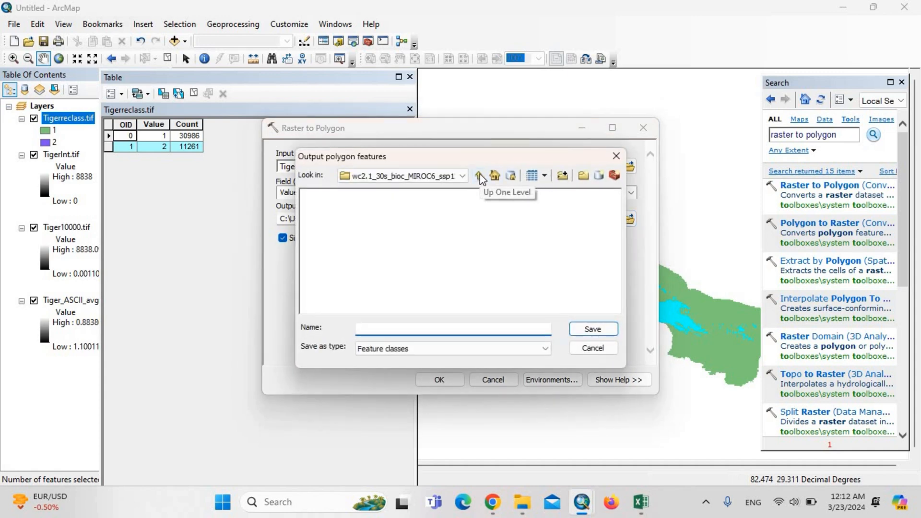
pyautogui.click(482, 175)
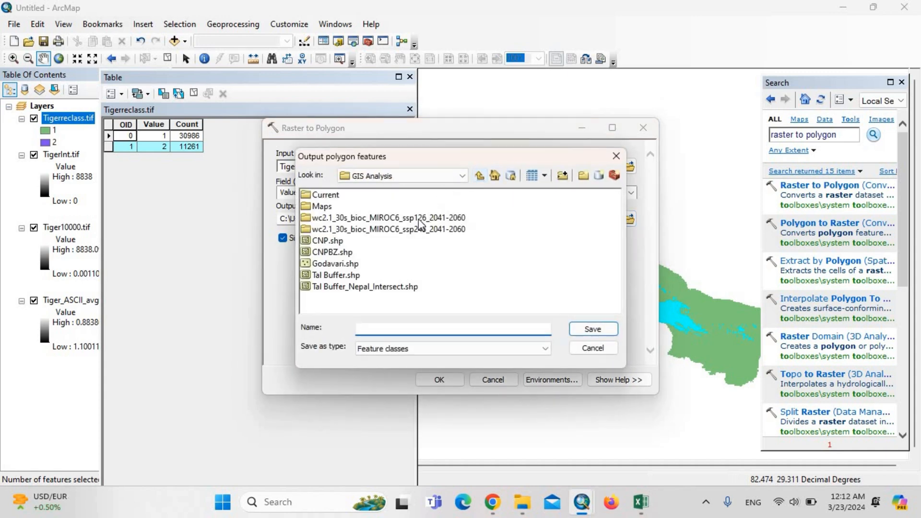
pyautogui.doubleClick(386, 217)
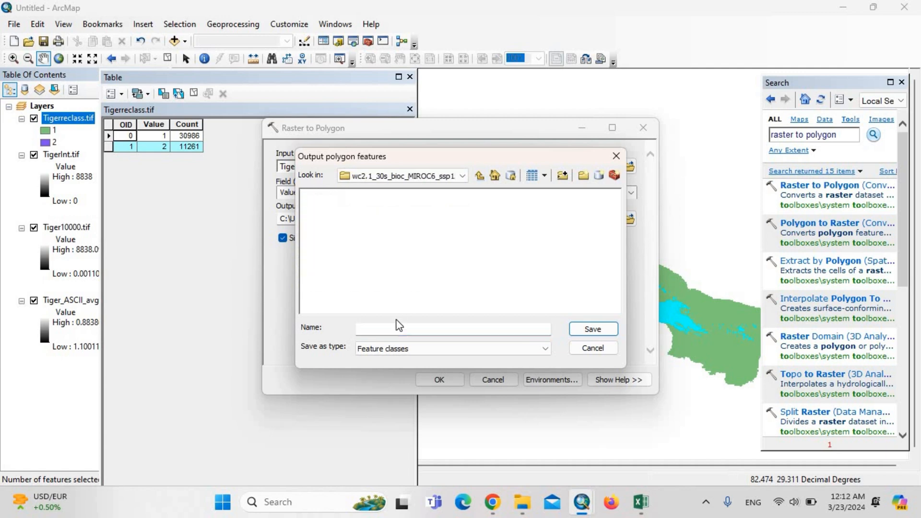
pyautogui.click(453, 328)
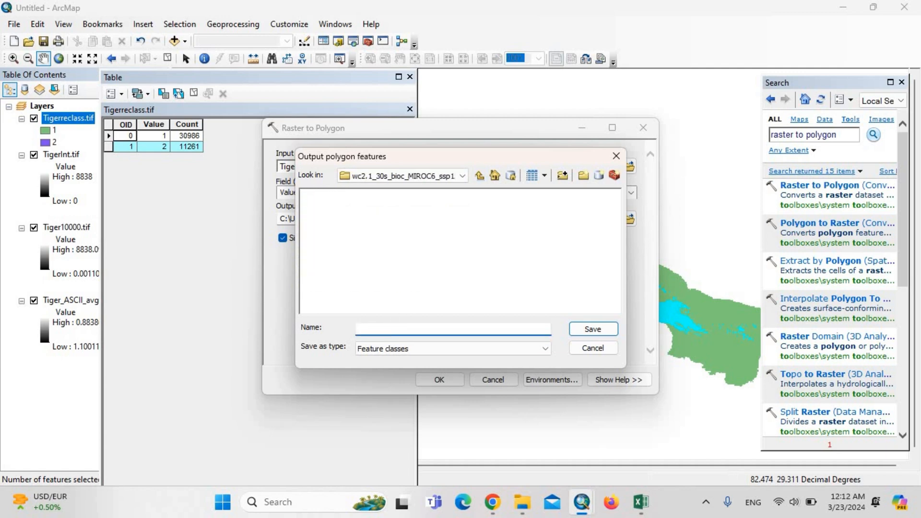
pyautogui.write('Tiger')
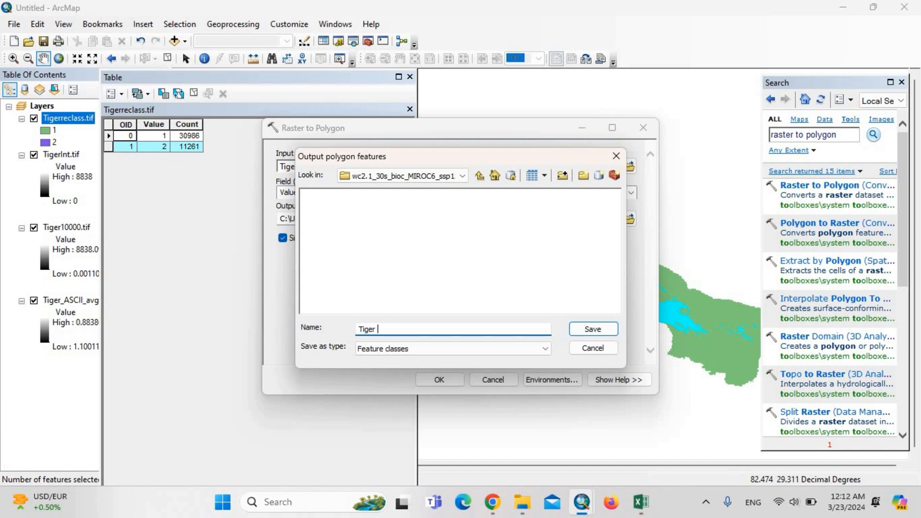
pyautogui.write('habitat')
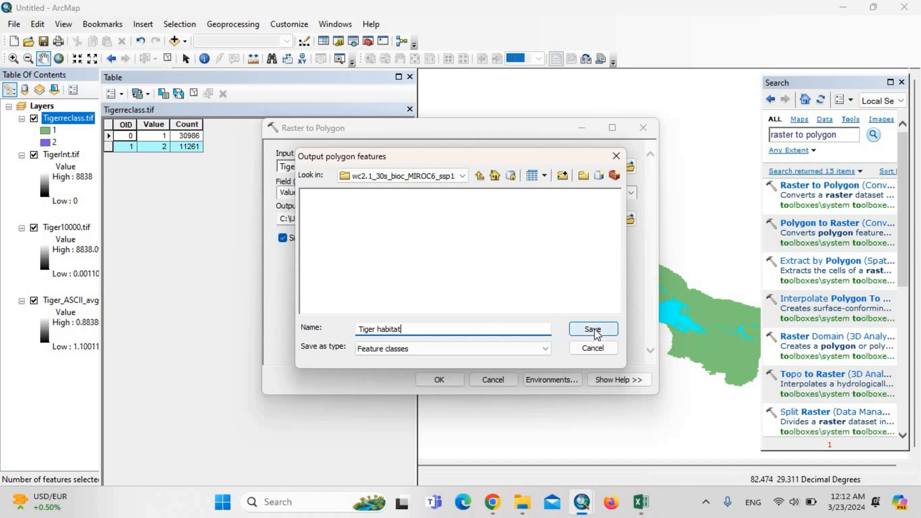
pyautogui.click(592, 329)
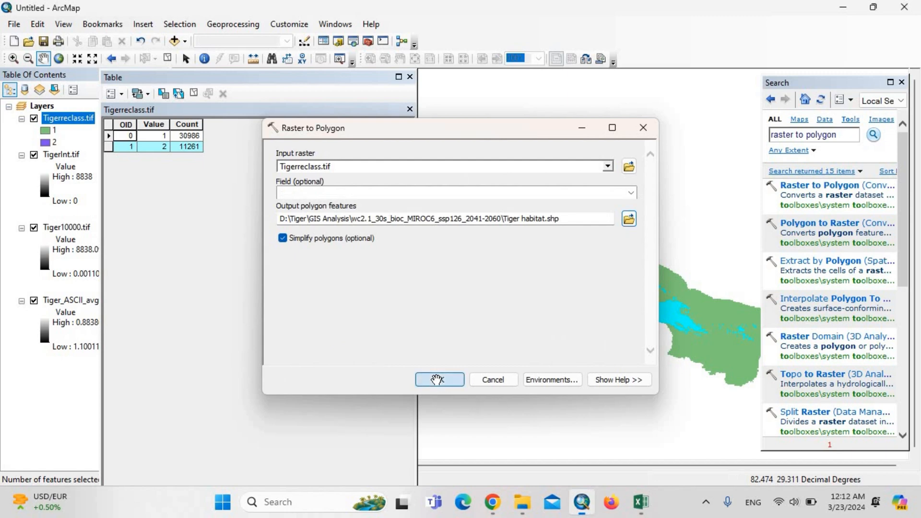
pyautogui.click(440, 380)
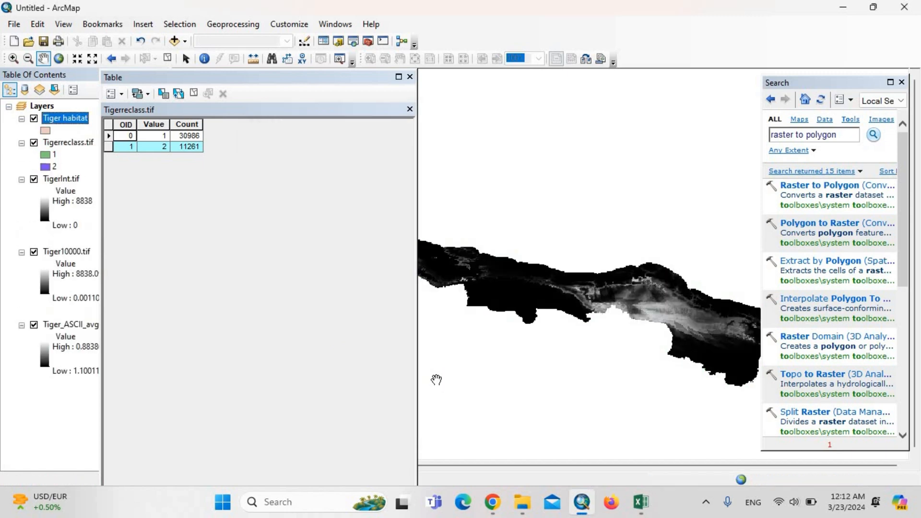
# Step: Close the attribute table, hide Tigerreclass.tif, and search the tools for 'project'
pyautogui.click(820, 185)
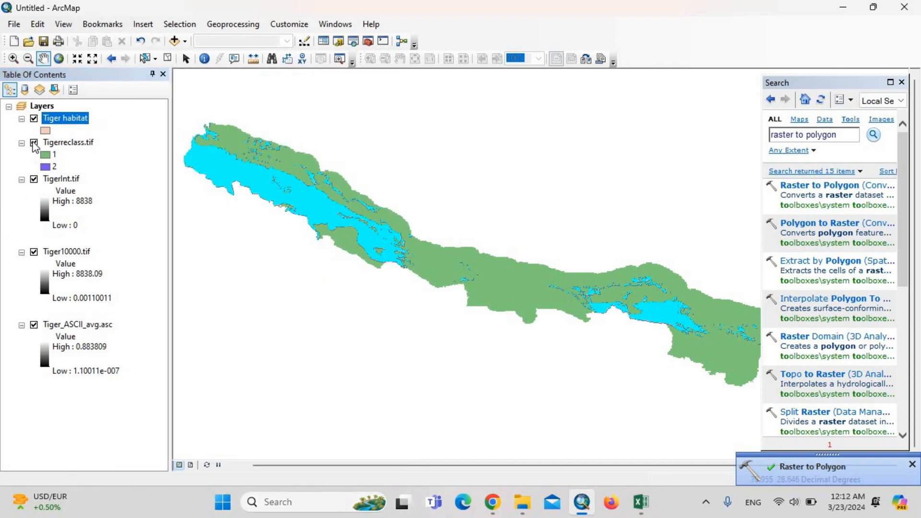
pyautogui.click(34, 142)
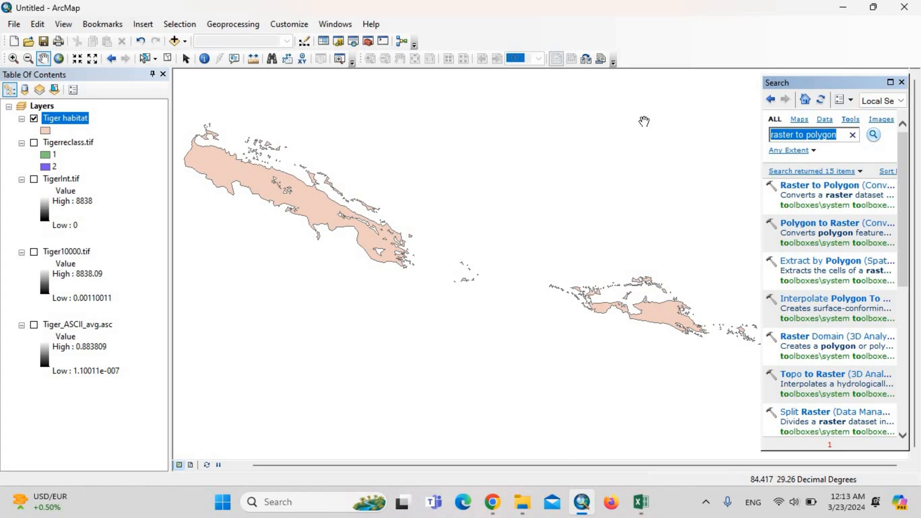
pyautogui.write('project')
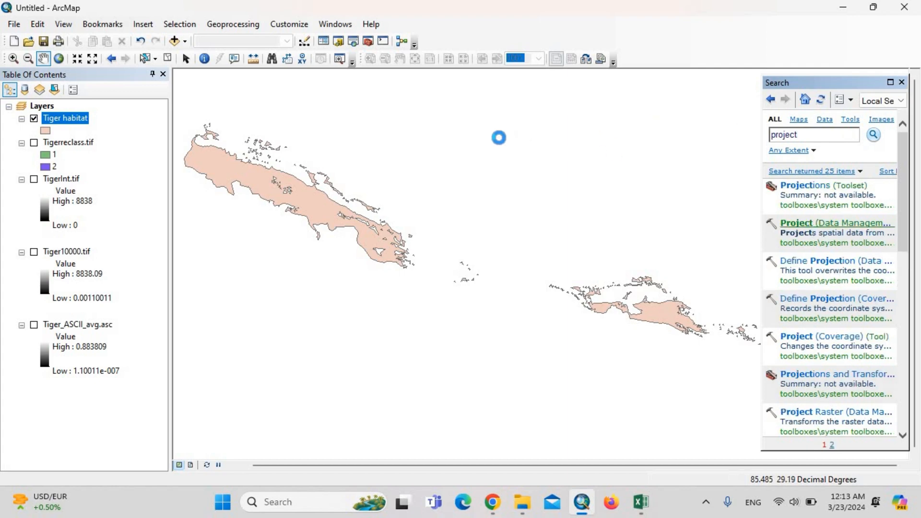
pyautogui.moveTo(452, 139)
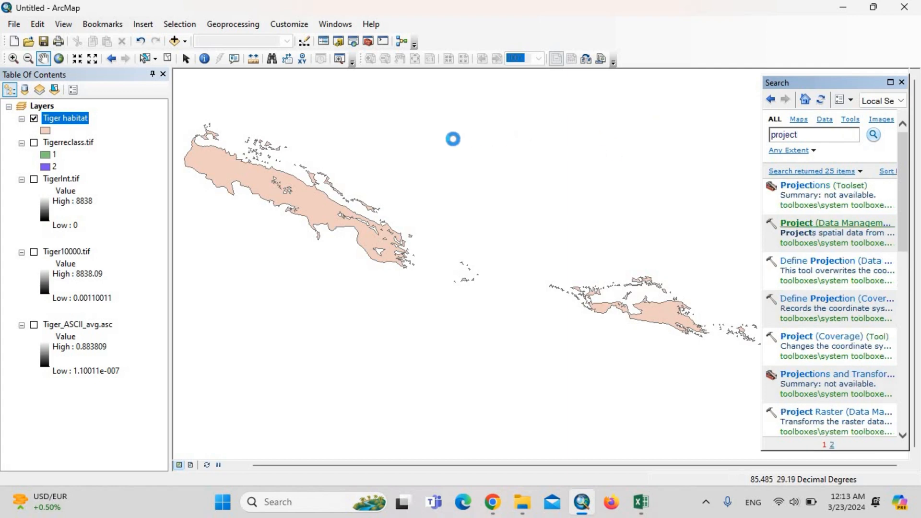
# Step: In the Project tool, set Tiger habitat as input and output to tiger habitat44N.shp
pyautogui.doubleClick(830, 222)
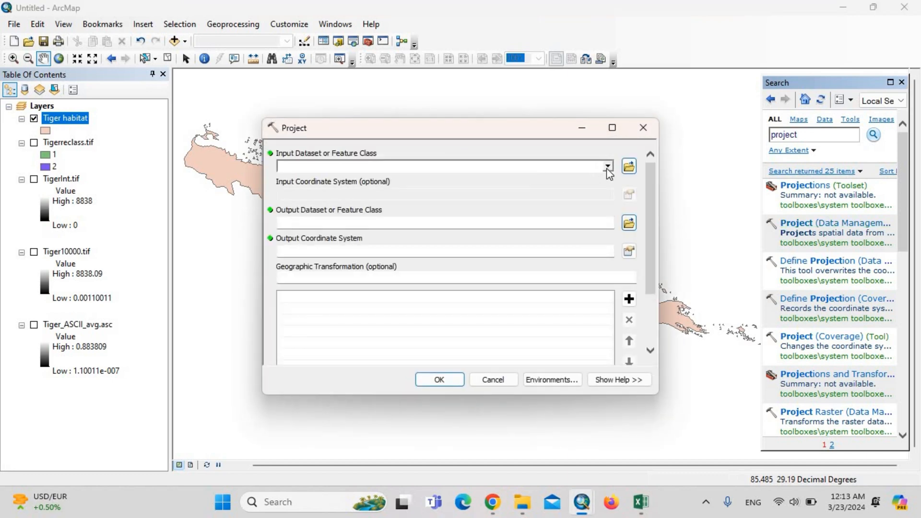
pyautogui.click(608, 165)
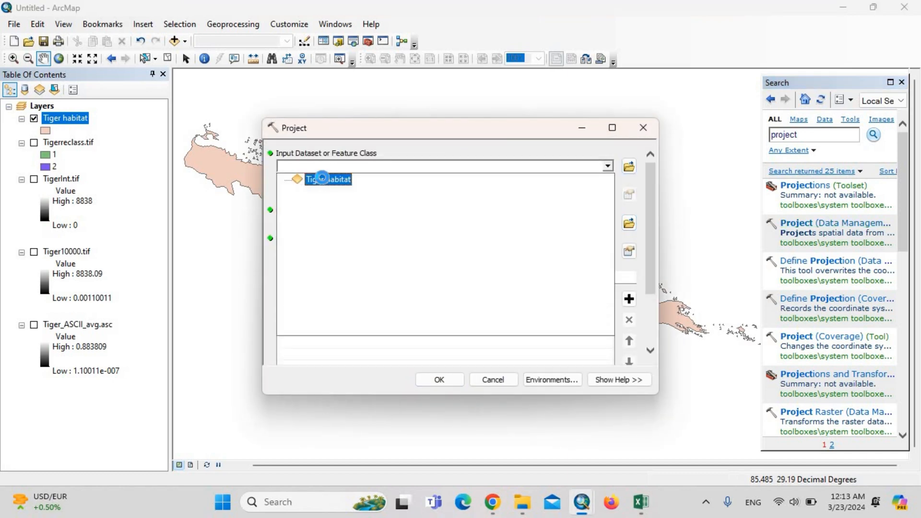
pyautogui.click(320, 179)
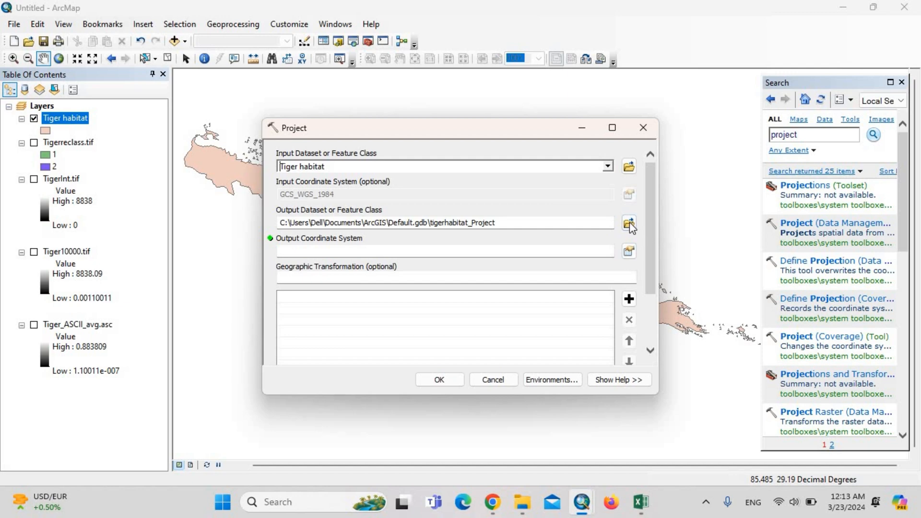
pyautogui.click(628, 223)
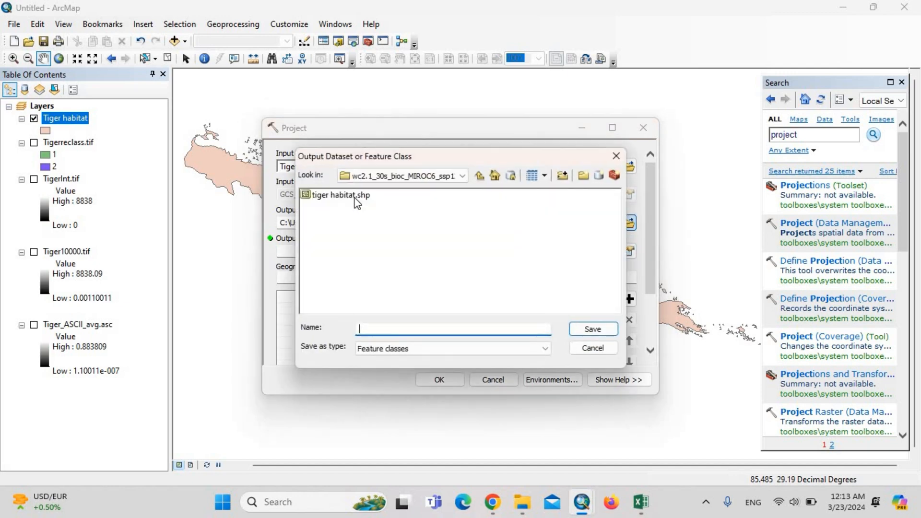
pyautogui.click(338, 195)
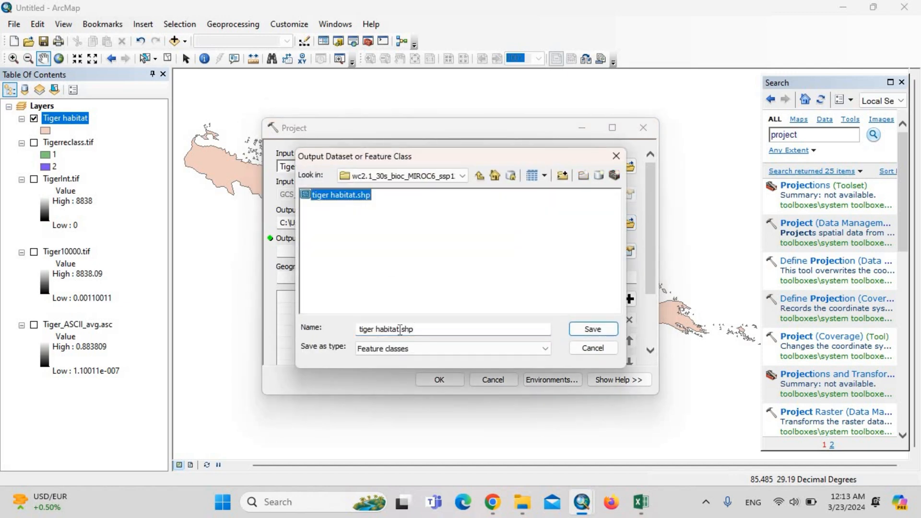
pyautogui.click(452, 329)
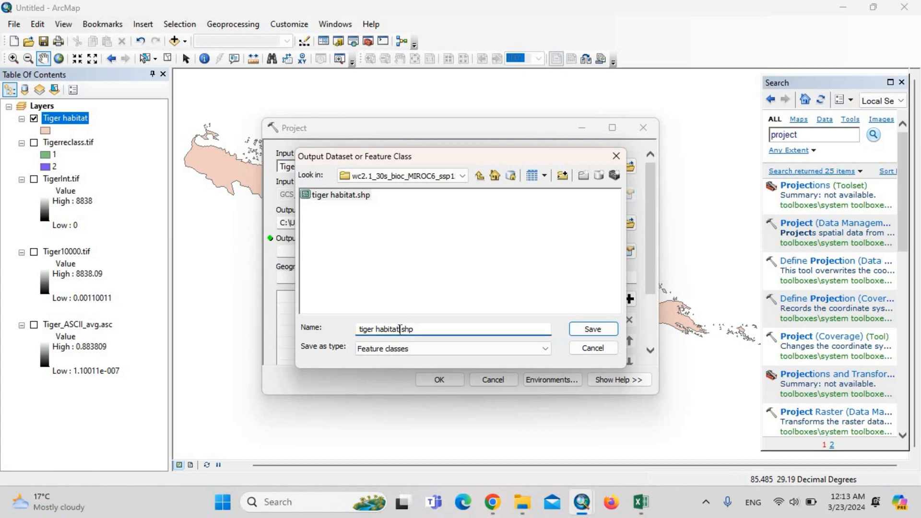
pyautogui.write('44N')
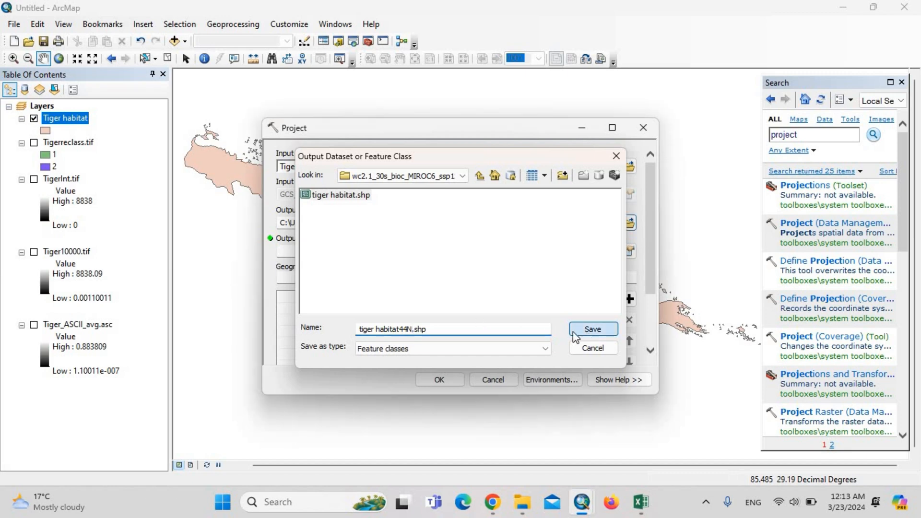
pyautogui.click(592, 329)
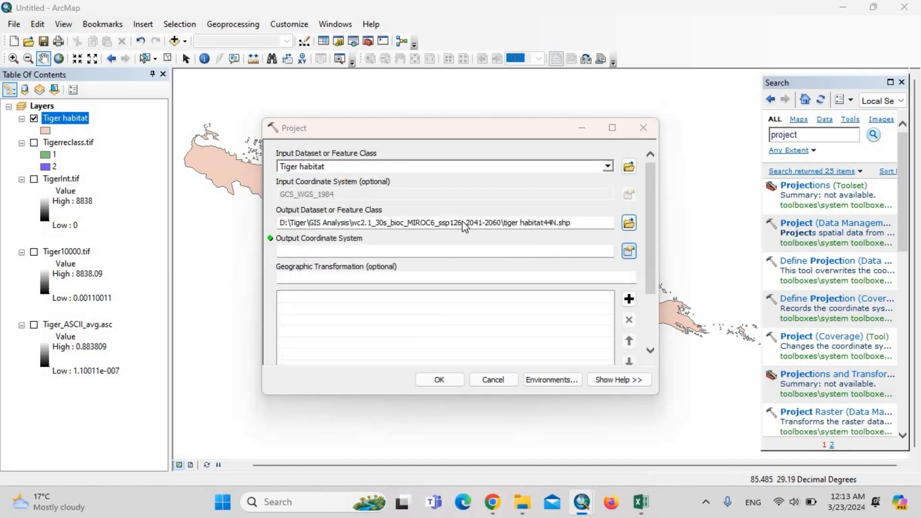
# Step: Set the output coordinate system to WGS 1984 UTM Zone 44N and run the projection
pyautogui.click(629, 251)
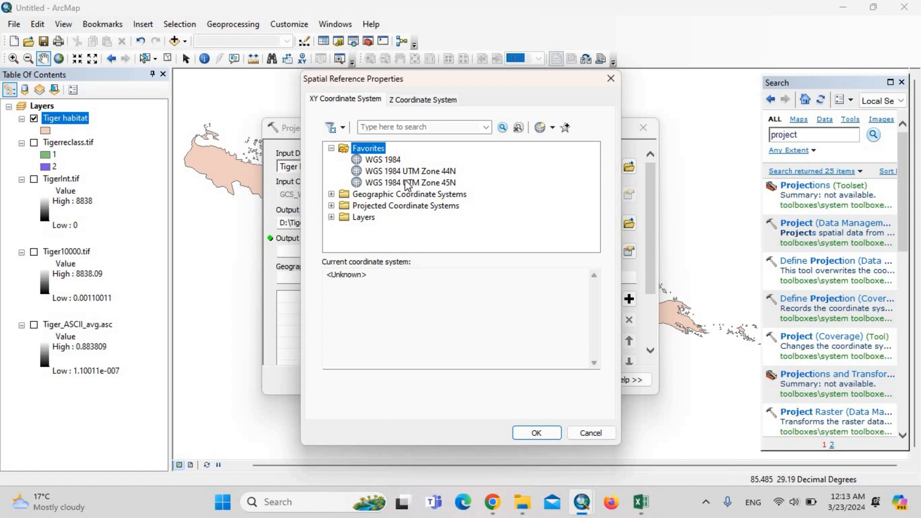
pyautogui.moveTo(412, 179)
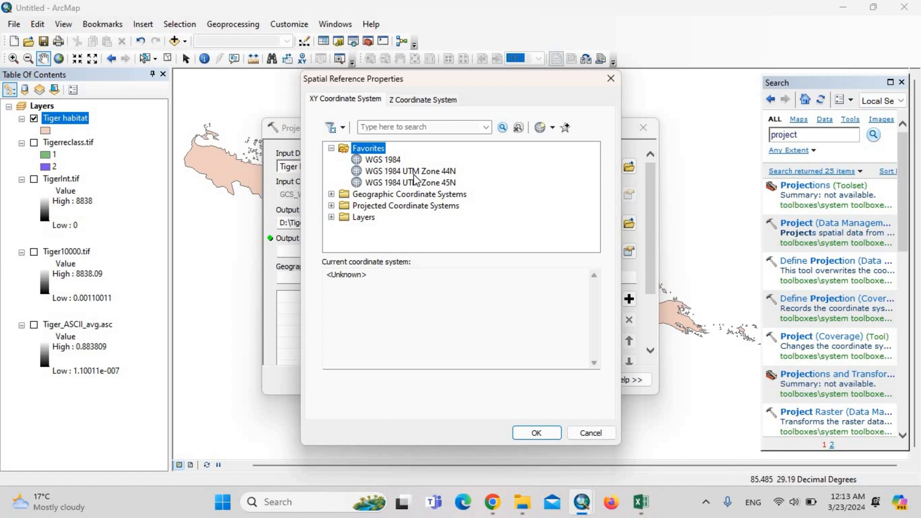
pyautogui.click(409, 171)
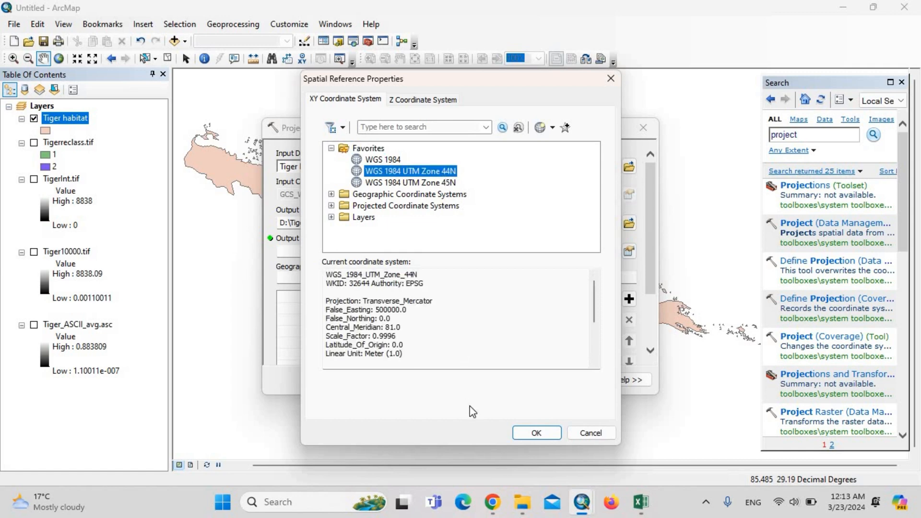
pyautogui.click(536, 433)
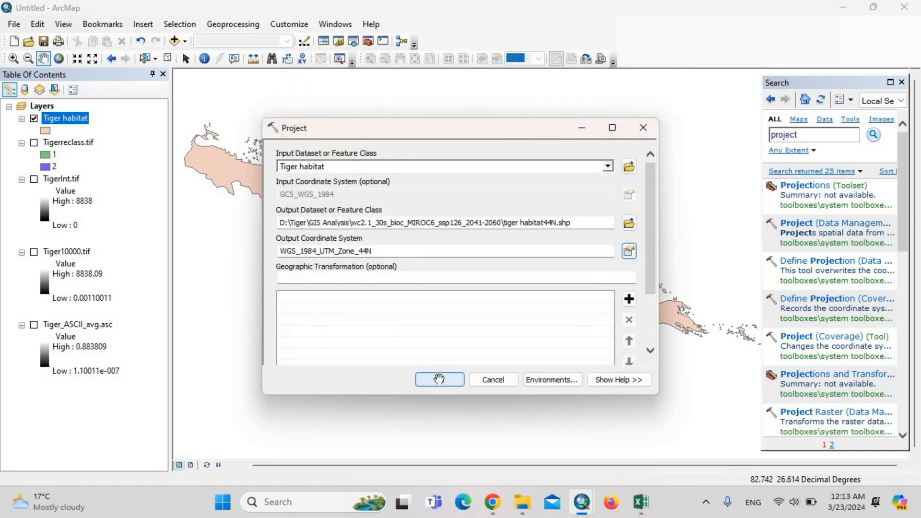
pyautogui.click(439, 379)
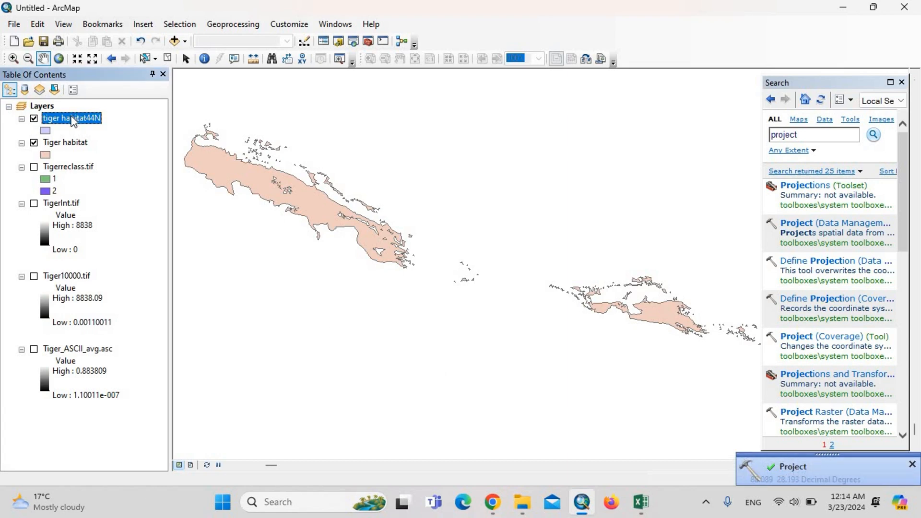
# Step: In the tiger habitat44N attribute table, add a Double field named Area
pyautogui.rightClick(70, 117)
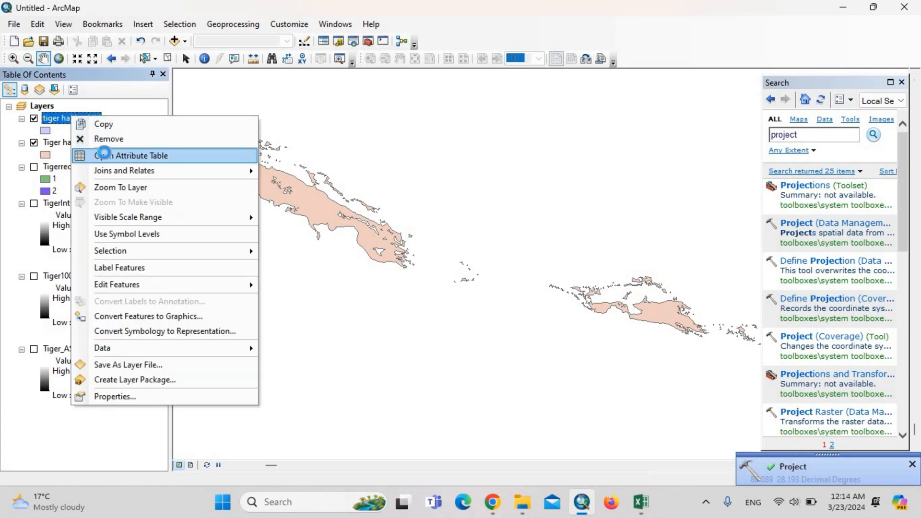
pyautogui.click(131, 155)
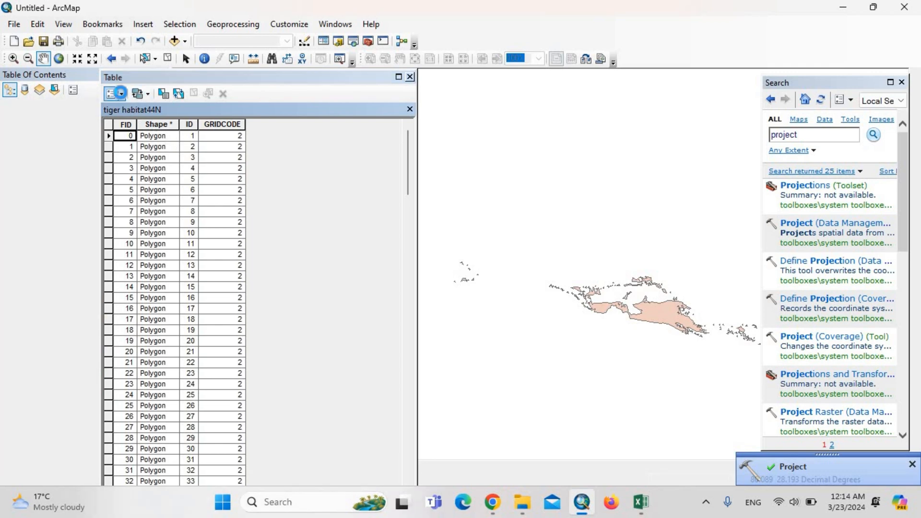
pyautogui.click(121, 94)
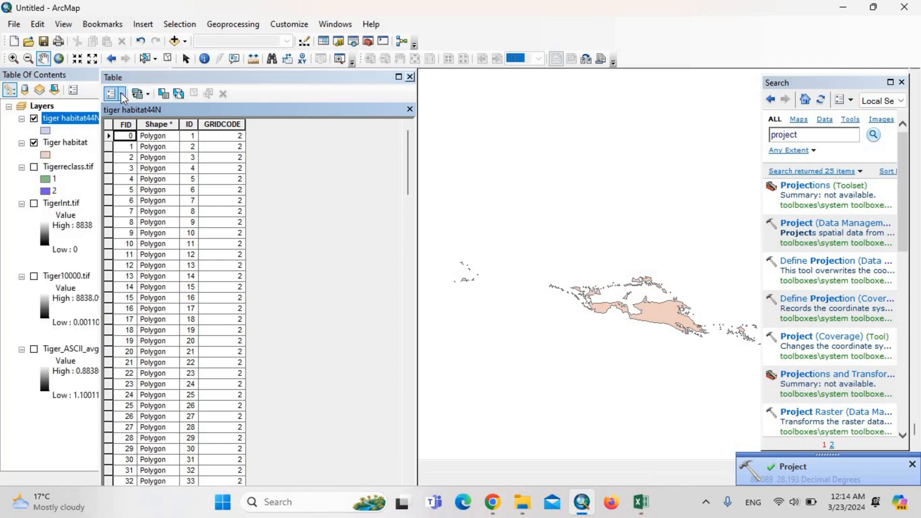
pyautogui.click(140, 94)
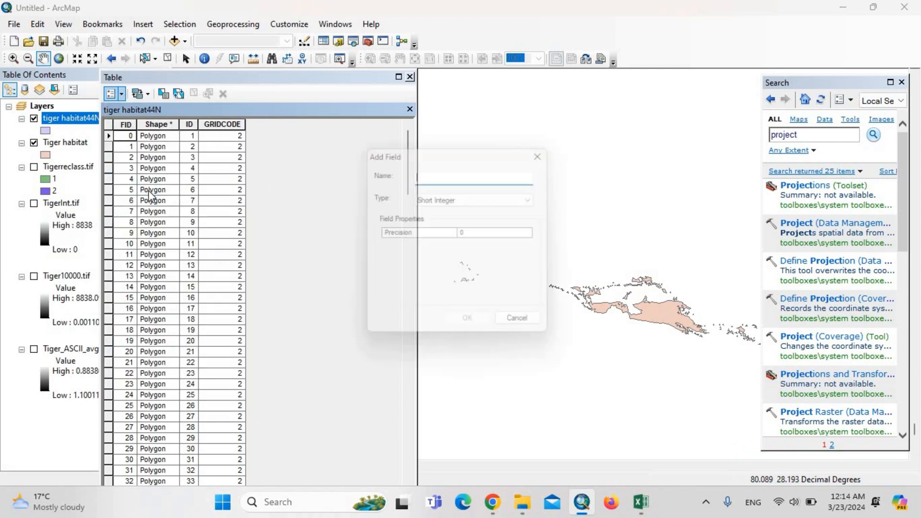
pyautogui.write('A')
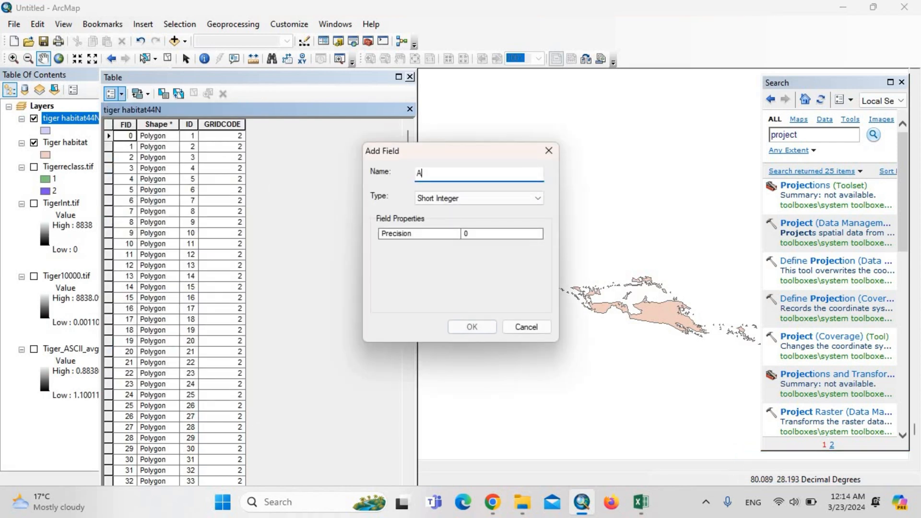
pyautogui.write('rea')
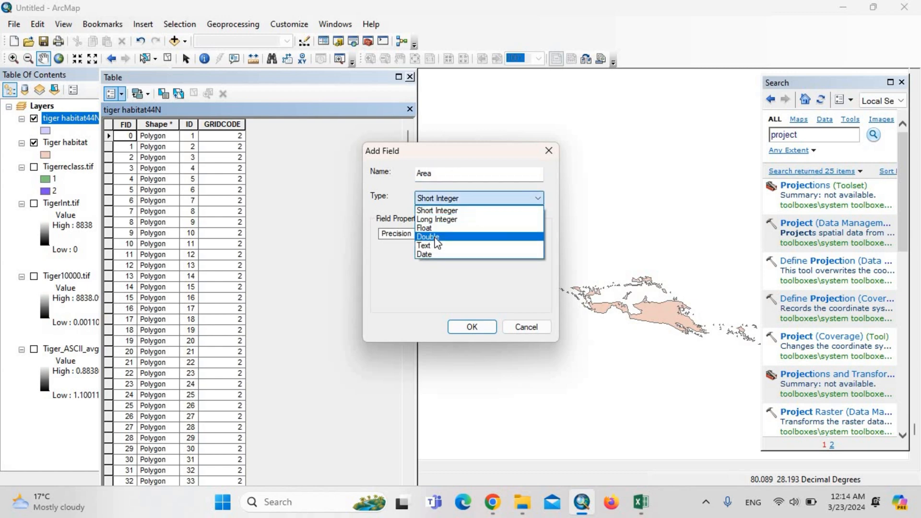
pyautogui.click(471, 327)
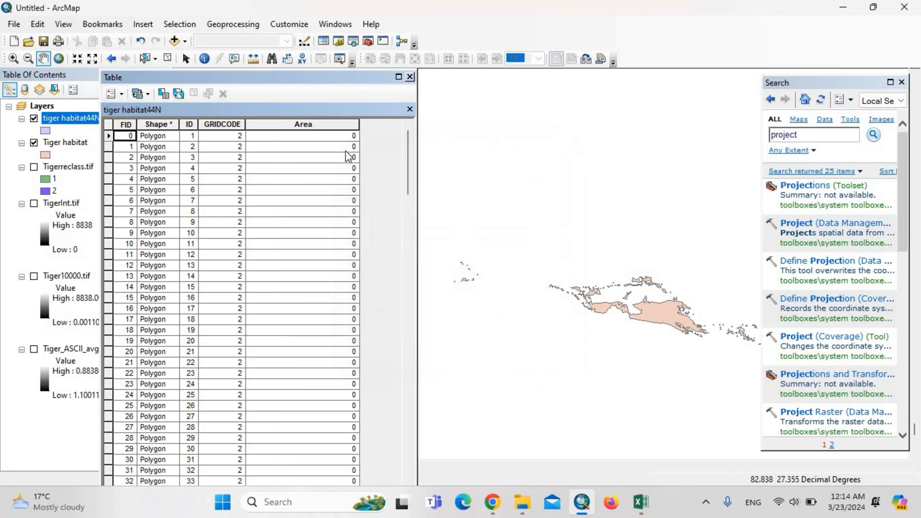
pyautogui.moveTo(322, 92)
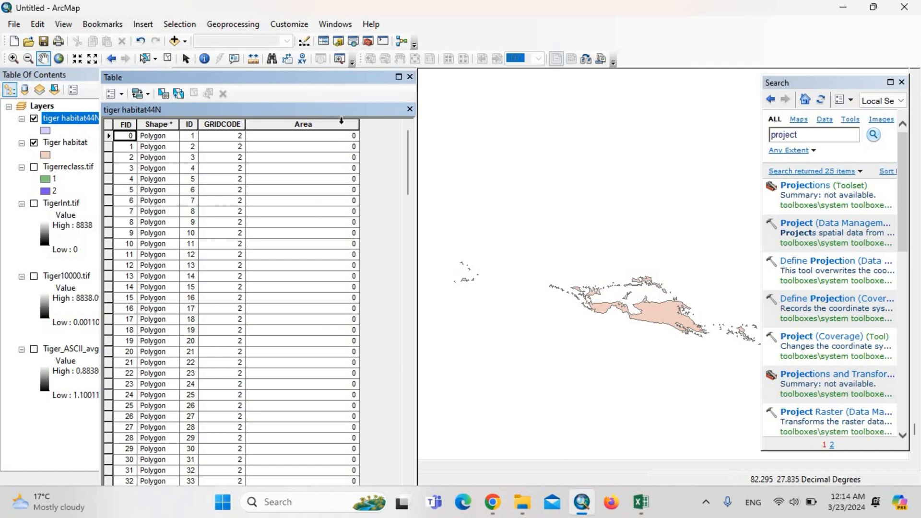
pyautogui.click(303, 124)
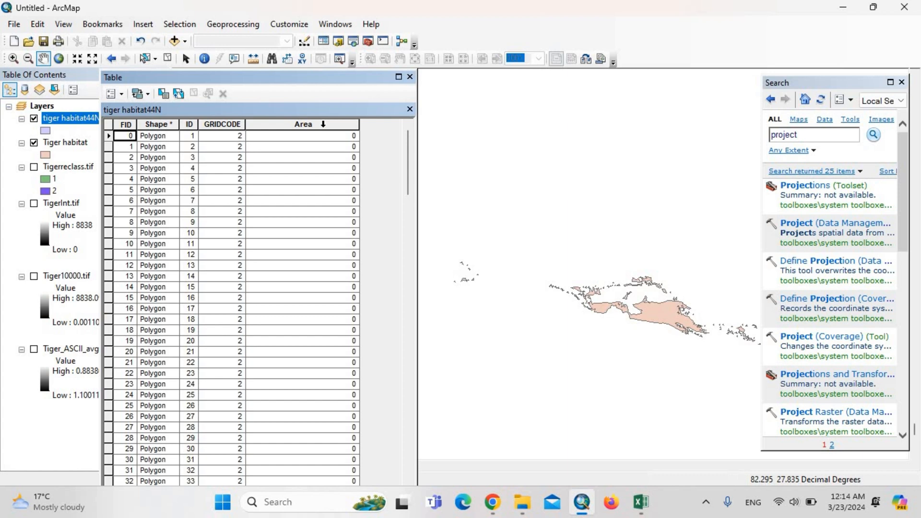
# Step: Calculate Geometry on the Area field in Square Kilometers, outside an edit session
pyautogui.click(303, 124)
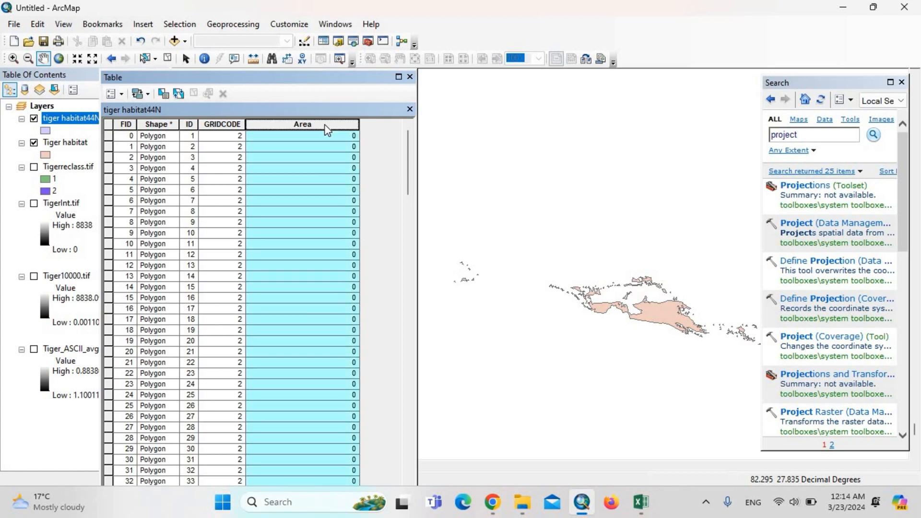
pyautogui.rightClick(302, 123)
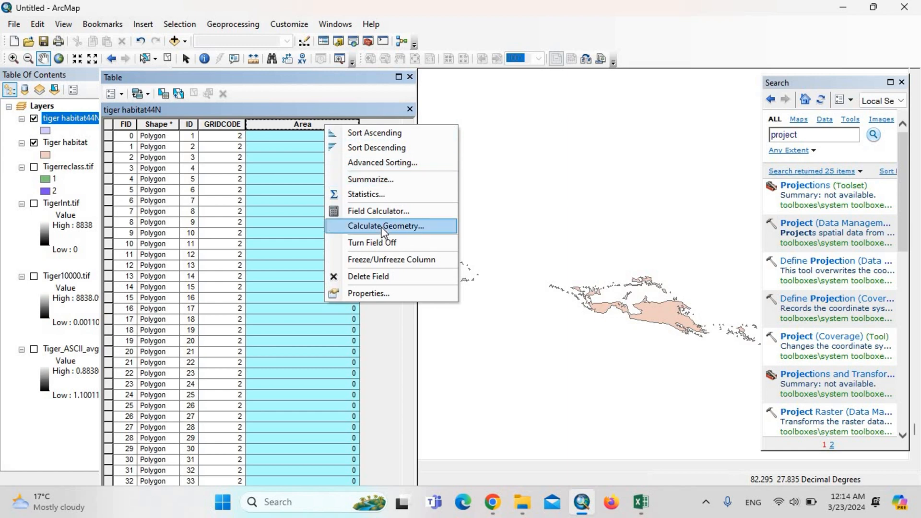
pyautogui.click(385, 226)
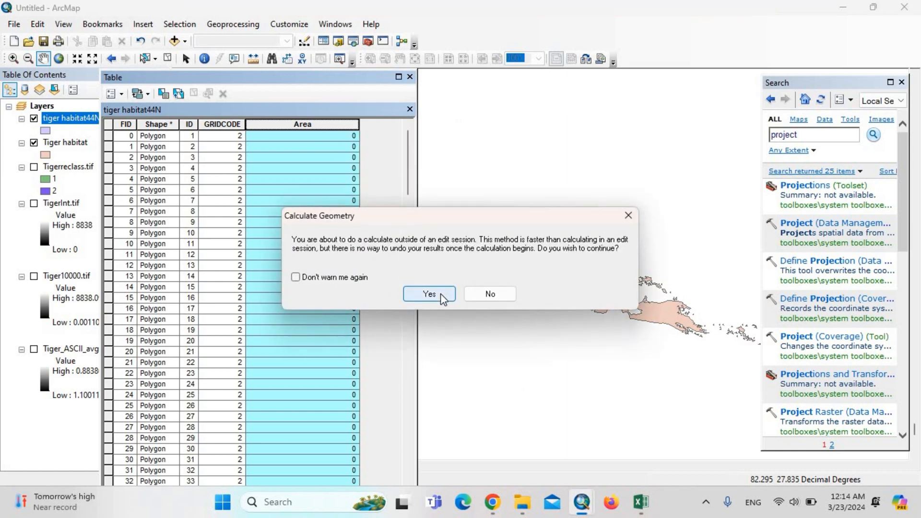
pyautogui.click(428, 293)
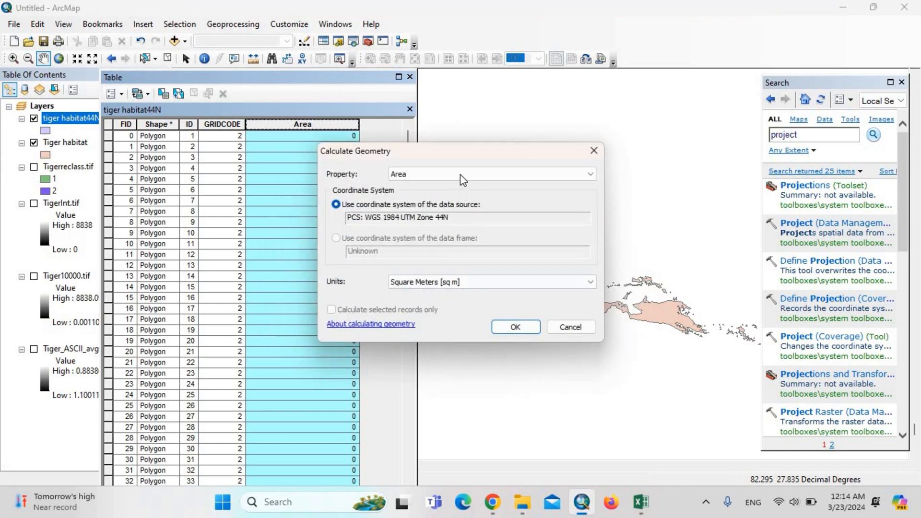
pyautogui.click(590, 283)
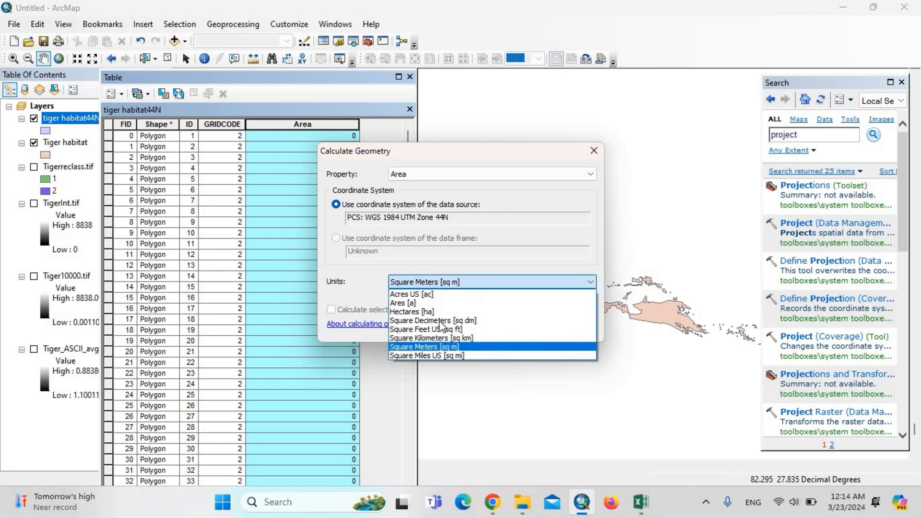
pyautogui.click(432, 338)
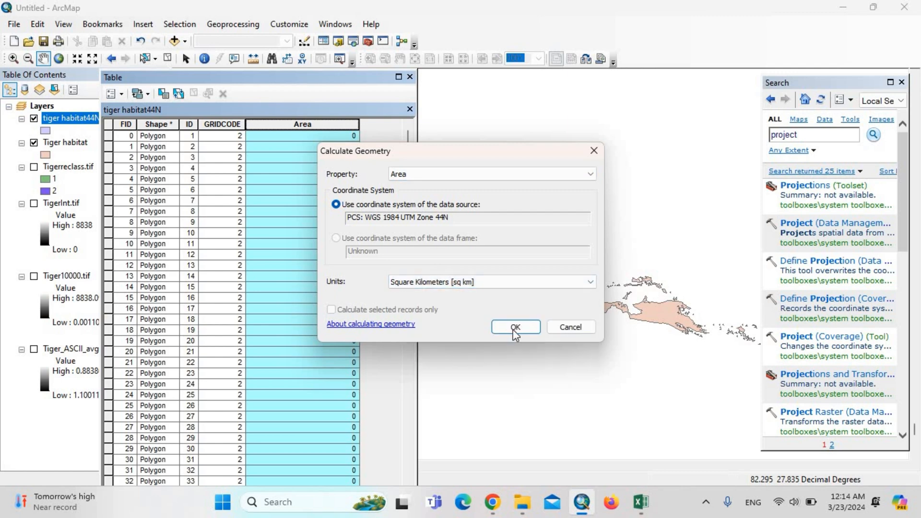
pyautogui.click(514, 326)
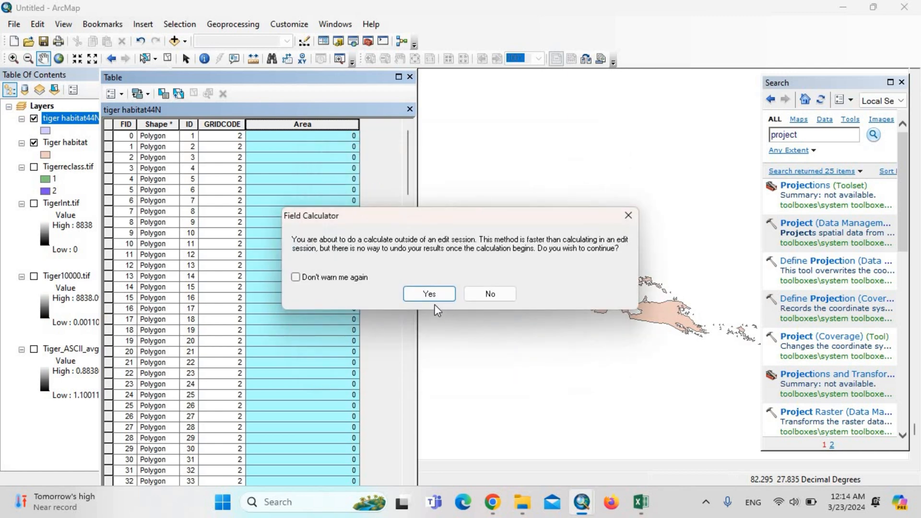
pyautogui.click(429, 293)
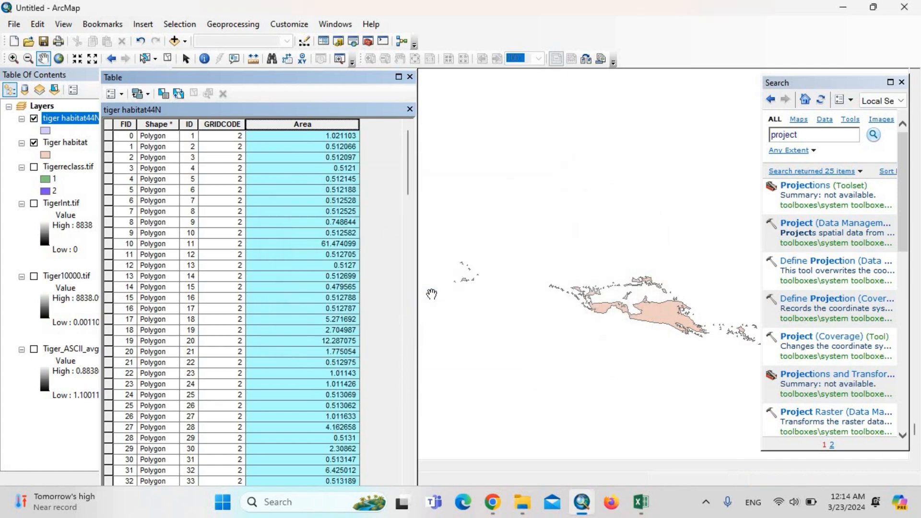
pyautogui.moveTo(326, 128)
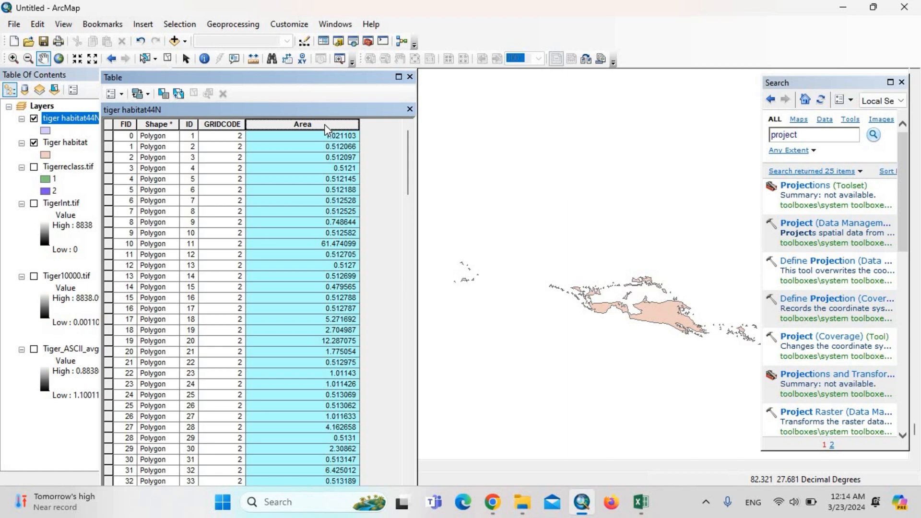
# Step: Show Area field statistics and select the 8446.887069 sq km sum across 249 polygons
pyautogui.rightClick(302, 124)
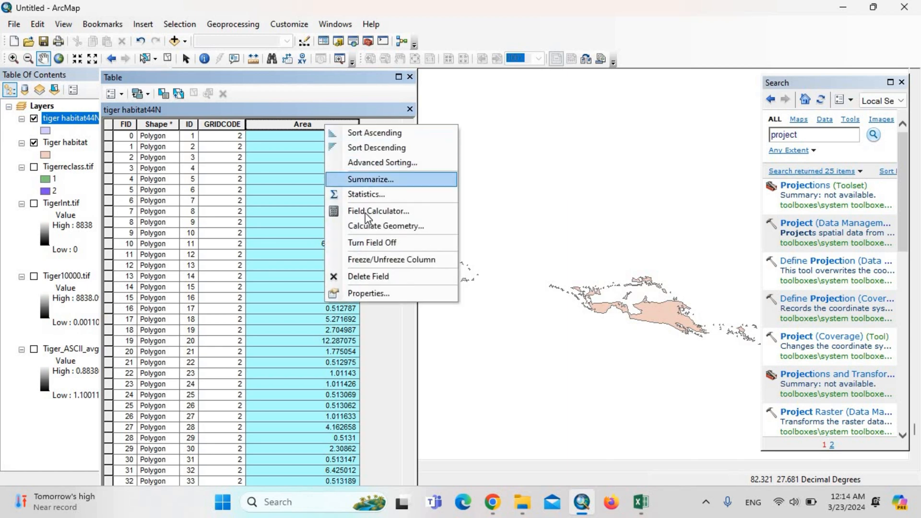
pyautogui.click(365, 194)
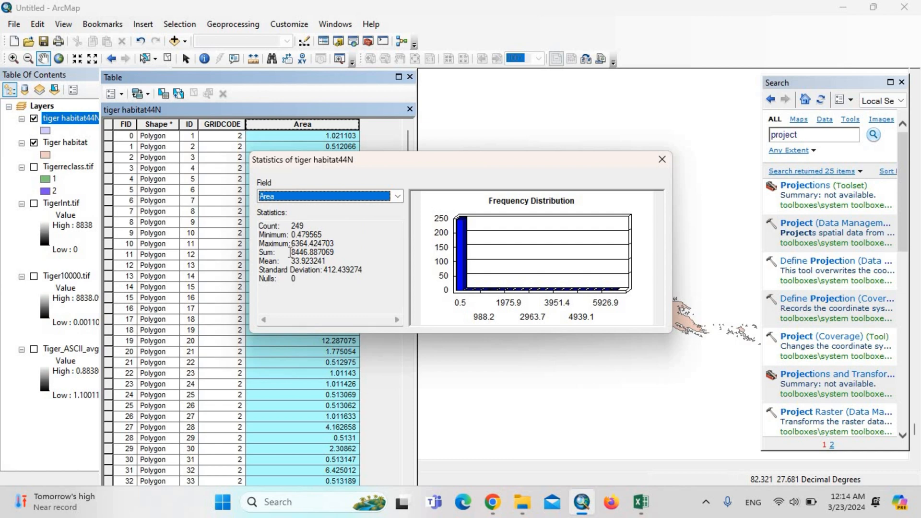
pyautogui.doubleClick(301, 252)
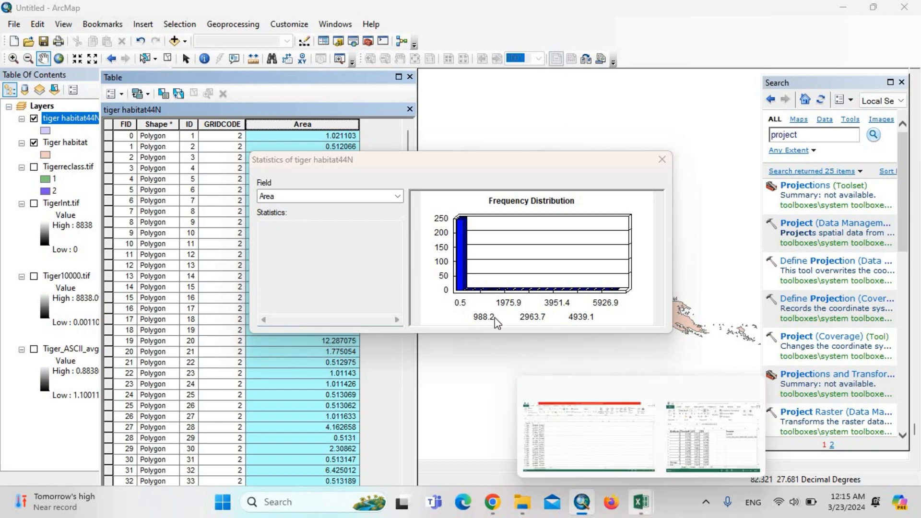
pyautogui.click(713, 437)
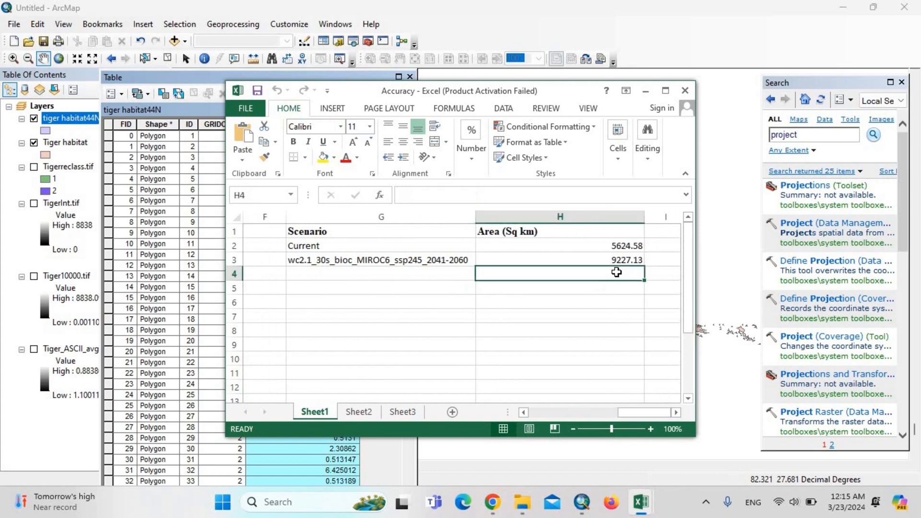
pyautogui.press('ctrl+v')
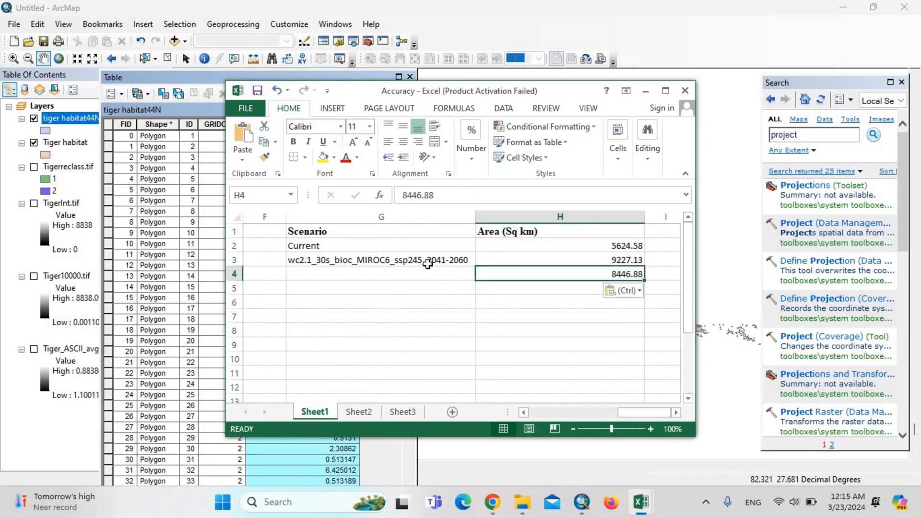
pyautogui.click(380, 260)
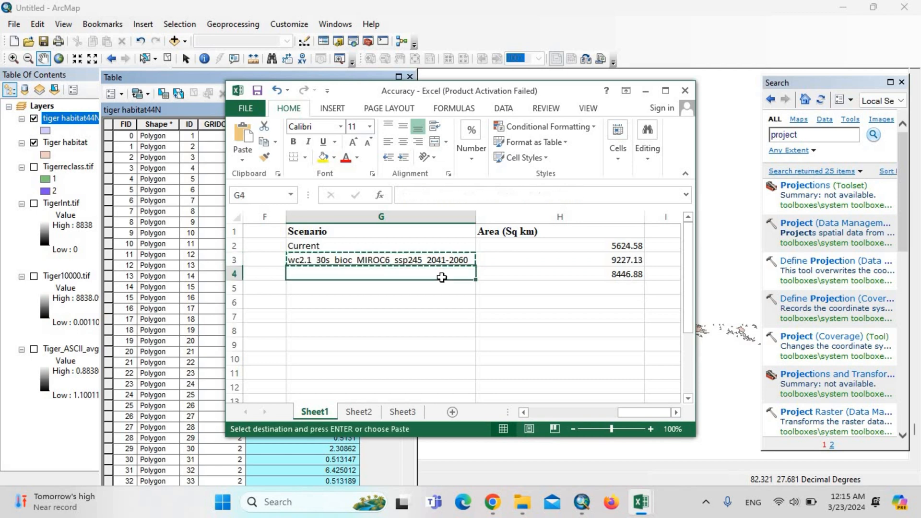
pyautogui.press('ctrl+v')
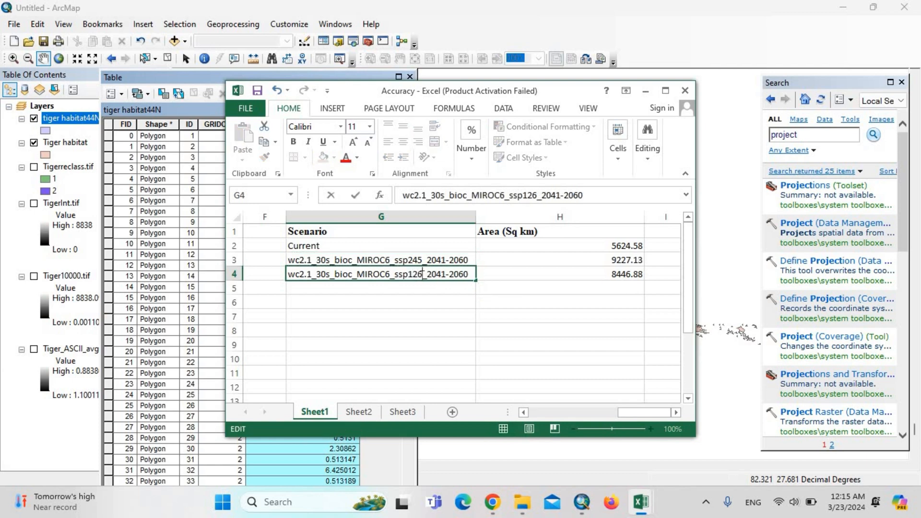
pyautogui.click(558, 359)
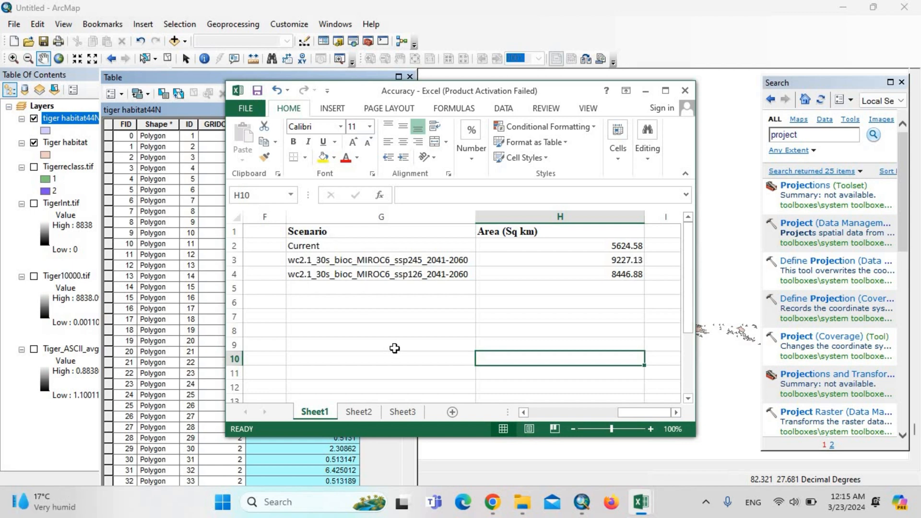
pyautogui.moveTo(463, 350)
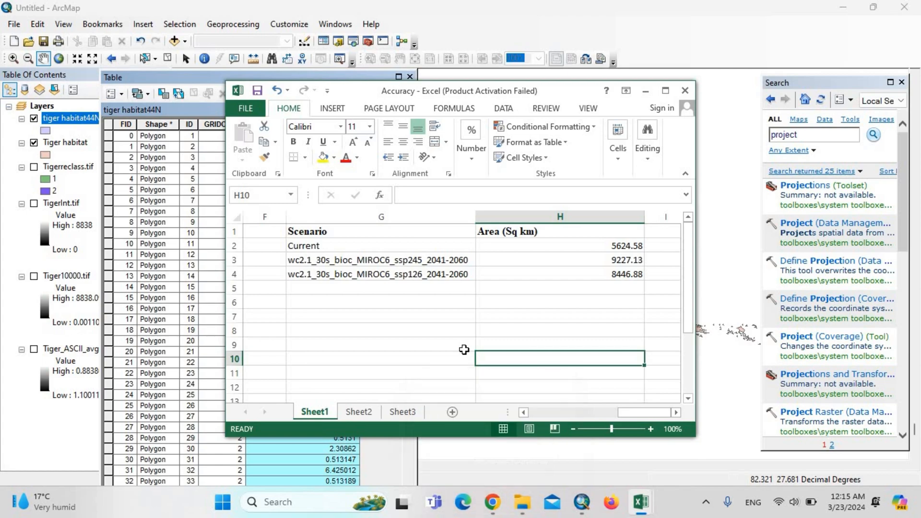